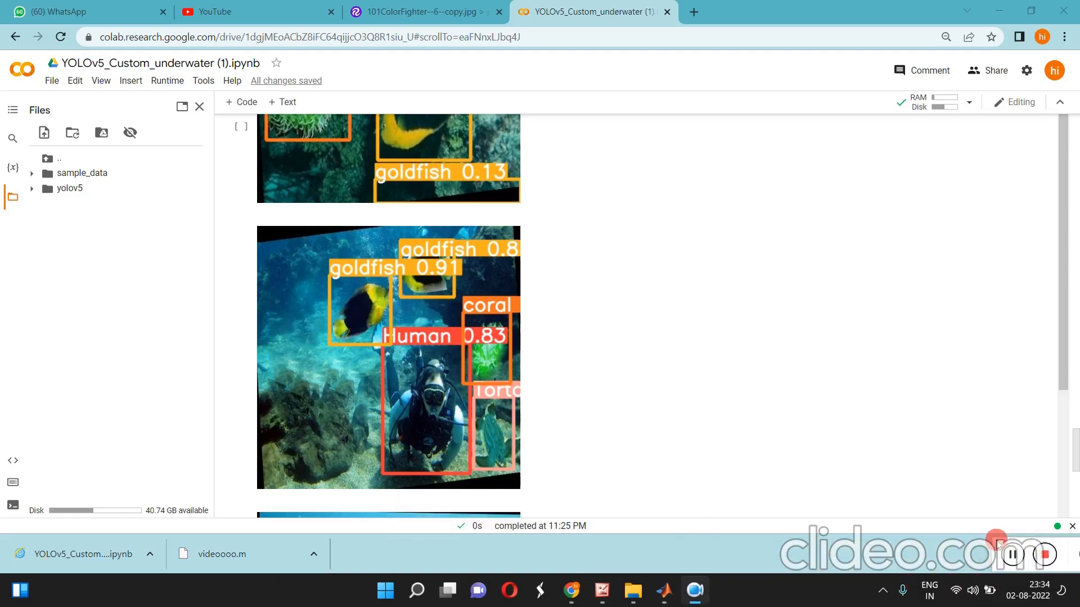
mouse_move(494, 357)
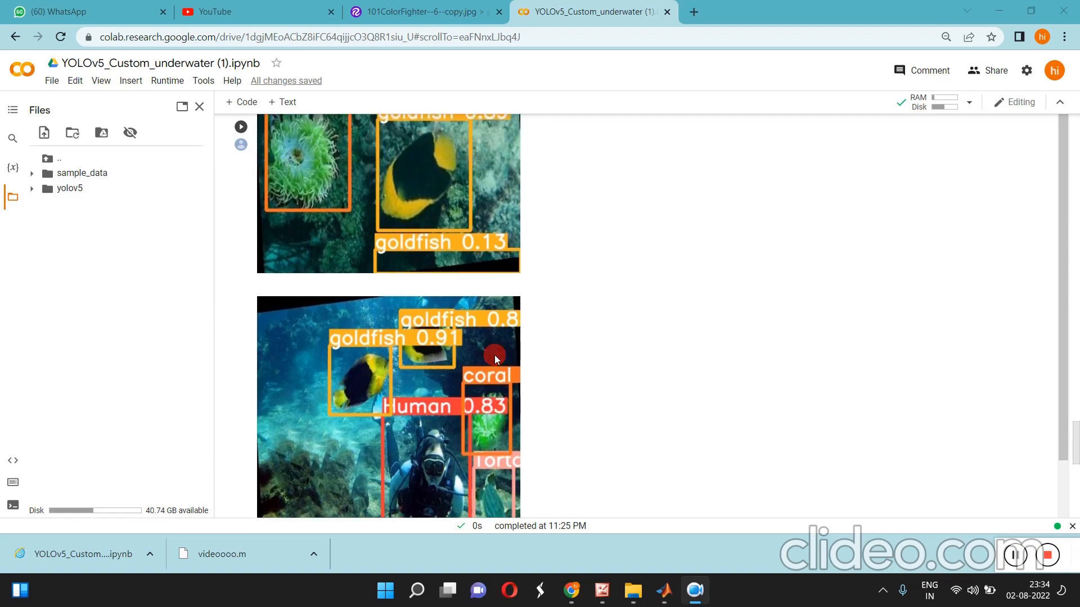
Scroll the notebook back up from the detection results to the YOLOv5 setup cell
scroll("down", 3)
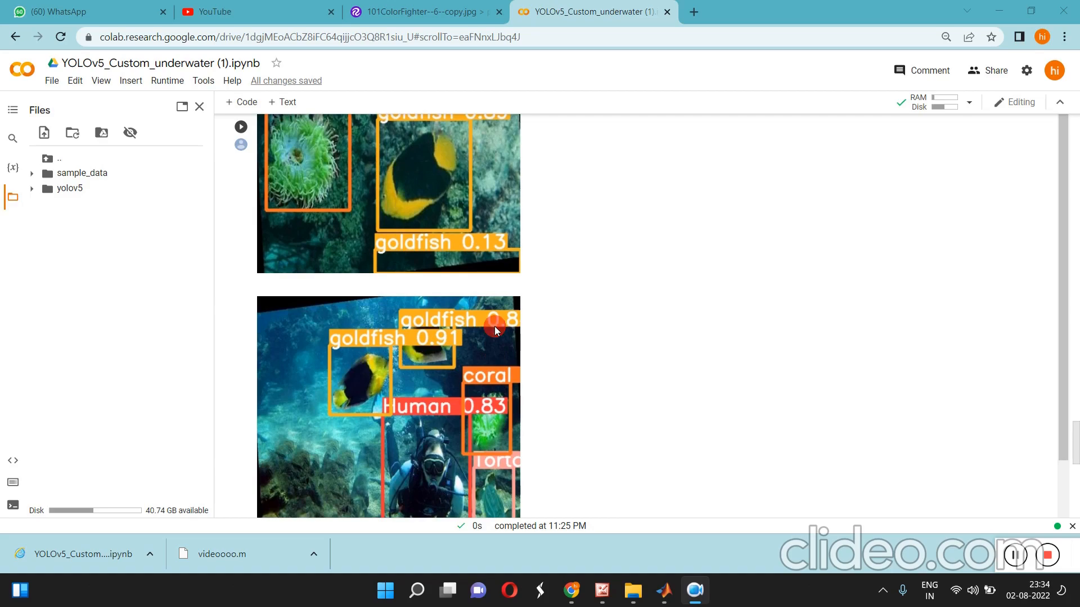
scroll("up", 3)
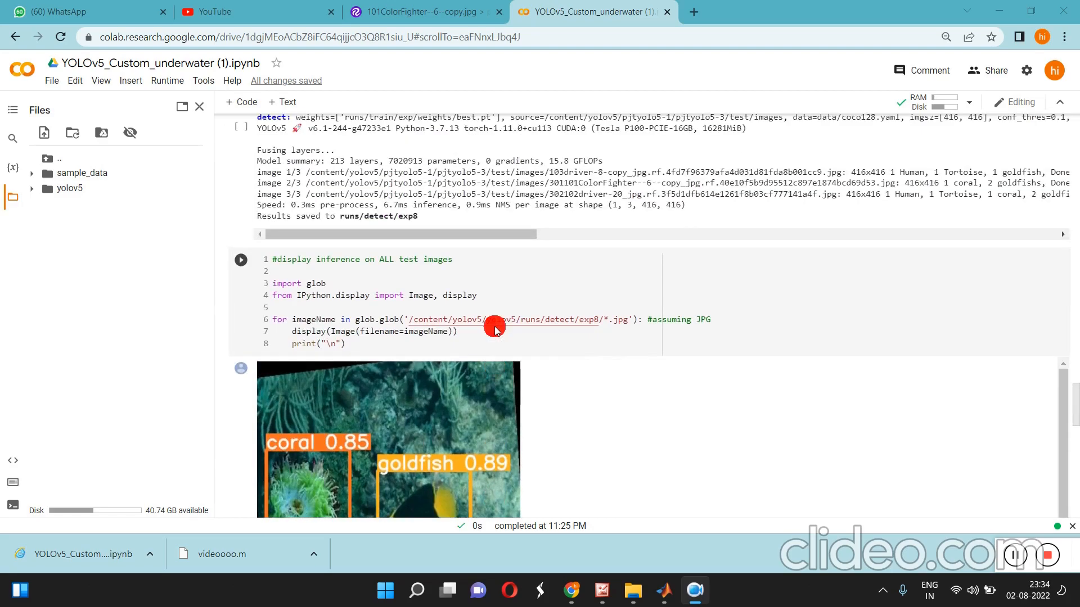
scroll("up", 3)
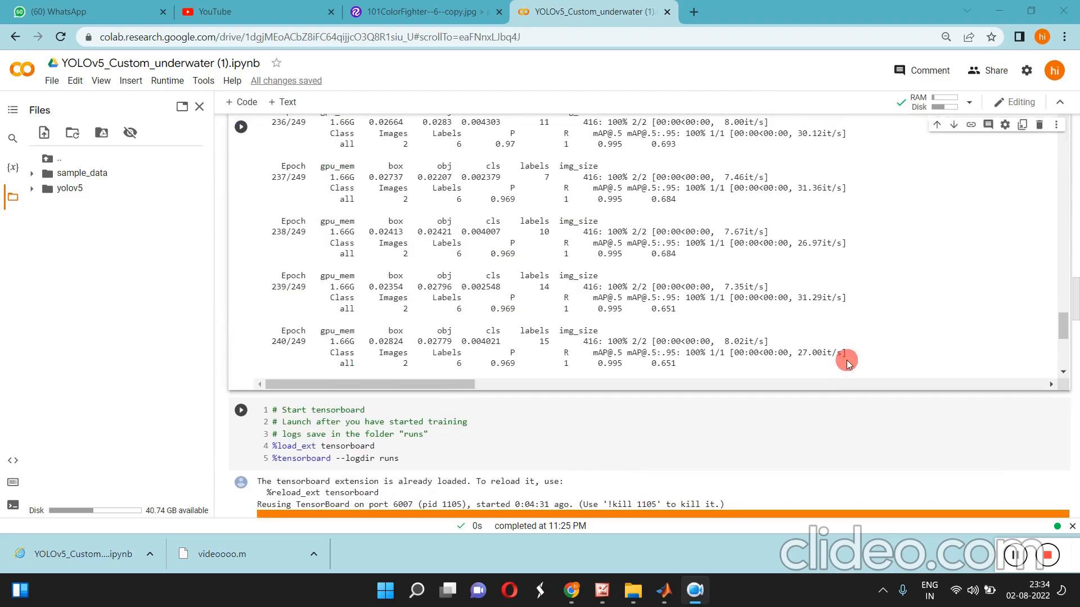
scroll("up", 3)
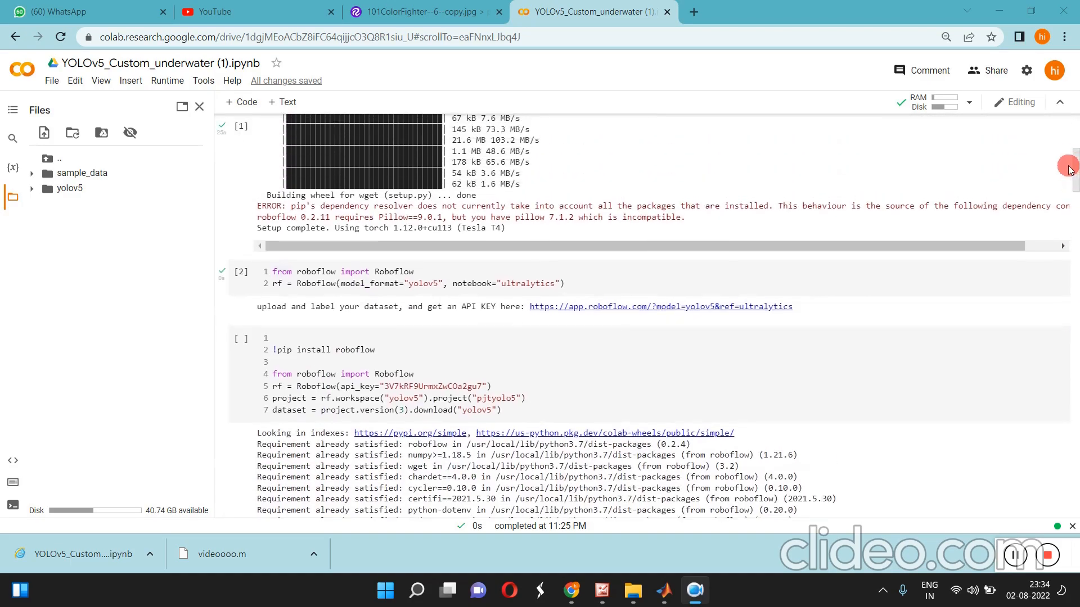
scroll("up", 3)
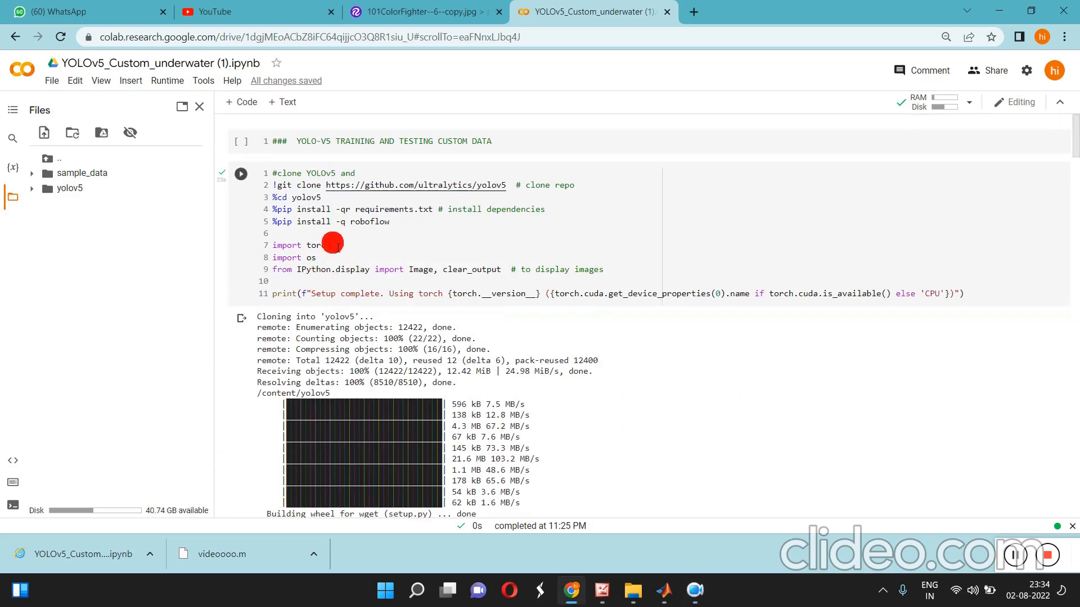
Rerun the YOLOv5 clone-and-install cell so it reports setup complete on a Tesla T4
left_click(331, 245)
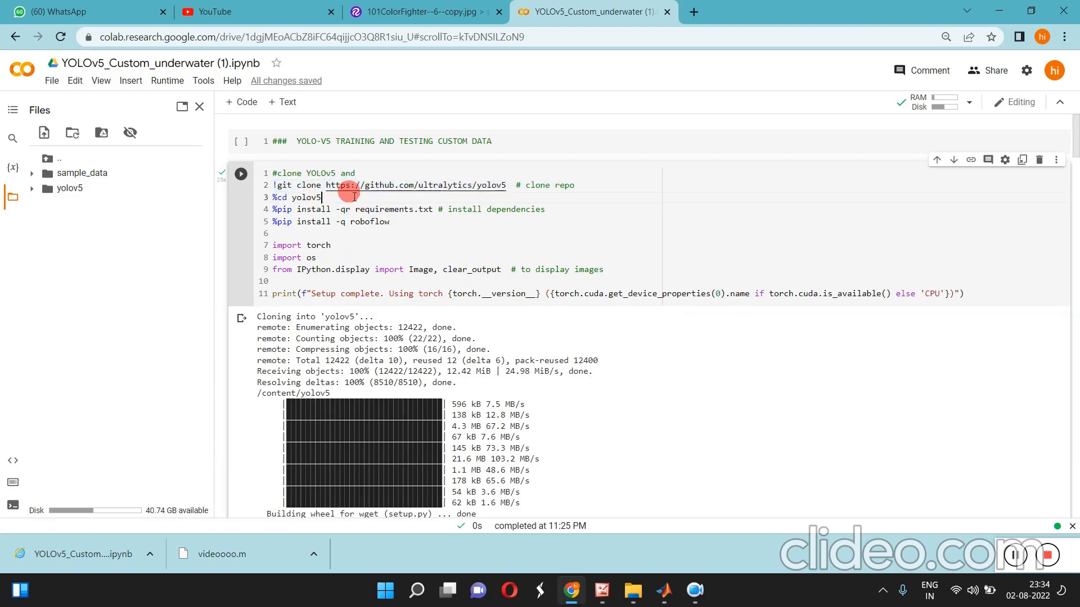
mouse_move(241, 174)
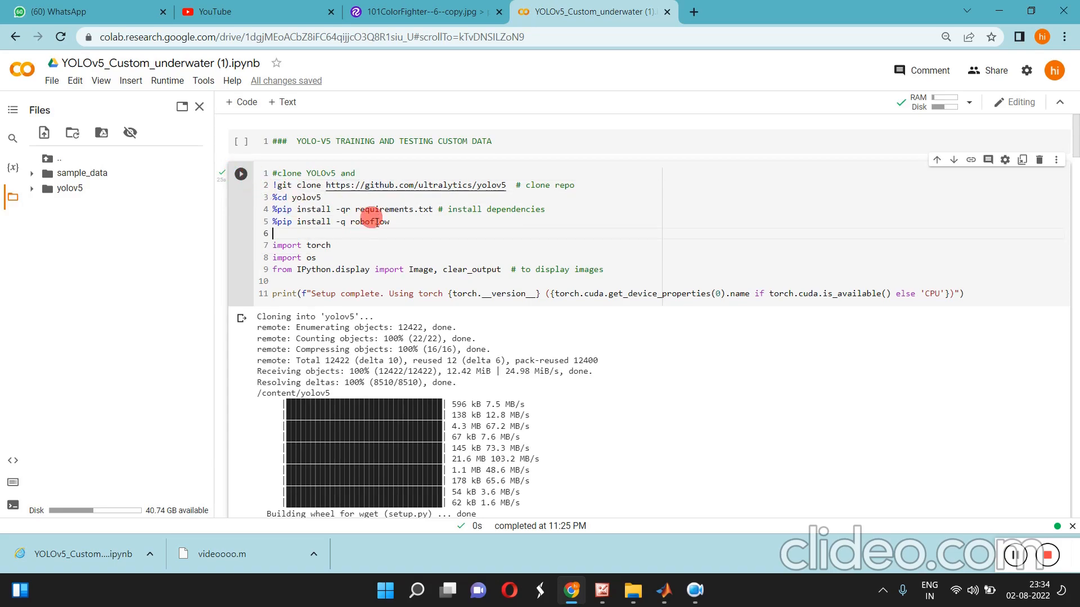
left_click(241, 173)
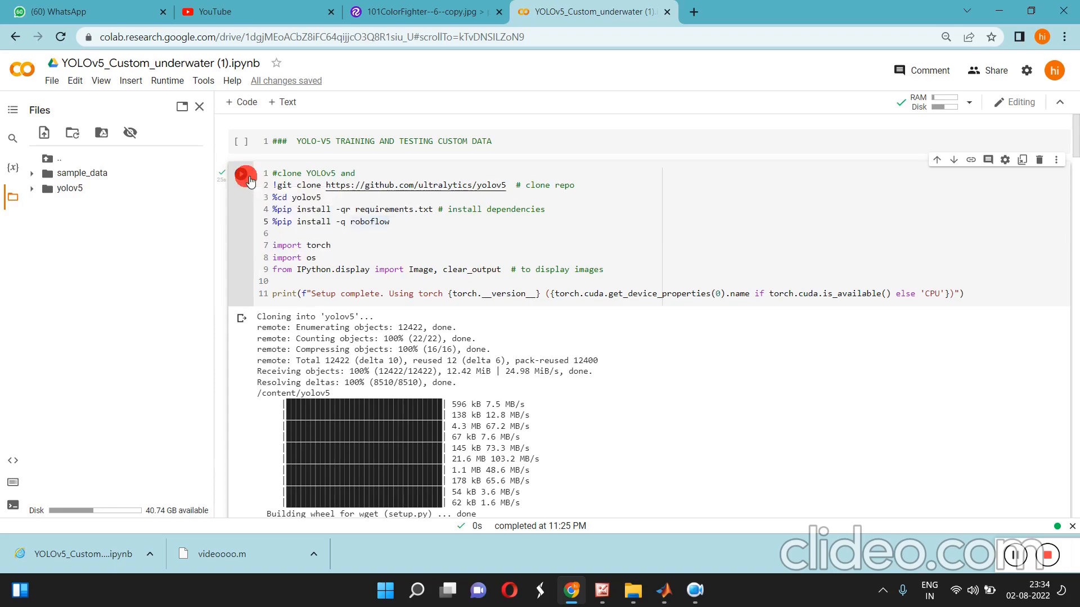
left_click(240, 174)
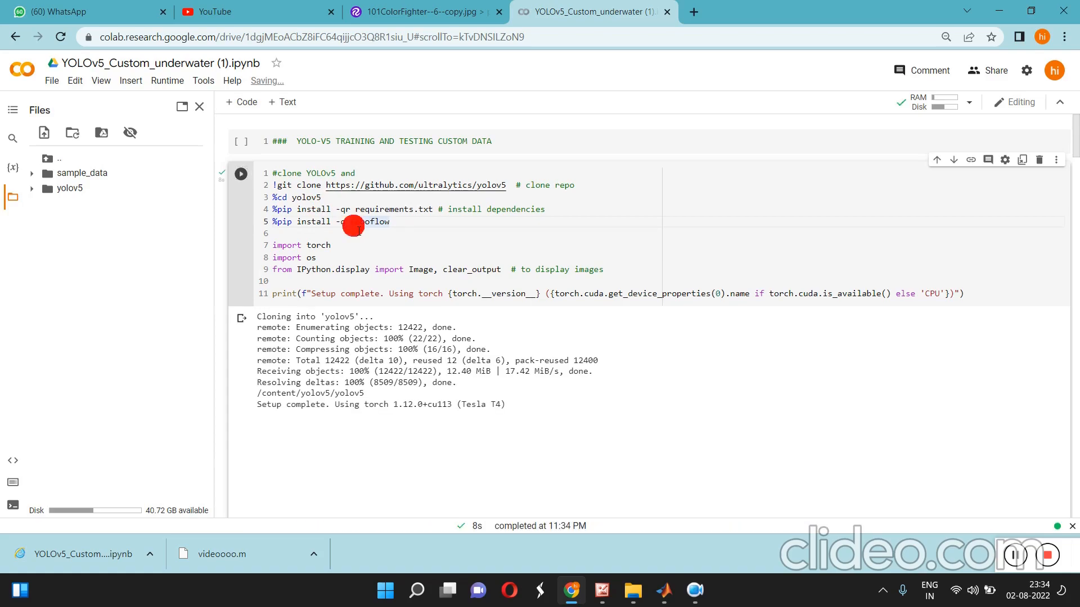
scroll("down", 3)
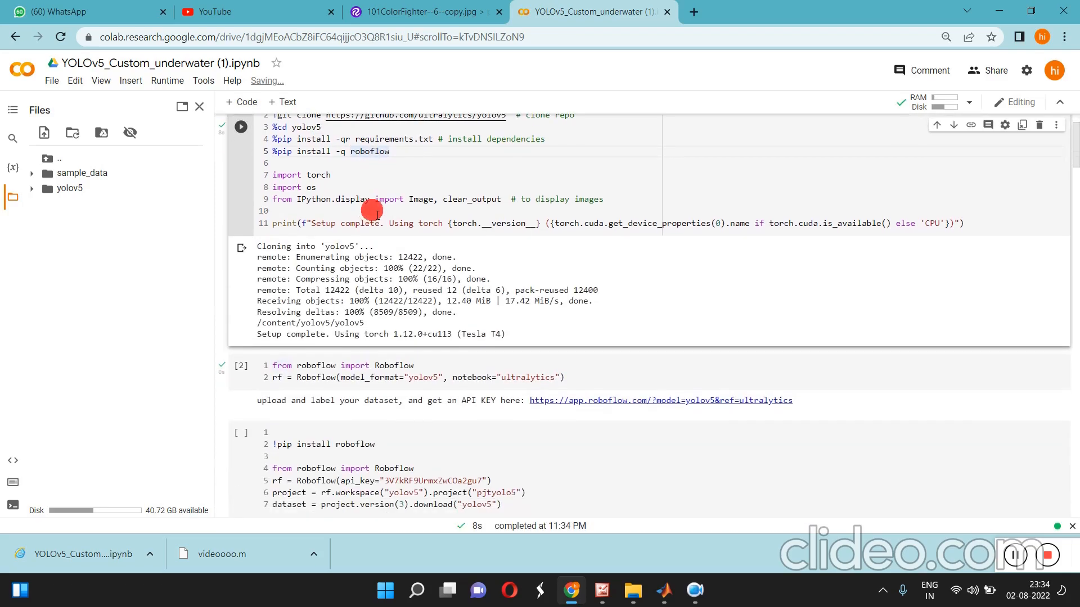
mouse_move(34, 192)
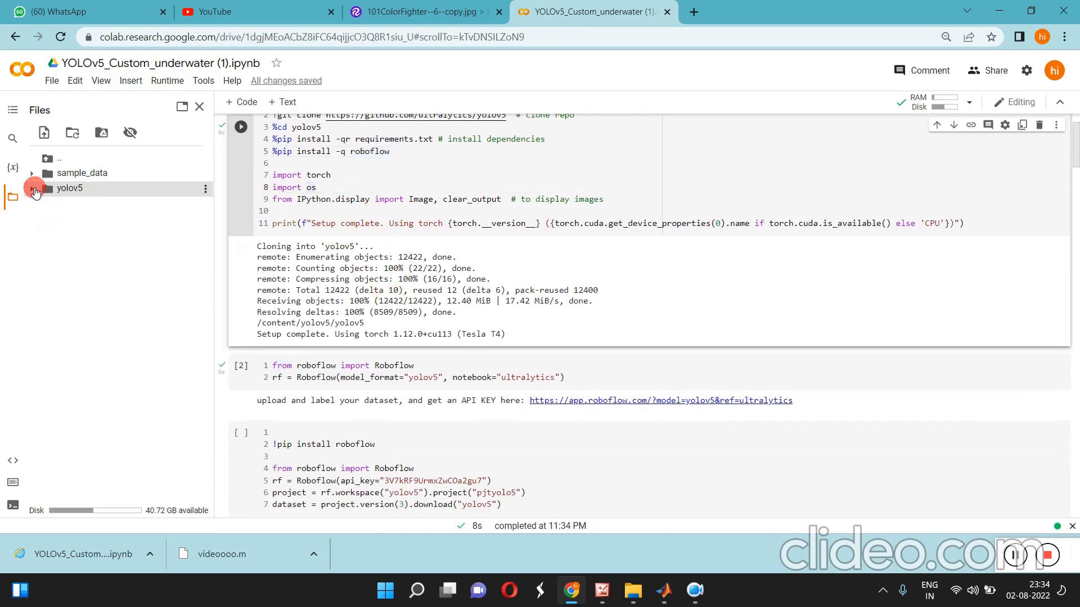
left_click(32, 188)
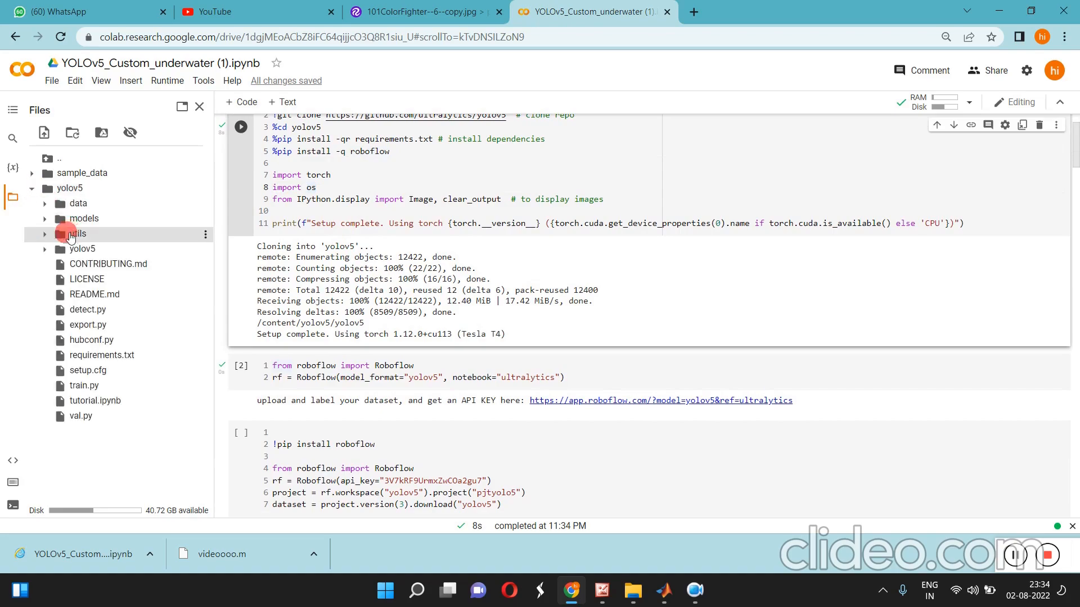
left_click(82, 218)
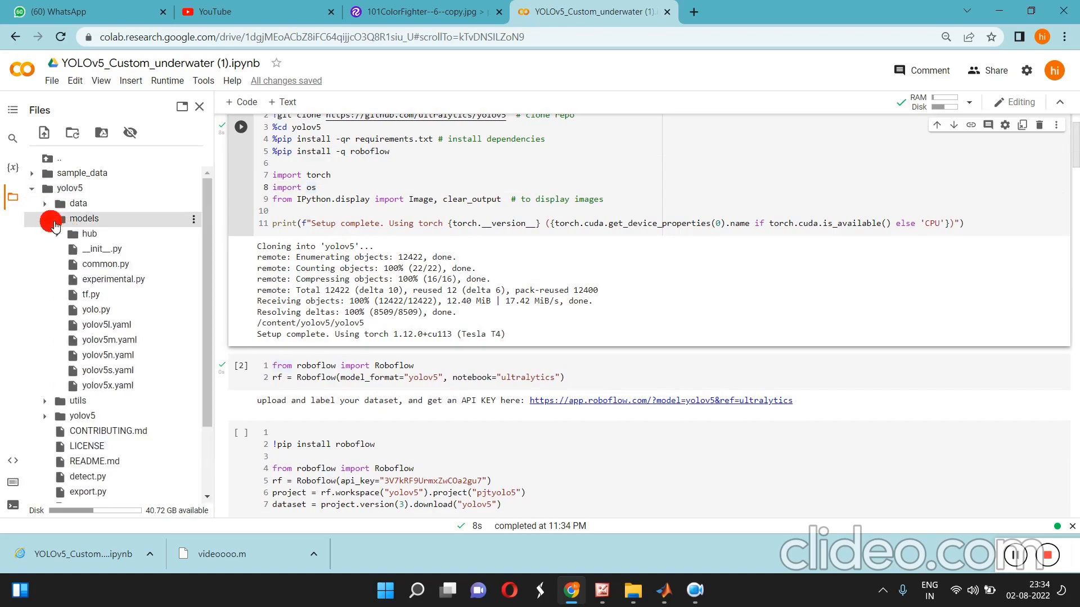
left_click(44, 218)
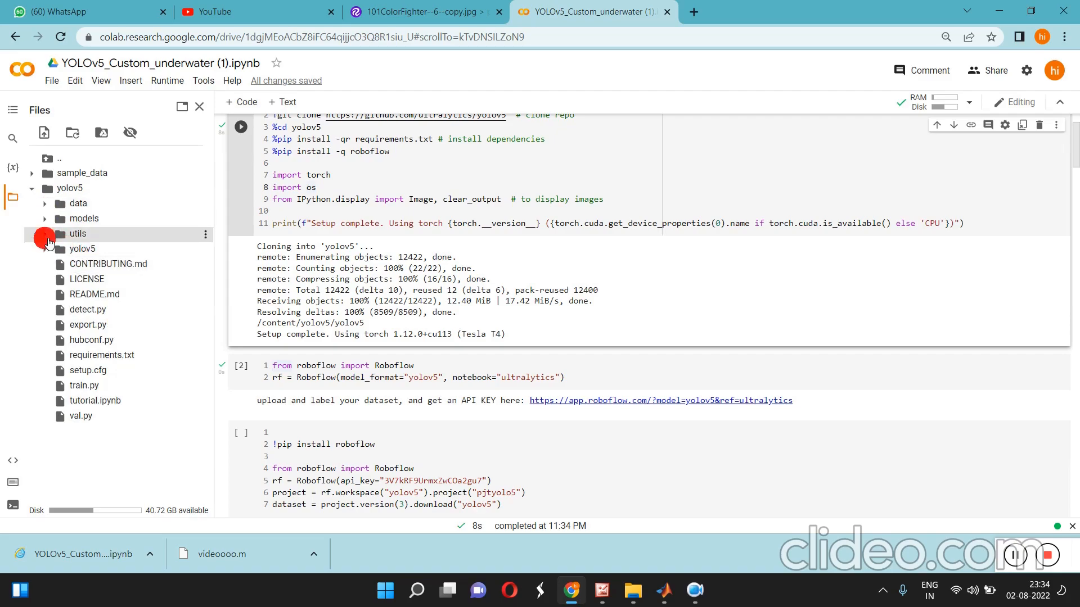
left_click(31, 188)
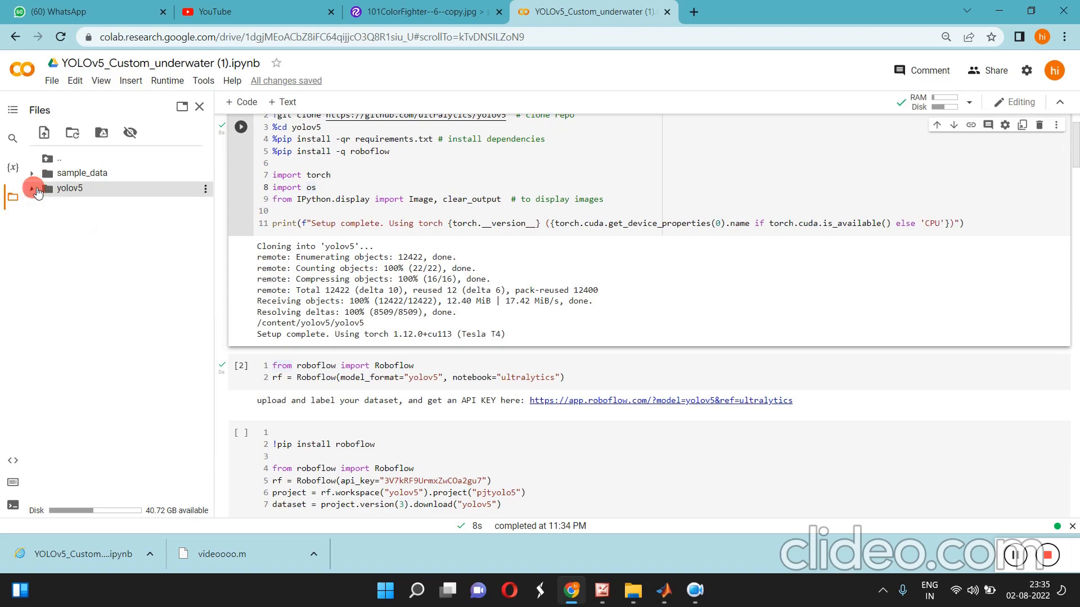
left_click(32, 187)
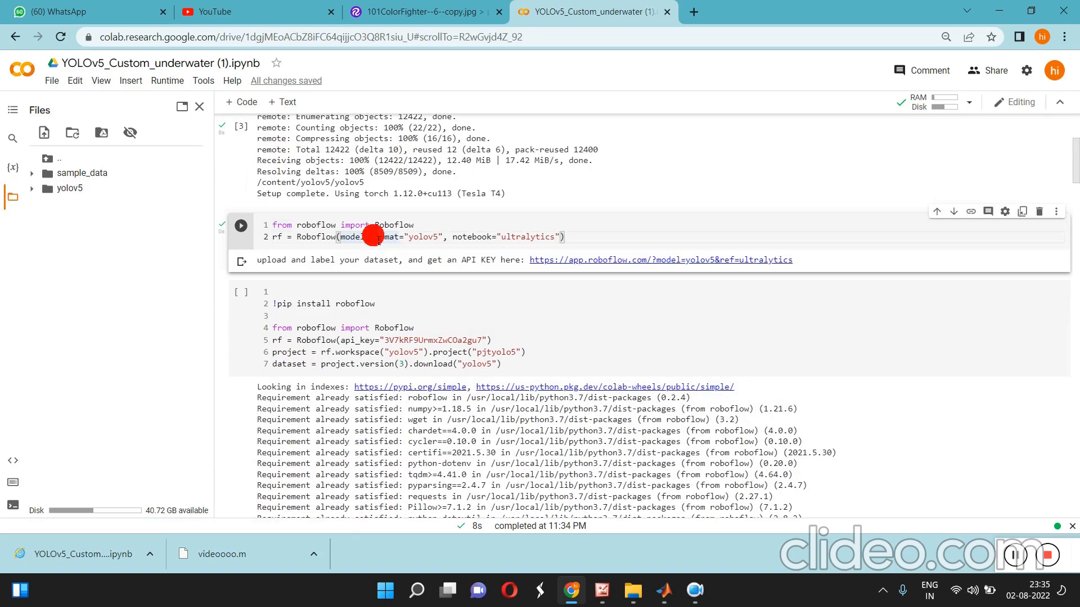
Run the Roboflow cell and open its app.roboflow.com API-key link in a new tab
scroll("up", 3)
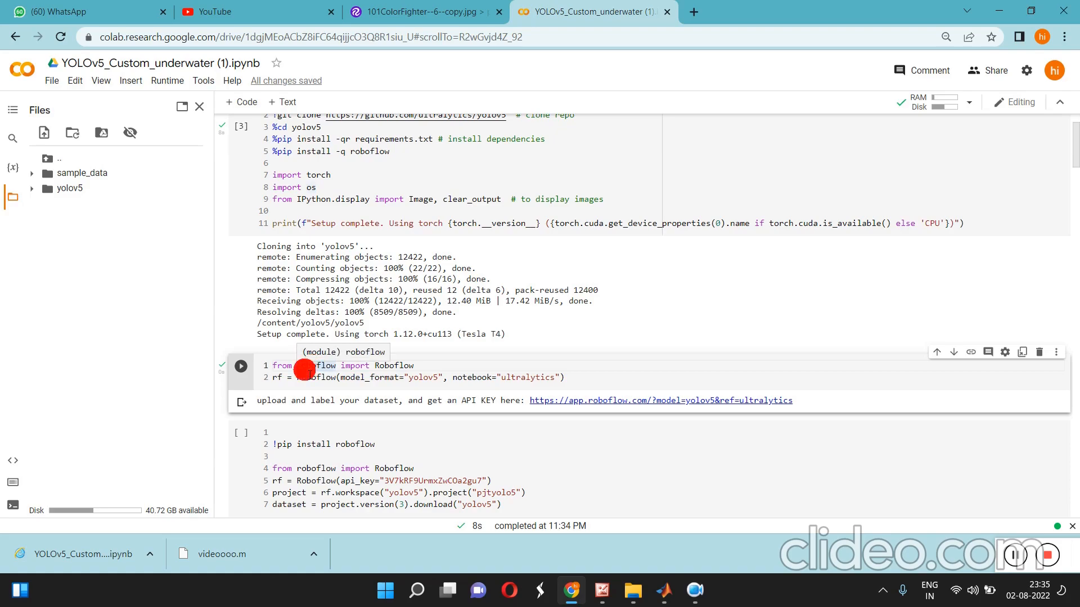
scroll("down", 3)
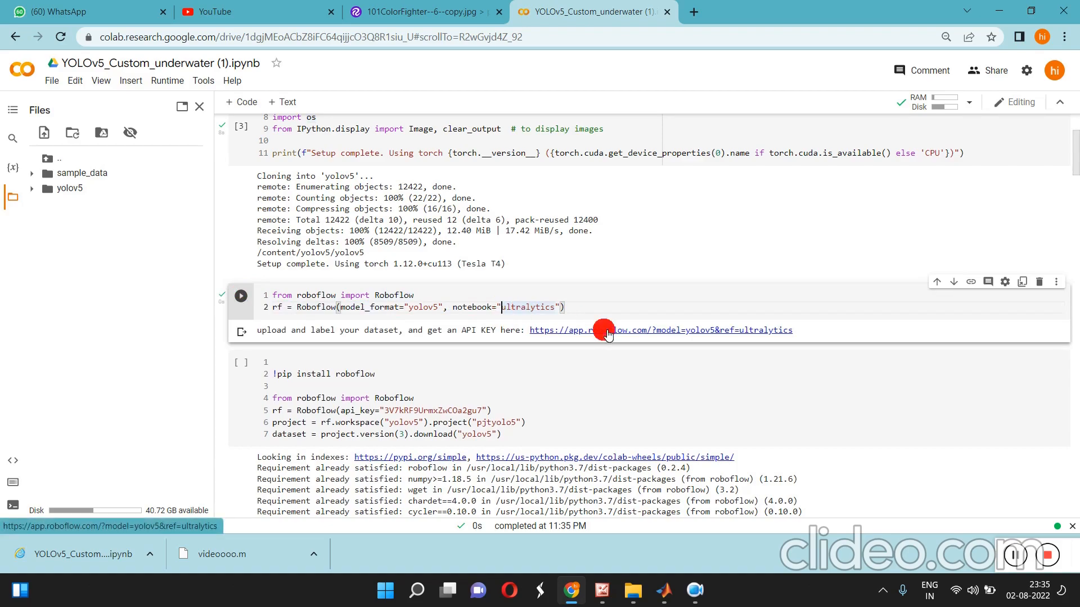
right_click(607, 329)
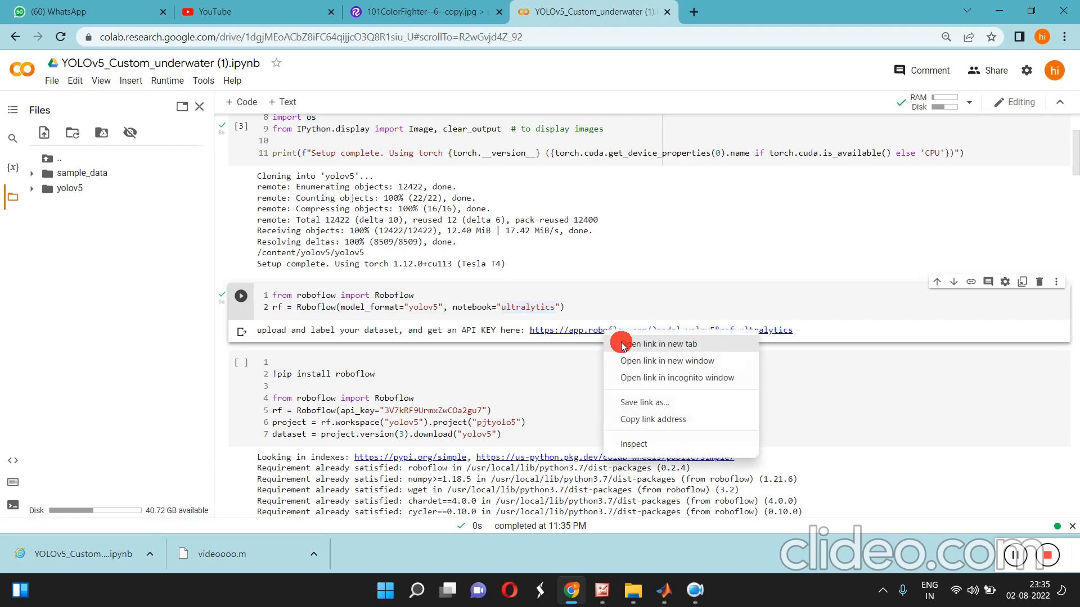
left_click(661, 345)
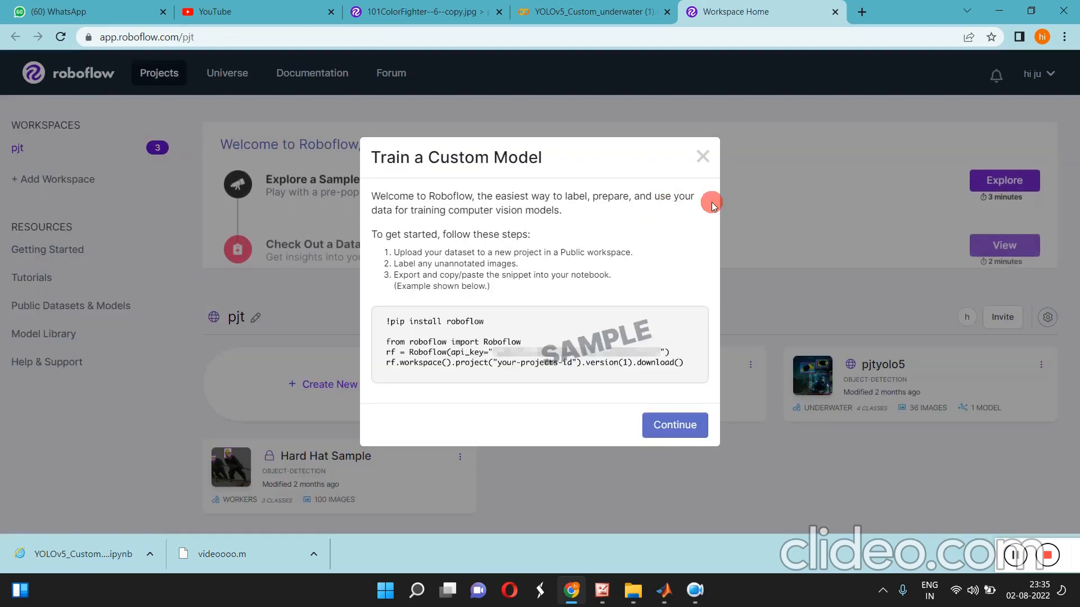
Dismiss the welcome prompt and create public project 'pj1' predicting 'models'
left_click(702, 155)
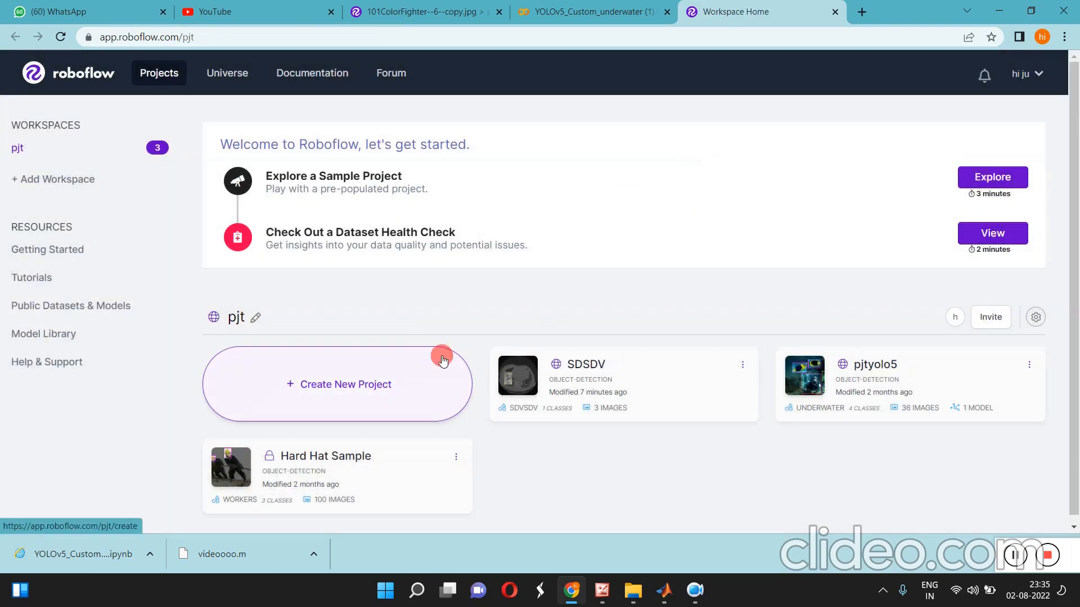
mouse_move(382, 402)
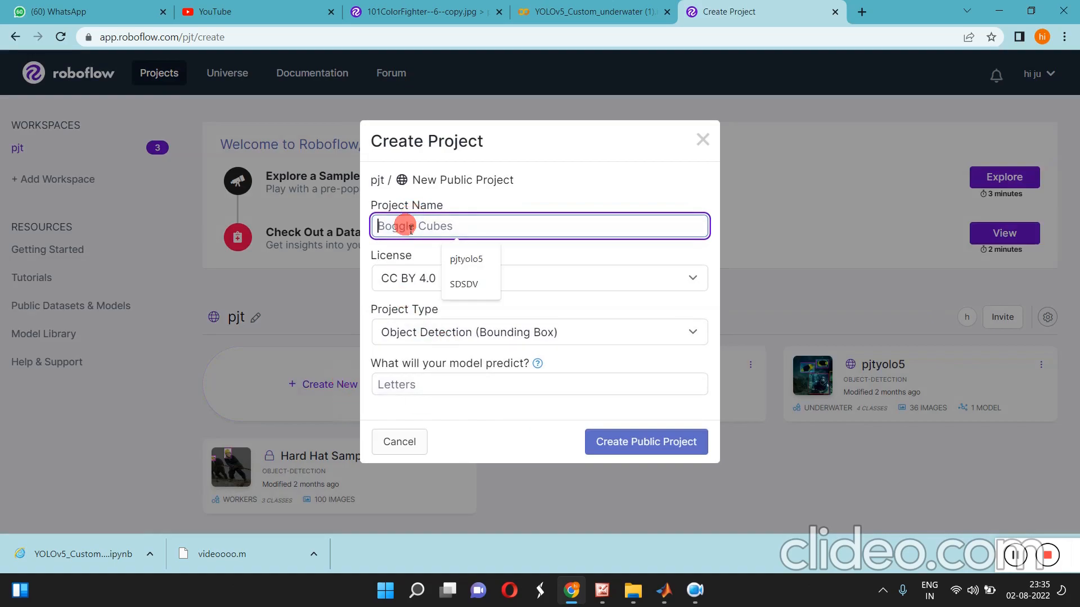
type("pj")
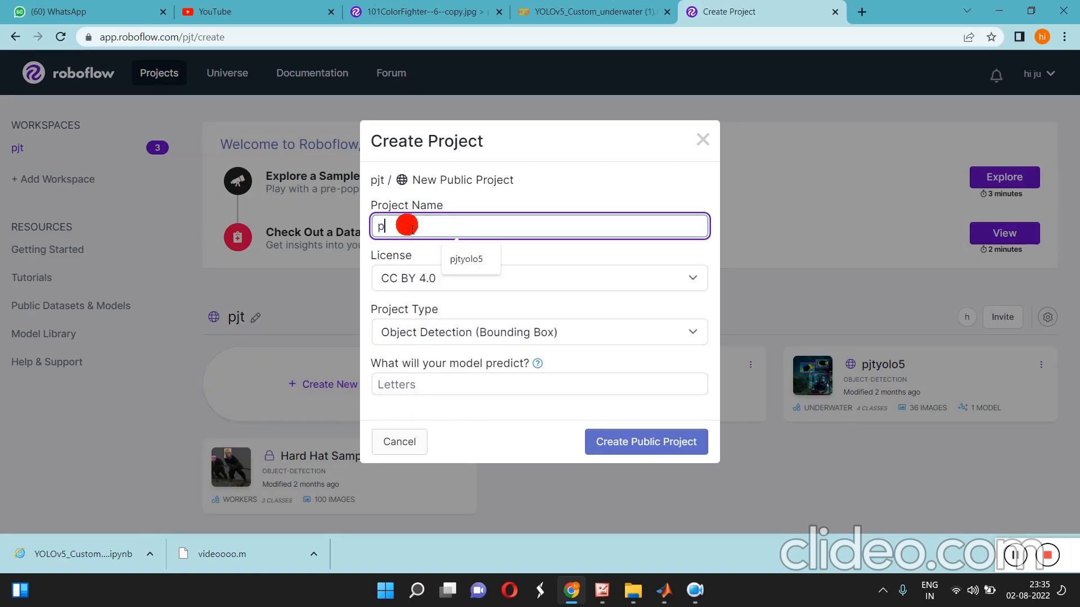
left_click(539, 385)
type("d")
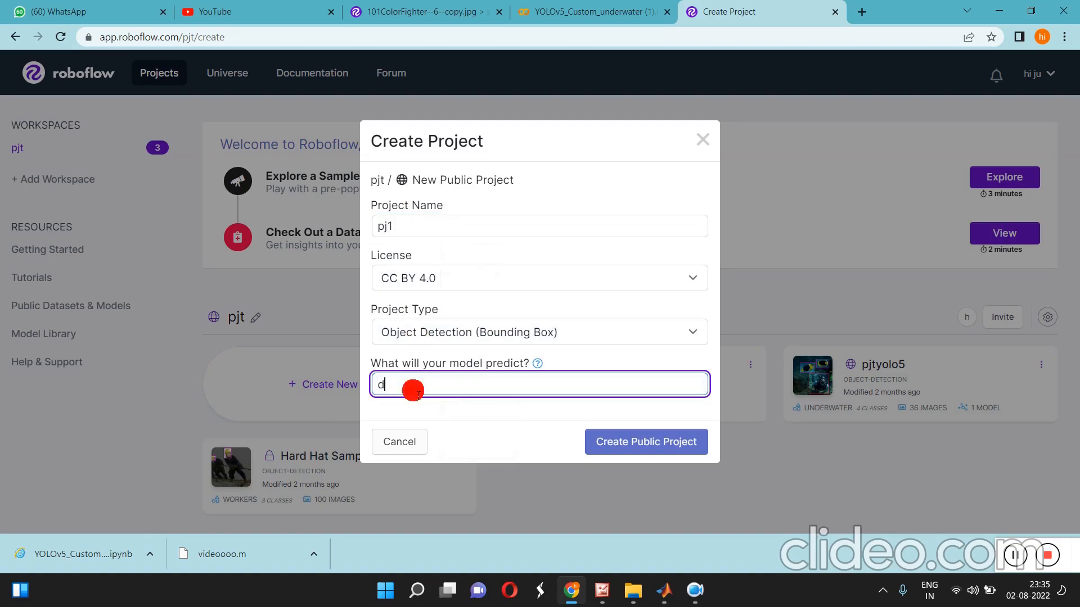
type("model")
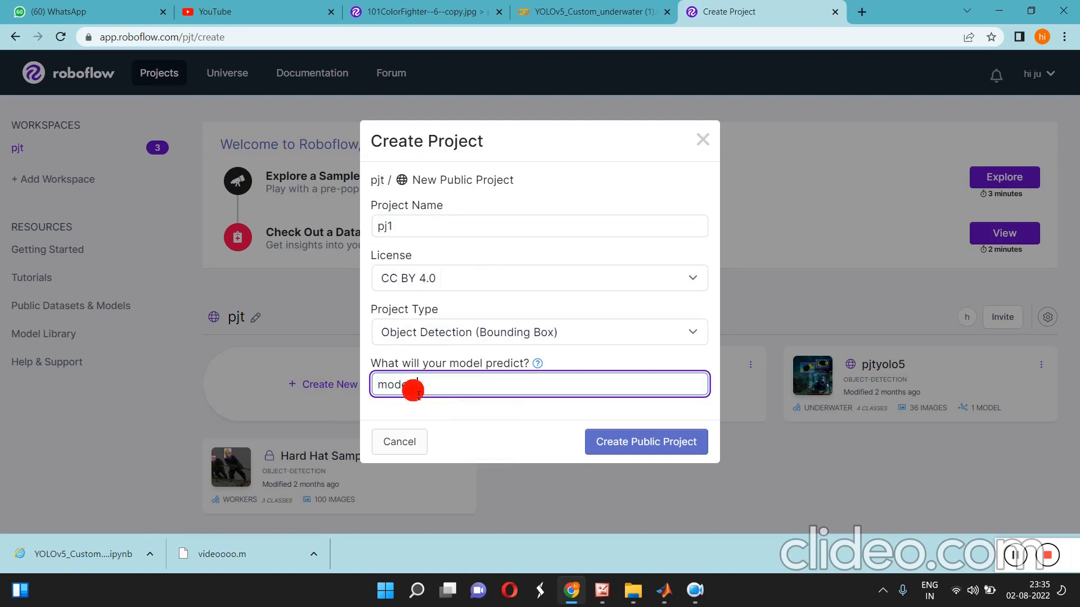
left_click(637, 441)
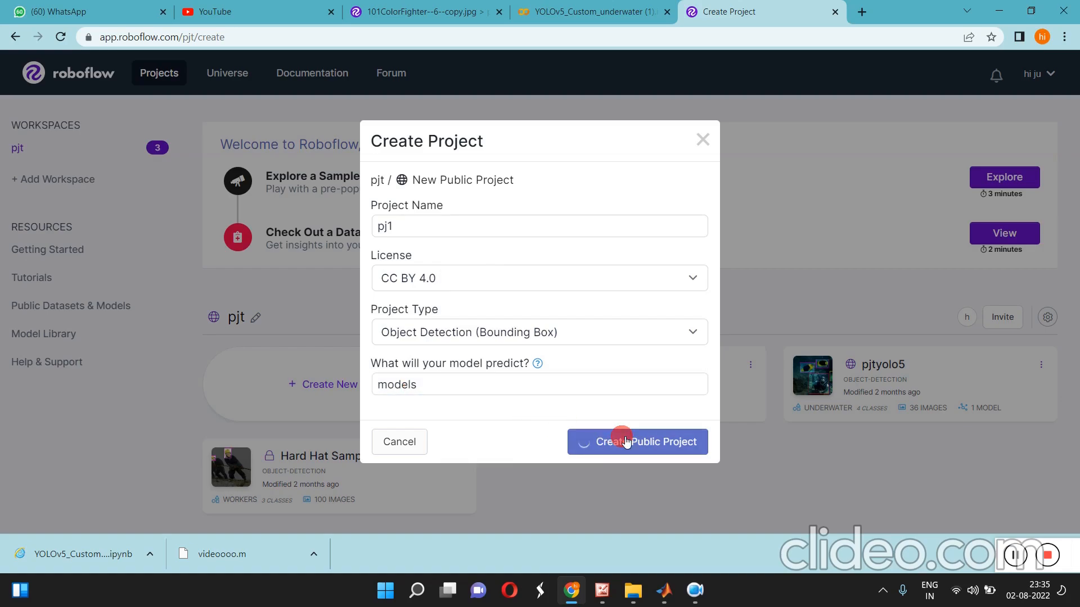
left_click(636, 441)
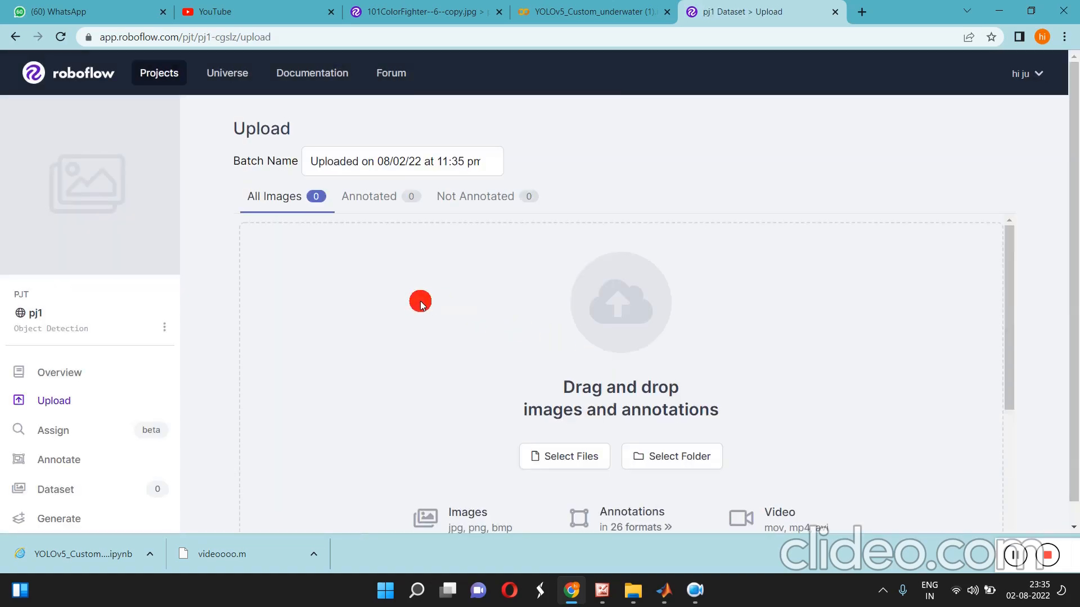
Select 15.png, 31.png, 30.png and 20.png from rawimage for the upload batch
left_click(563, 456)
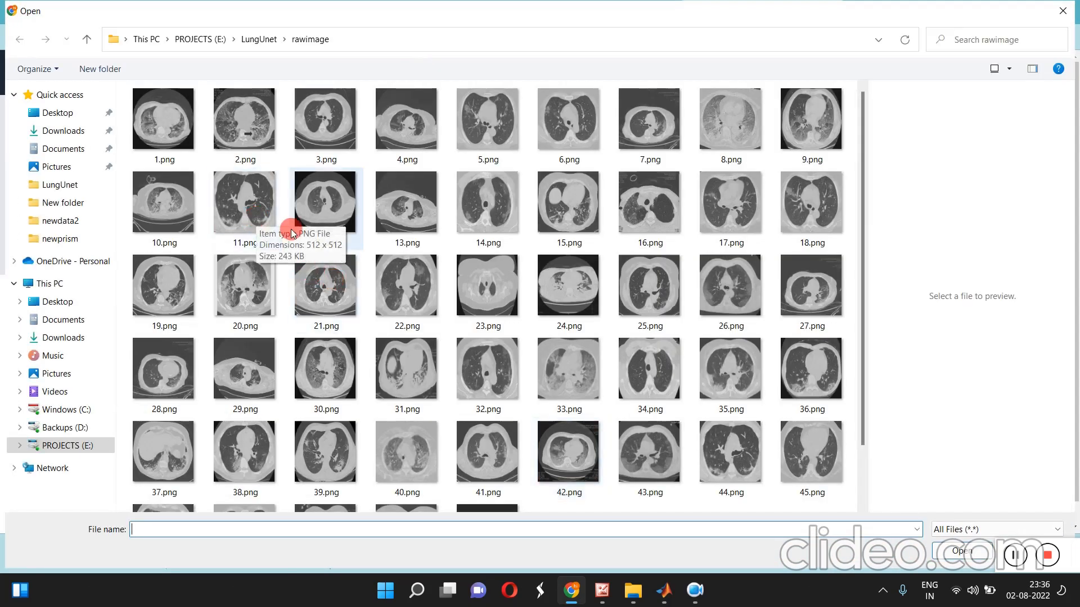
left_click(567, 201)
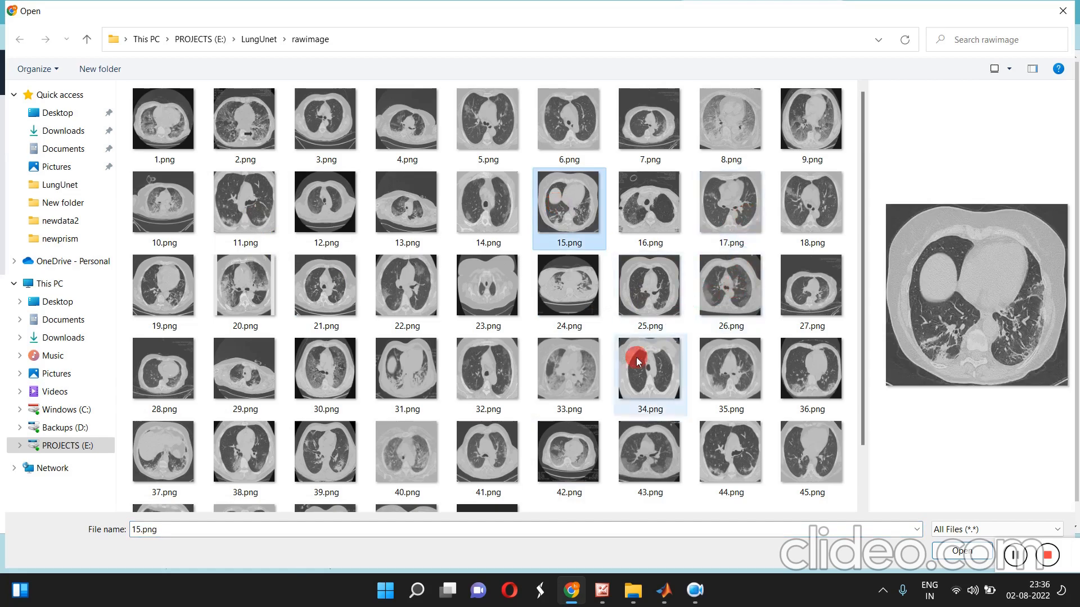
left_click(406, 369)
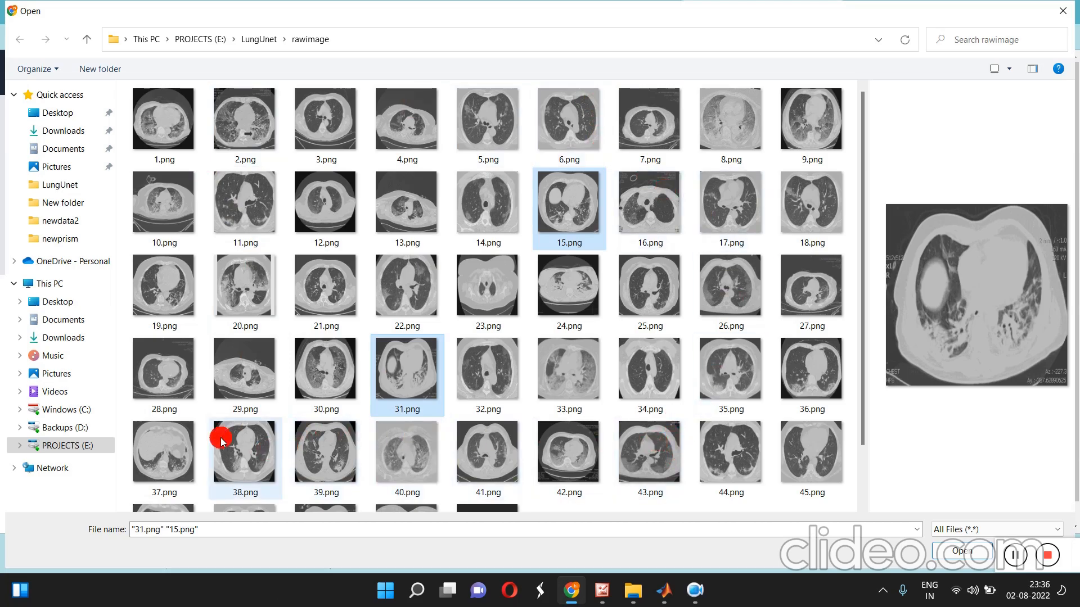
left_click(324, 369)
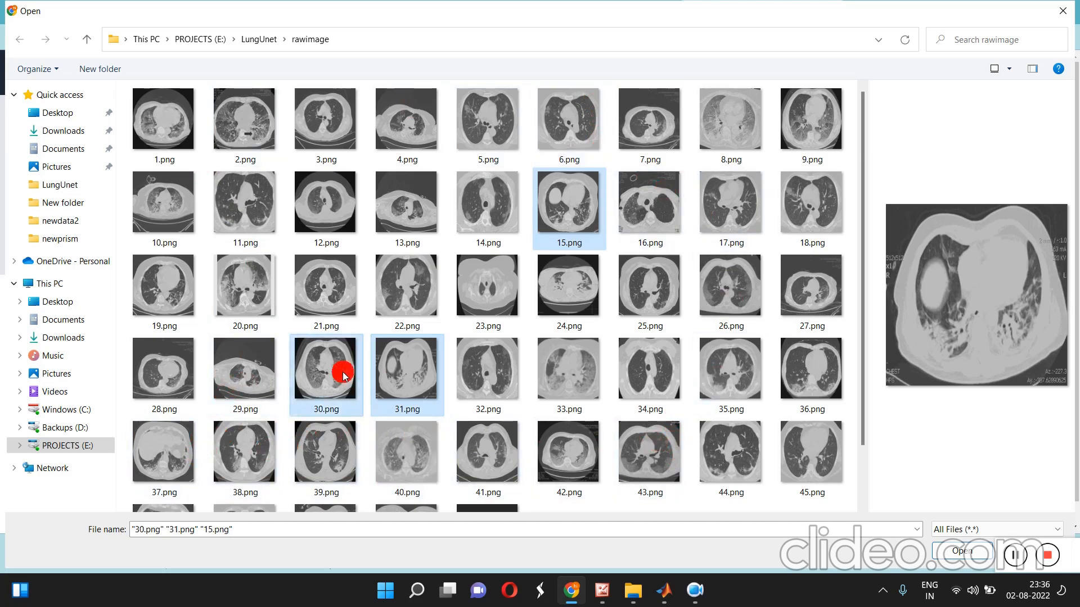
left_click(962, 551)
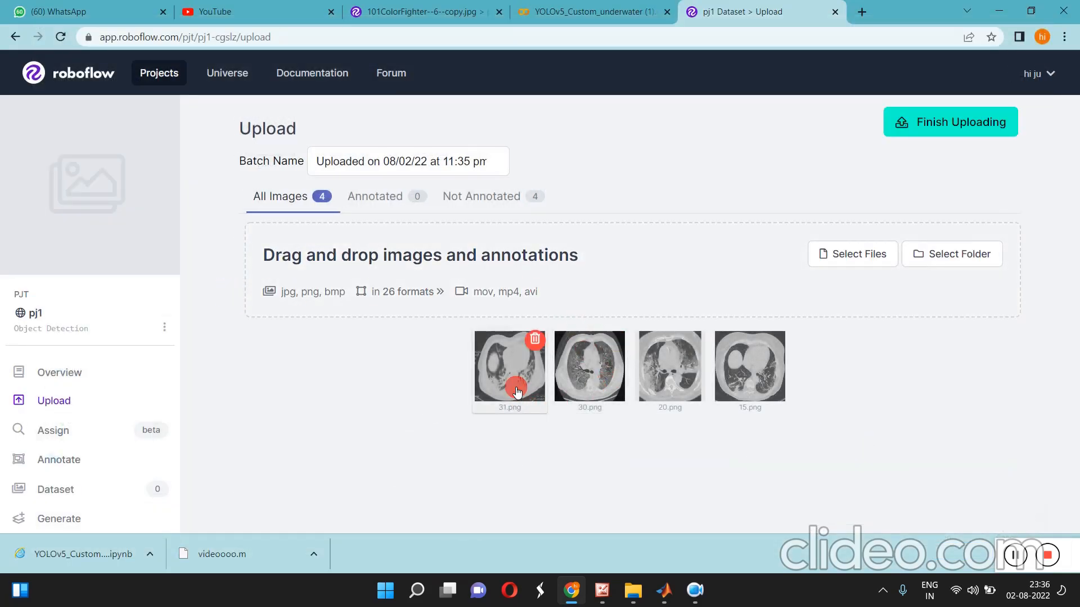
Open the 31.png thumbnail in the annotation editor
left_click(510, 366)
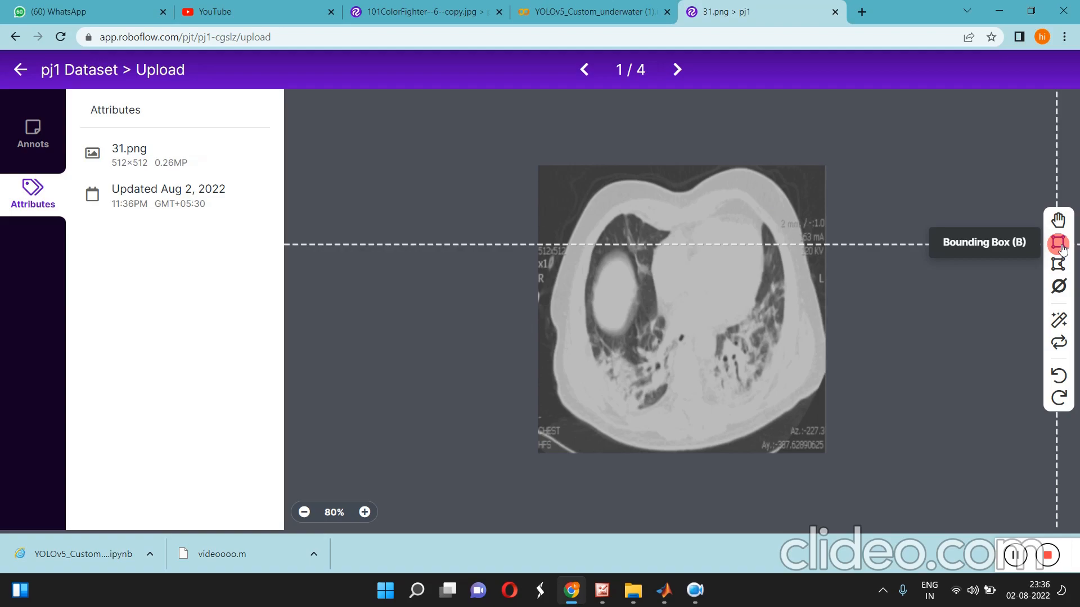
Draw a bounding box on 31.png and label it 'disease'
left_click(1058, 243)
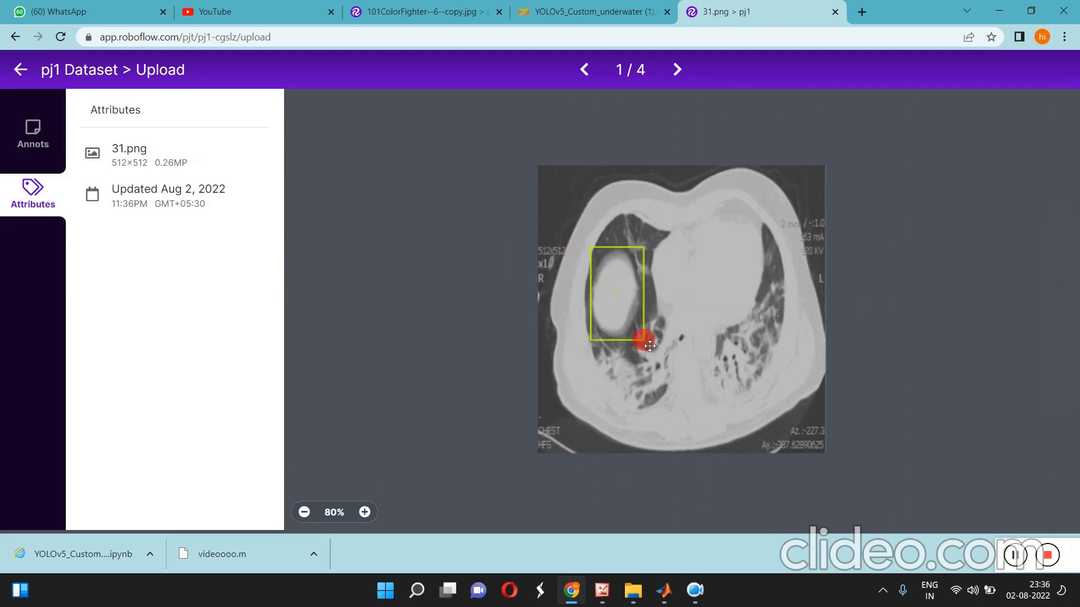
type("models")
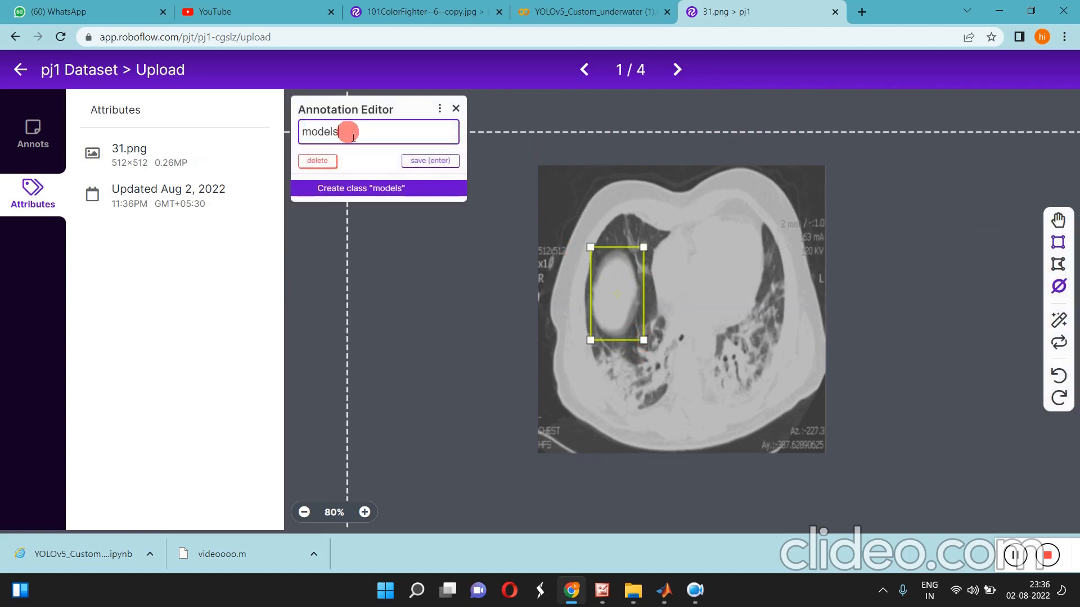
type("disea")
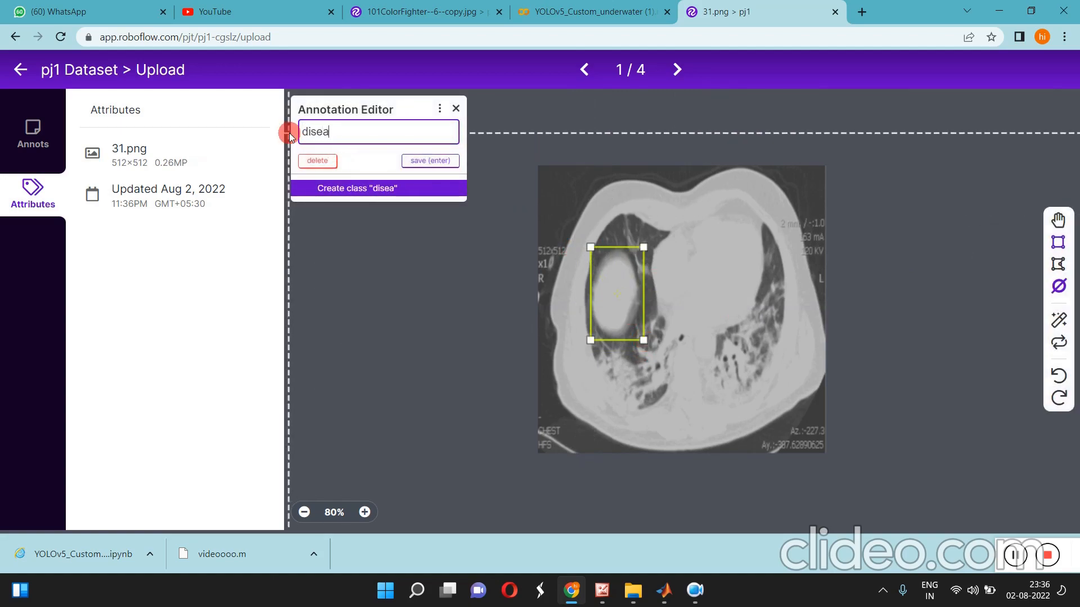
type("se")
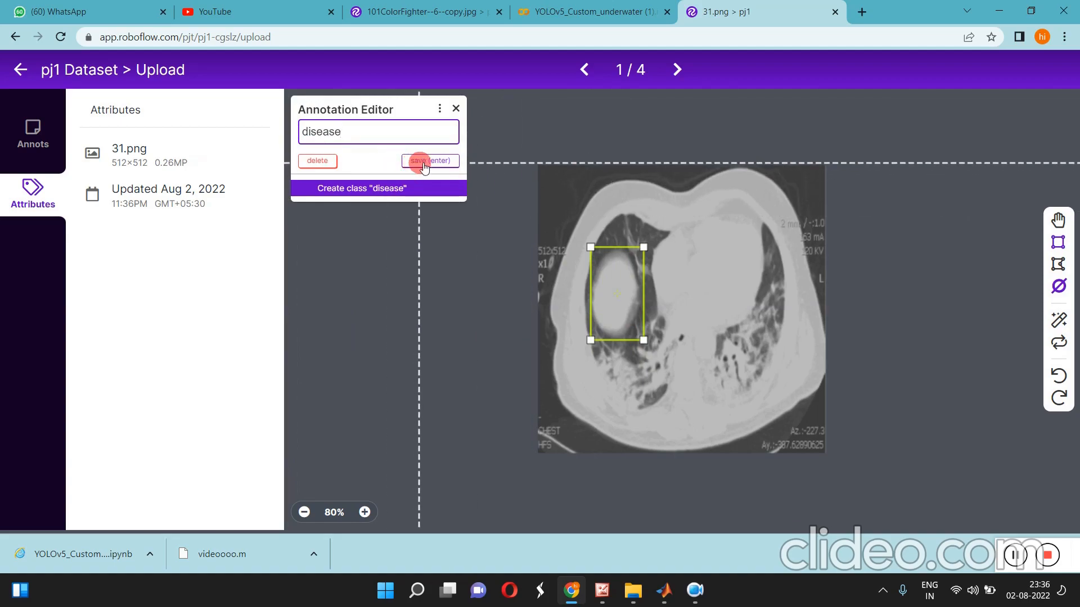
left_click(418, 161)
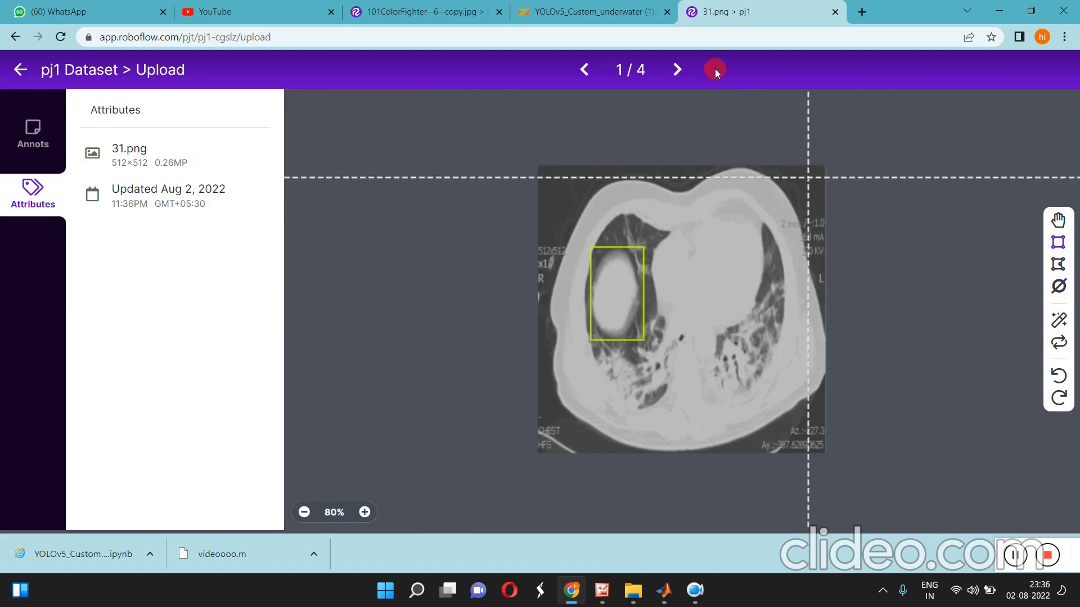
Box and label the remaining three scans as disease, cycling back to 31.png
left_click(677, 69)
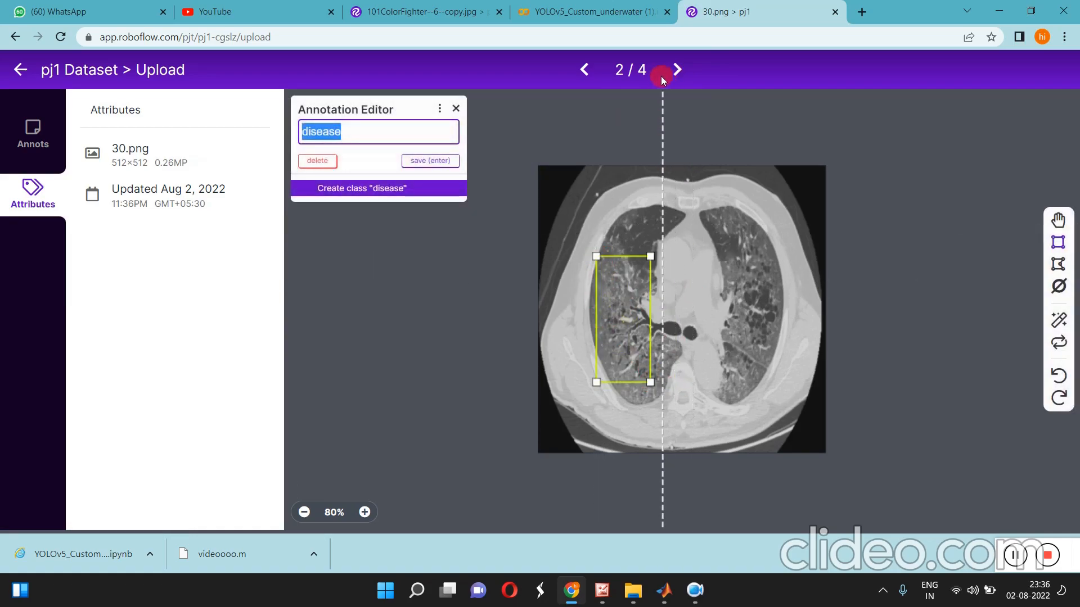
left_click(676, 68)
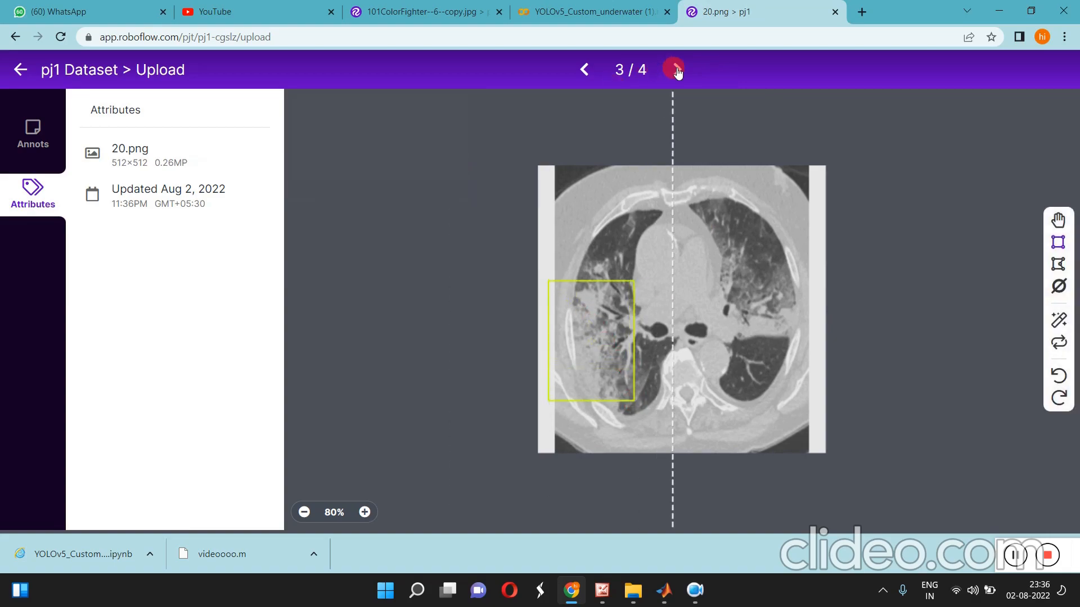
left_click(673, 69)
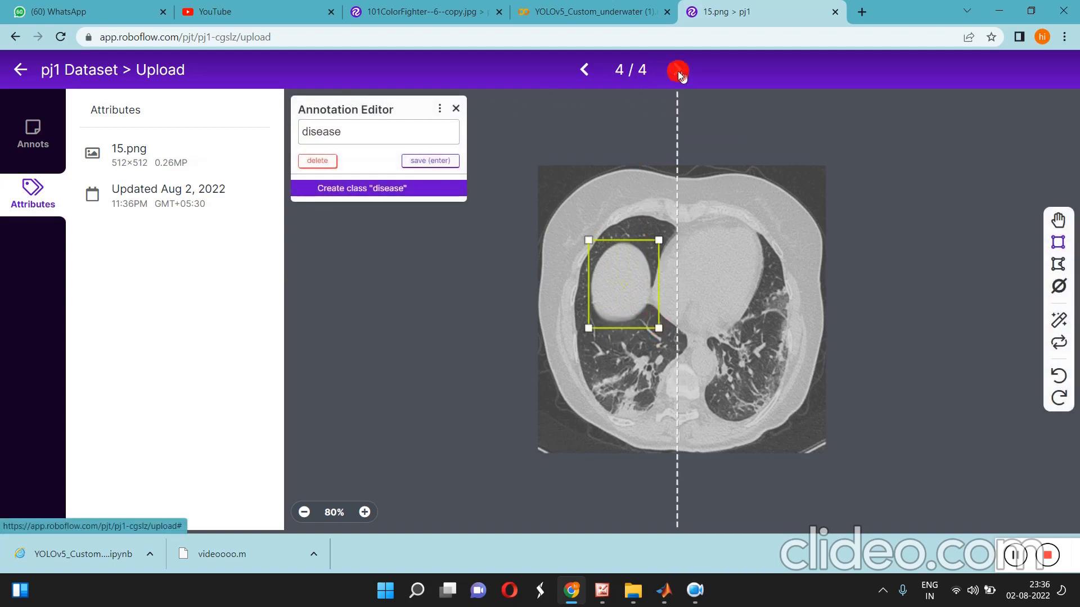
left_click(659, 69)
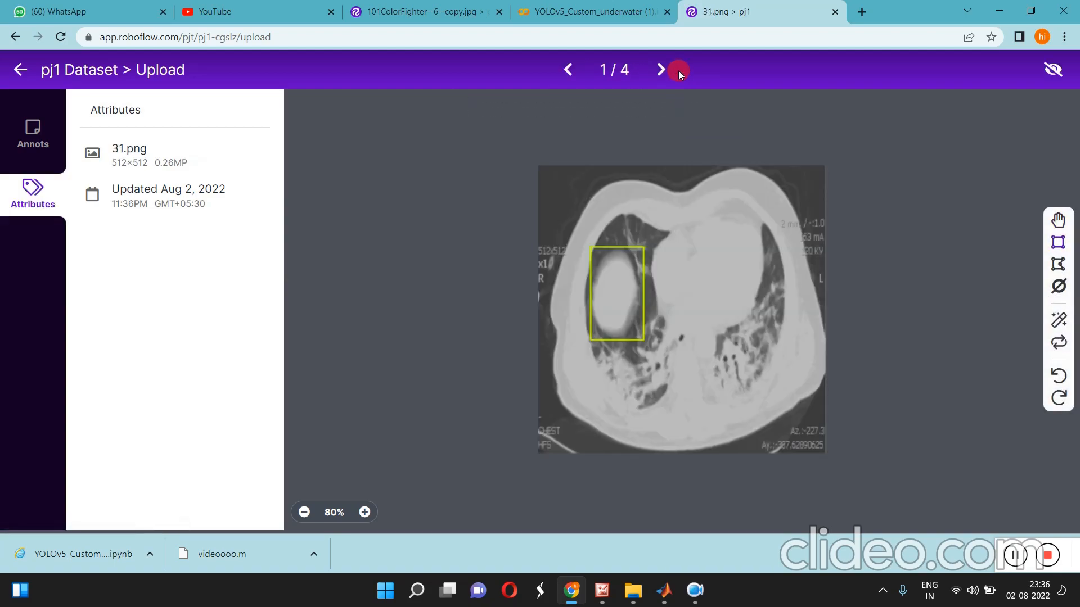
mouse_move(880, 65)
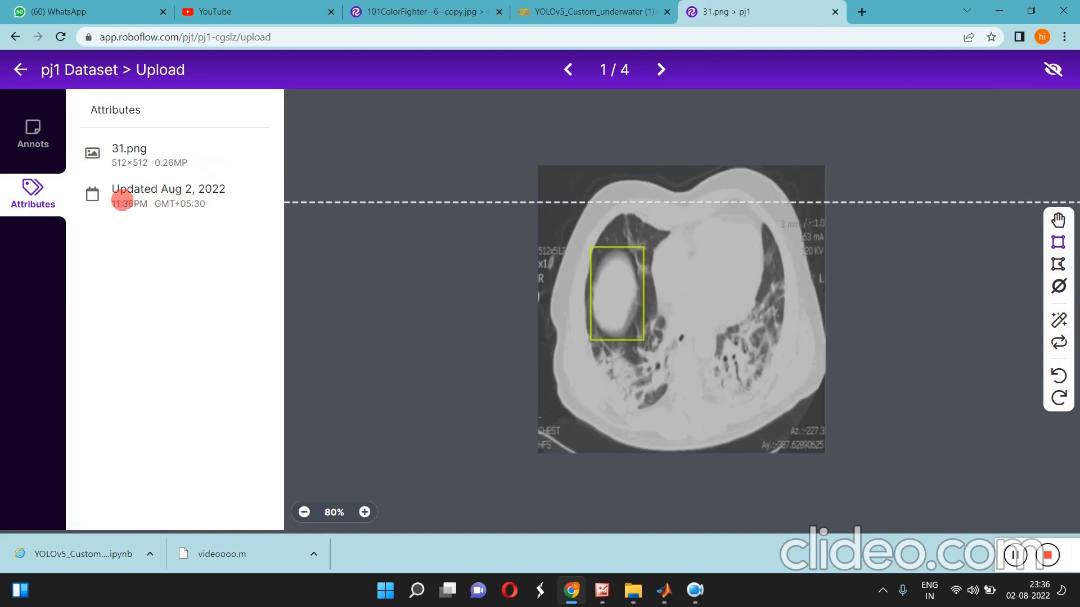
Finish uploading the batch with all images in the training set and start version generation
left_click(20, 70)
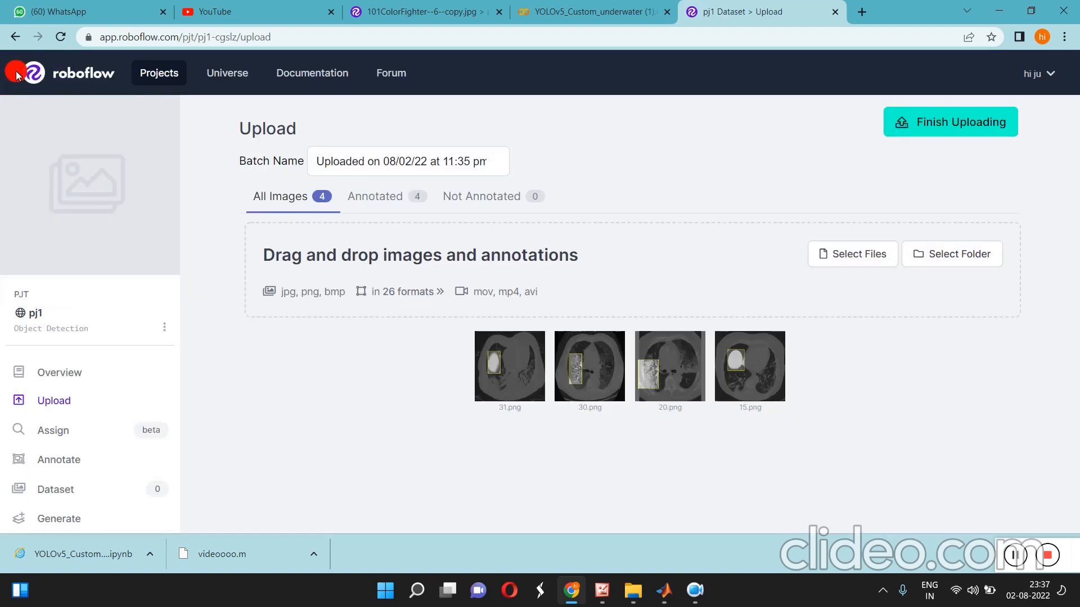
mouse_move(509, 365)
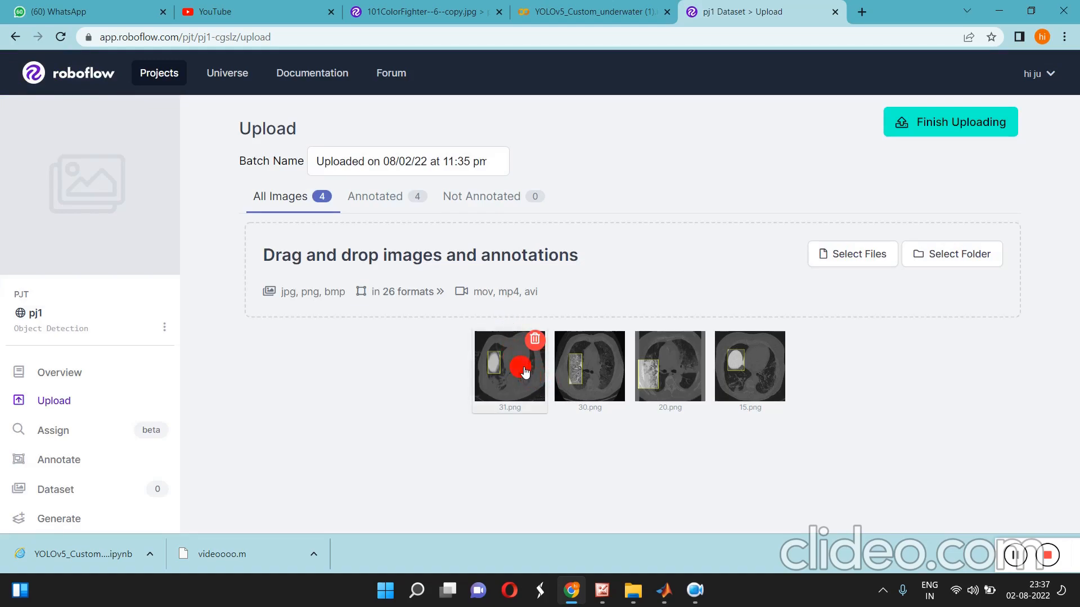
mouse_move(589, 389)
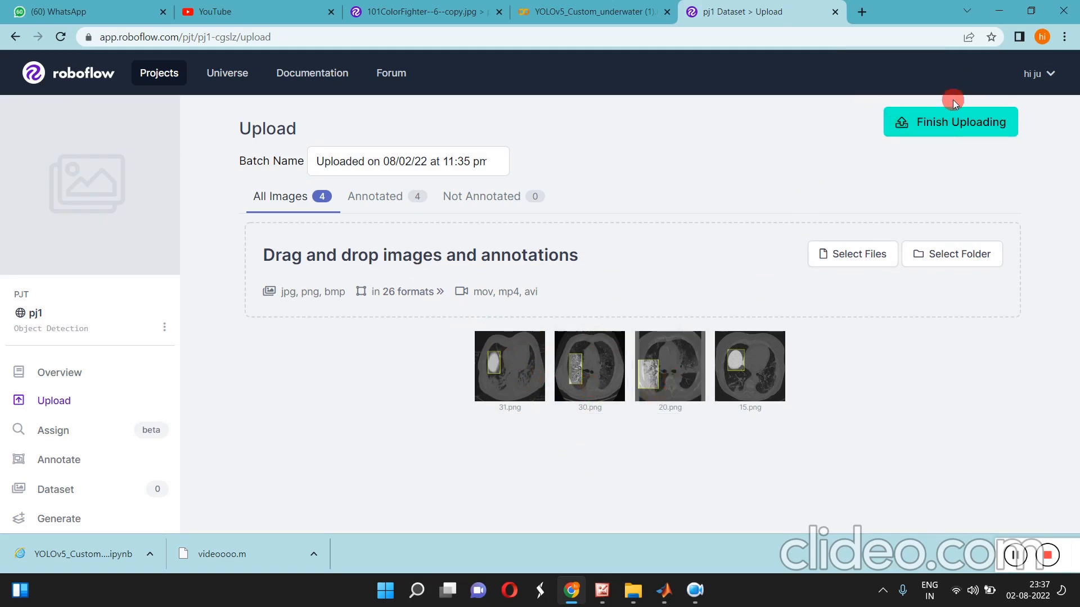
left_click(949, 121)
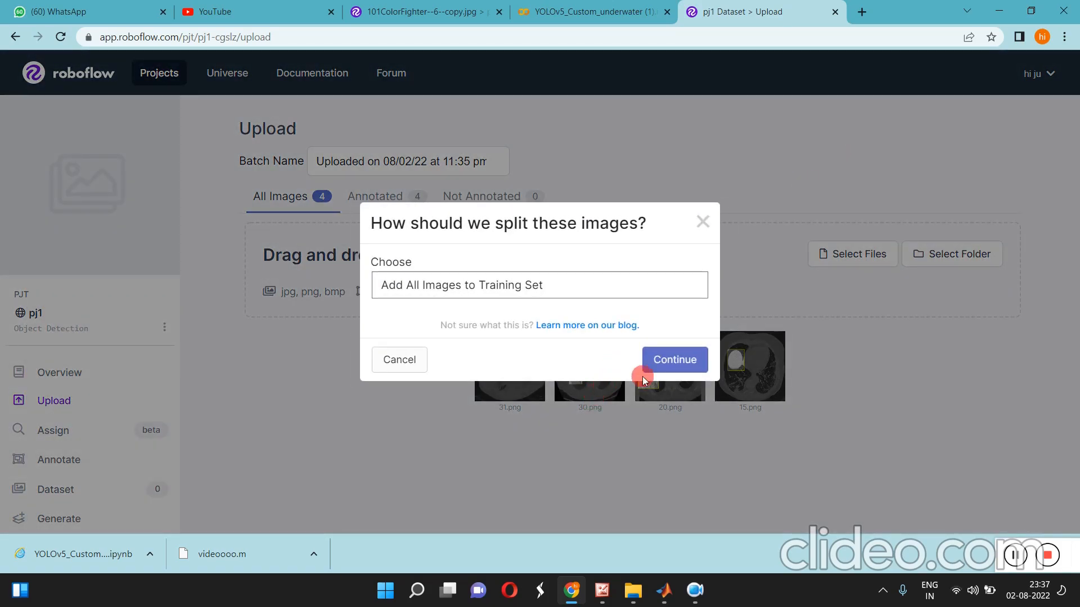
left_click(674, 360)
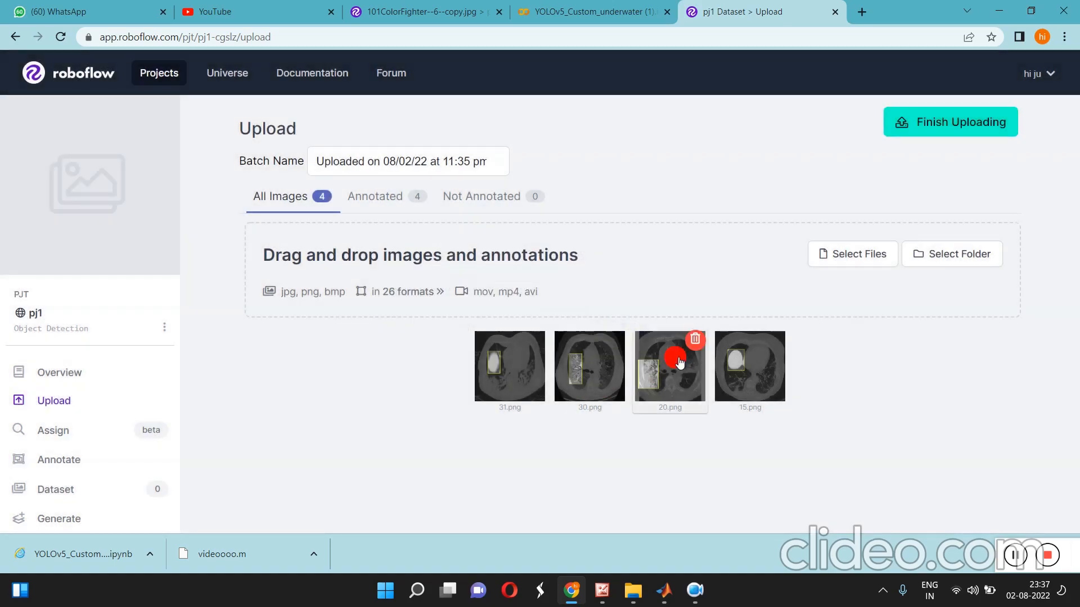
left_click(950, 122)
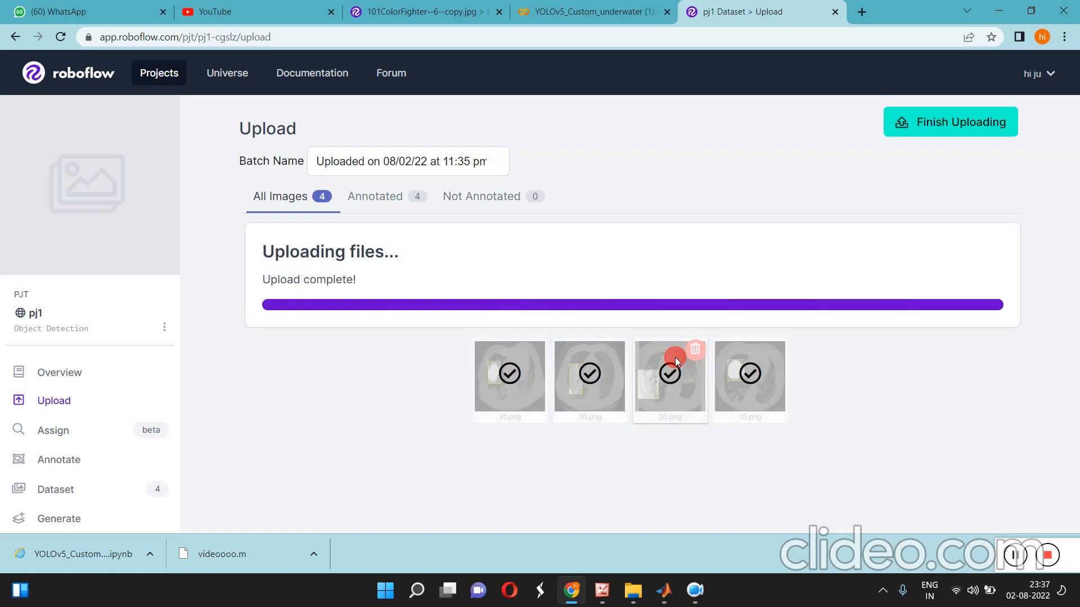
left_click(59, 519)
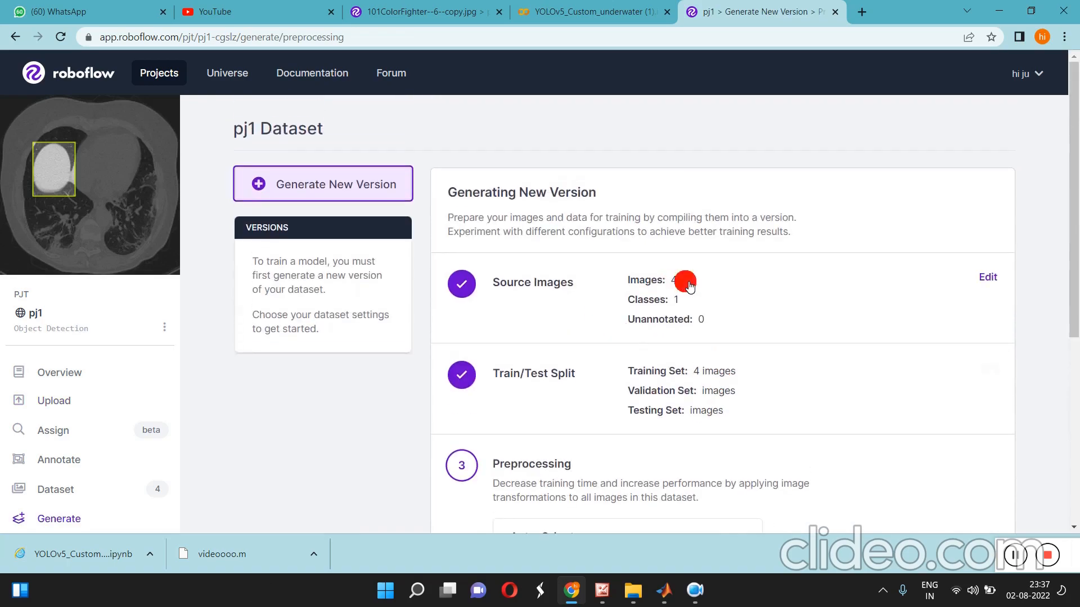
mouse_move(700, 383)
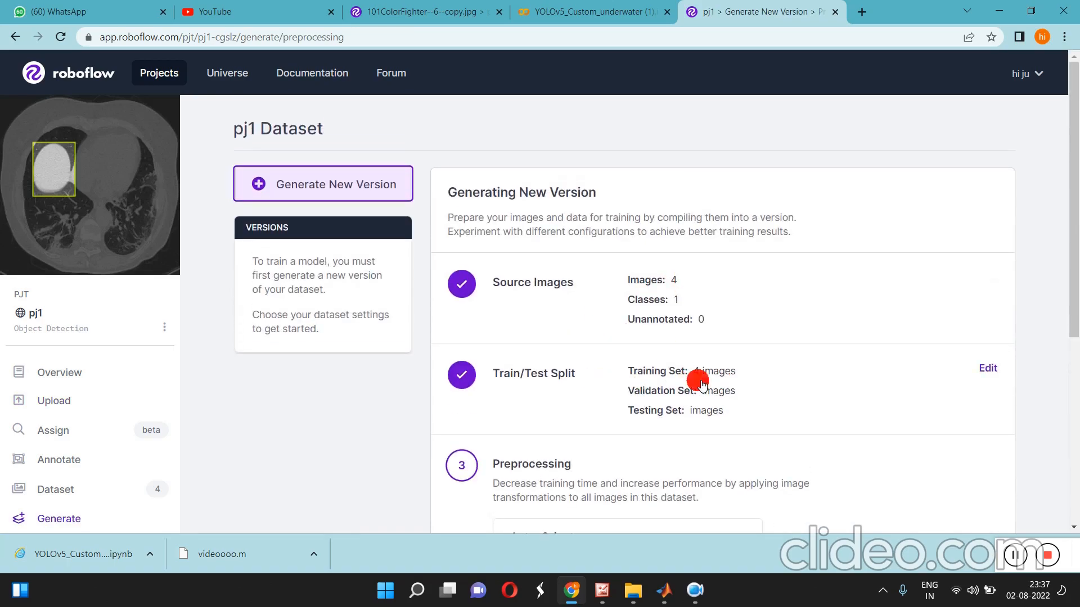
mouse_move(661, 282)
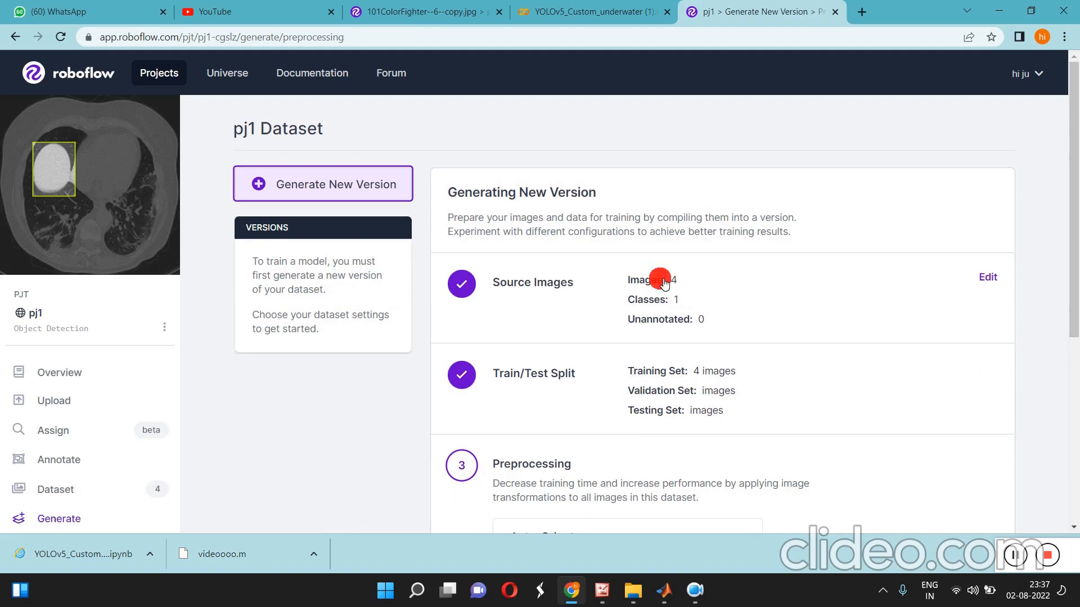
mouse_move(710, 397)
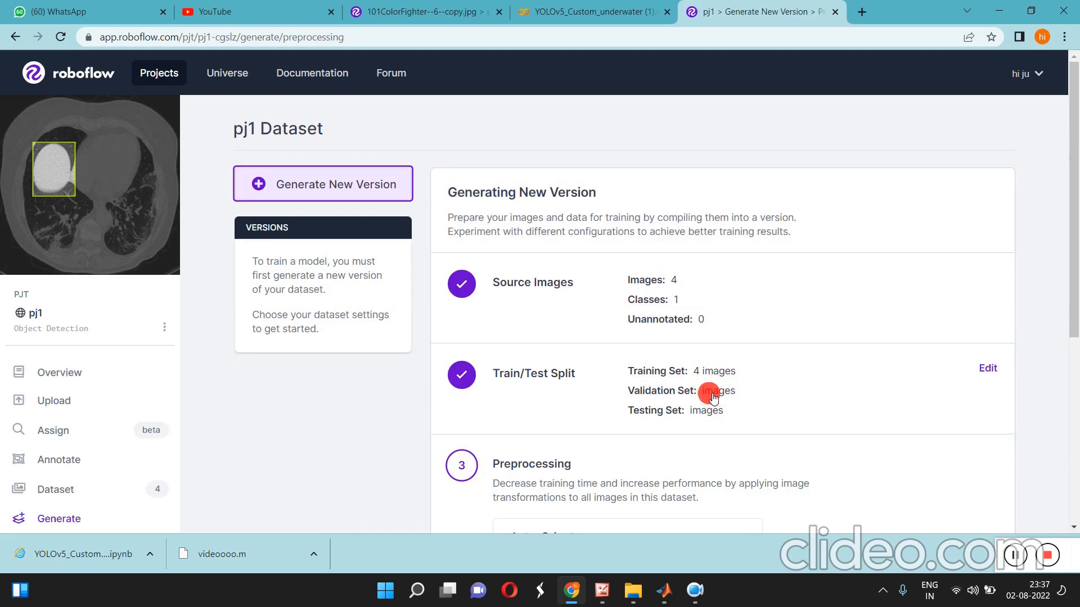
Apply Auto-Orient and a 25–75% horizontal and vertical Static Crop as preprocessing
scroll("down", 3)
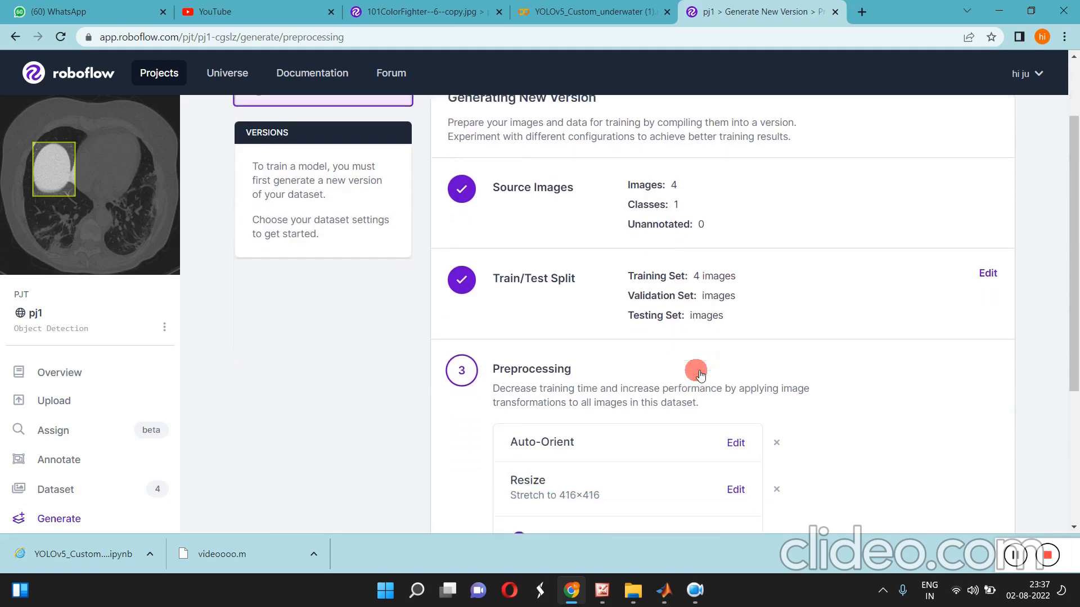
scroll("down", 3)
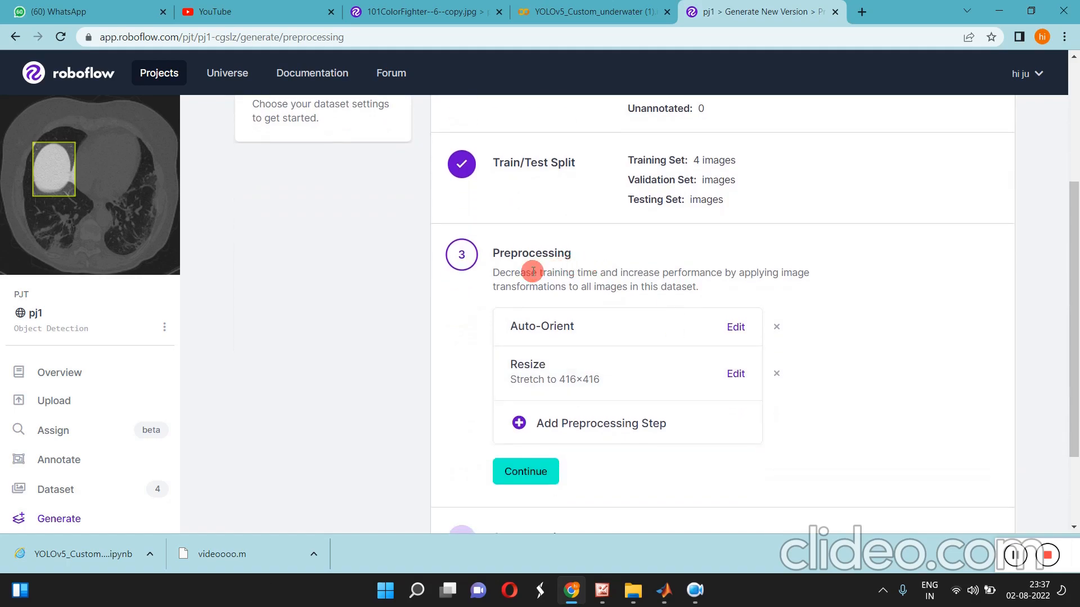
left_click(735, 326)
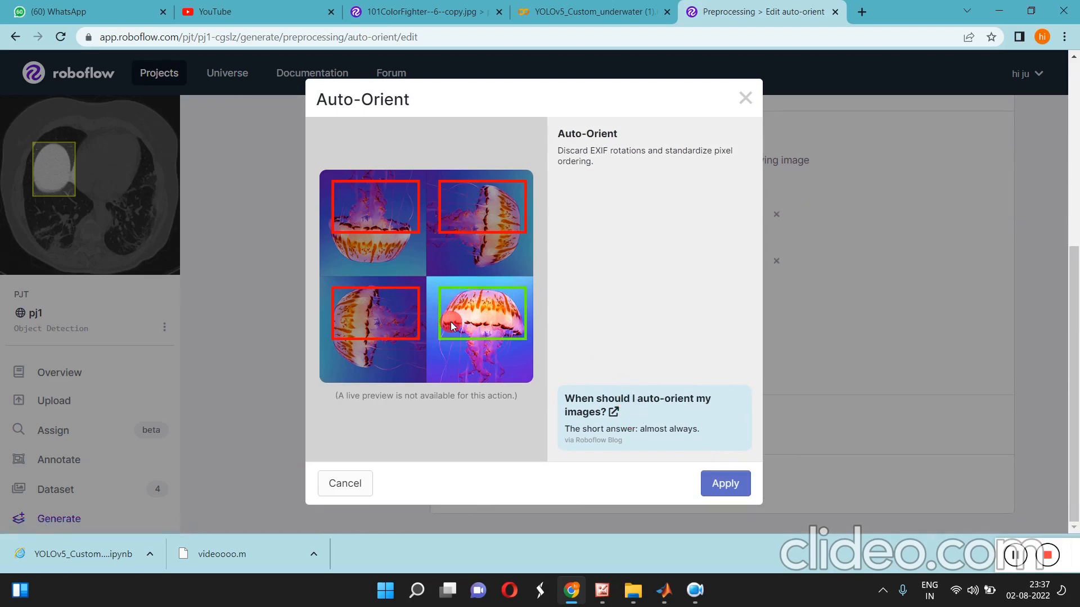
left_click(724, 482)
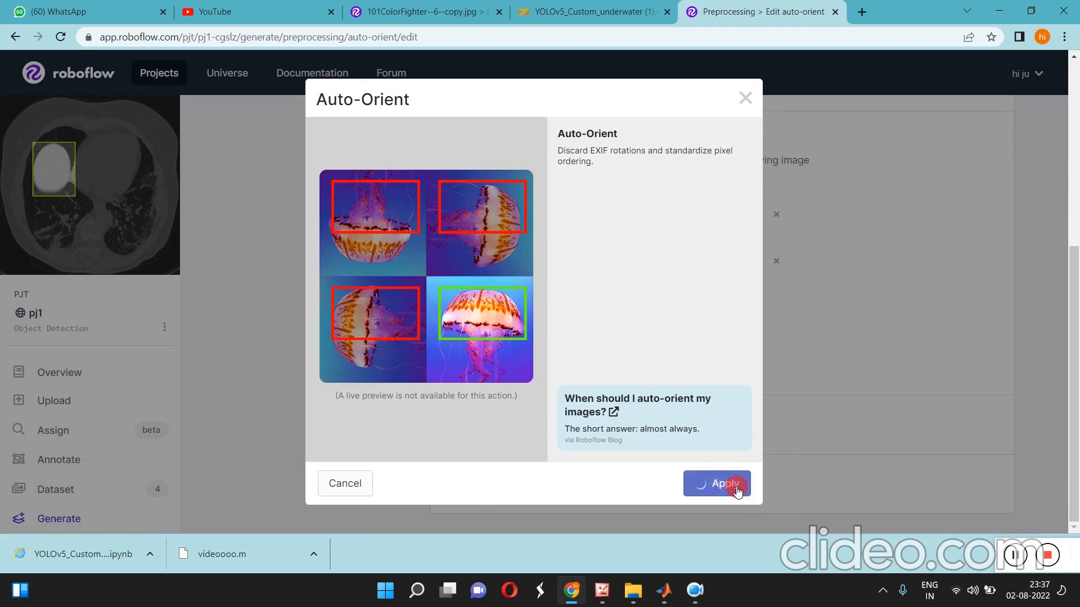
left_click(717, 484)
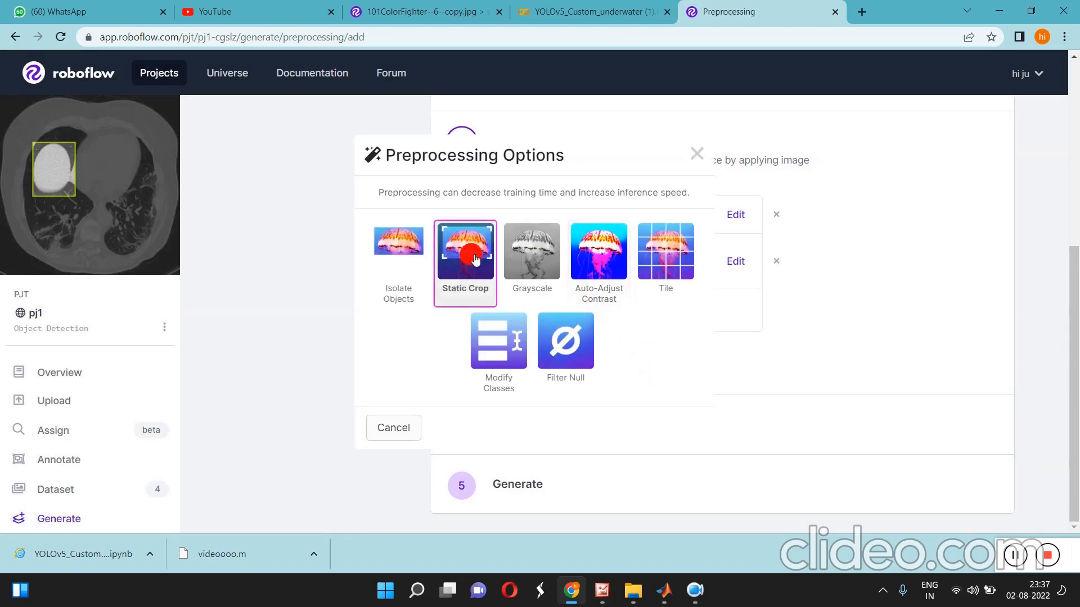
left_click(464, 251)
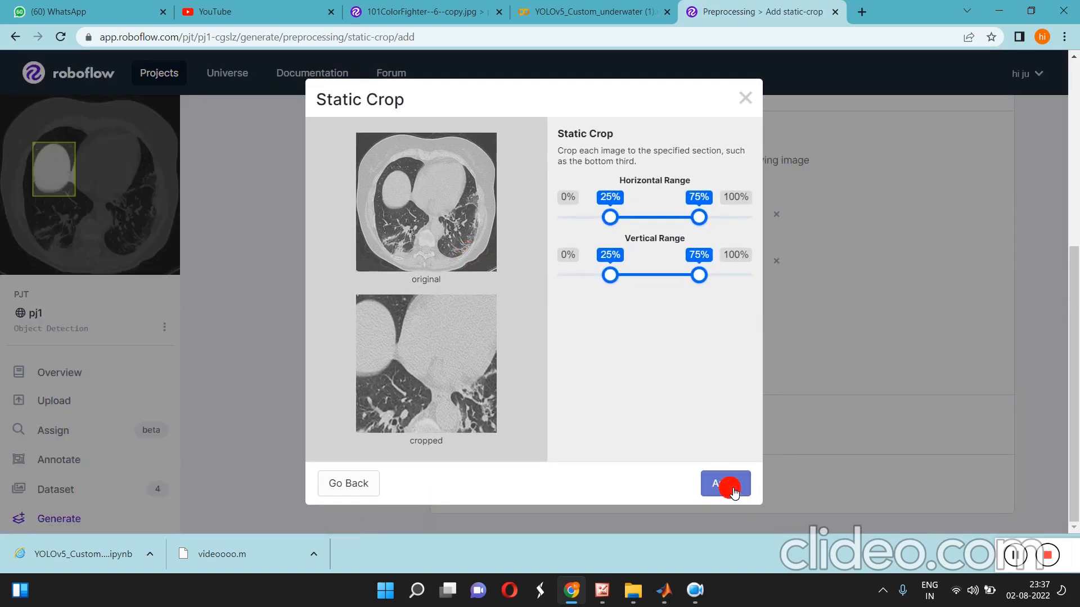
left_click(724, 484)
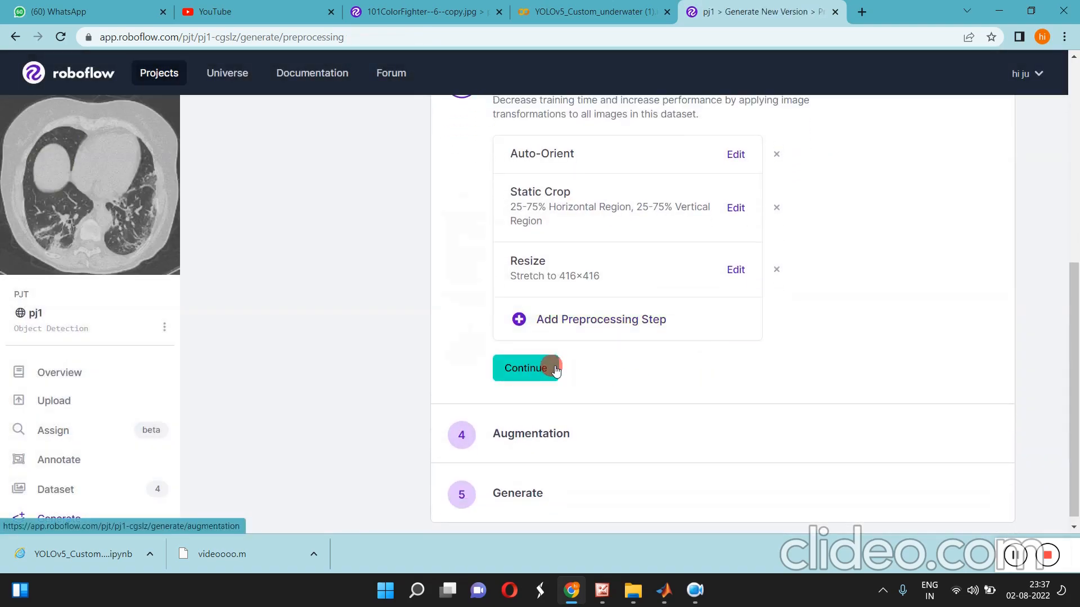
Keep the train/valid/test split and add a ±25% brightness augmentation
left_click(526, 368)
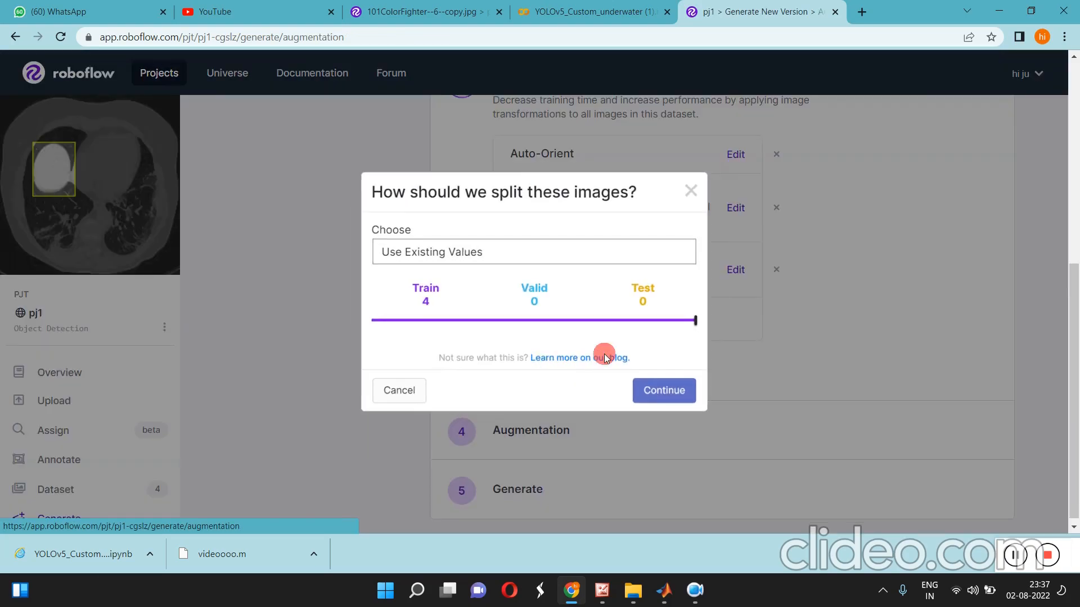
left_click(661, 391)
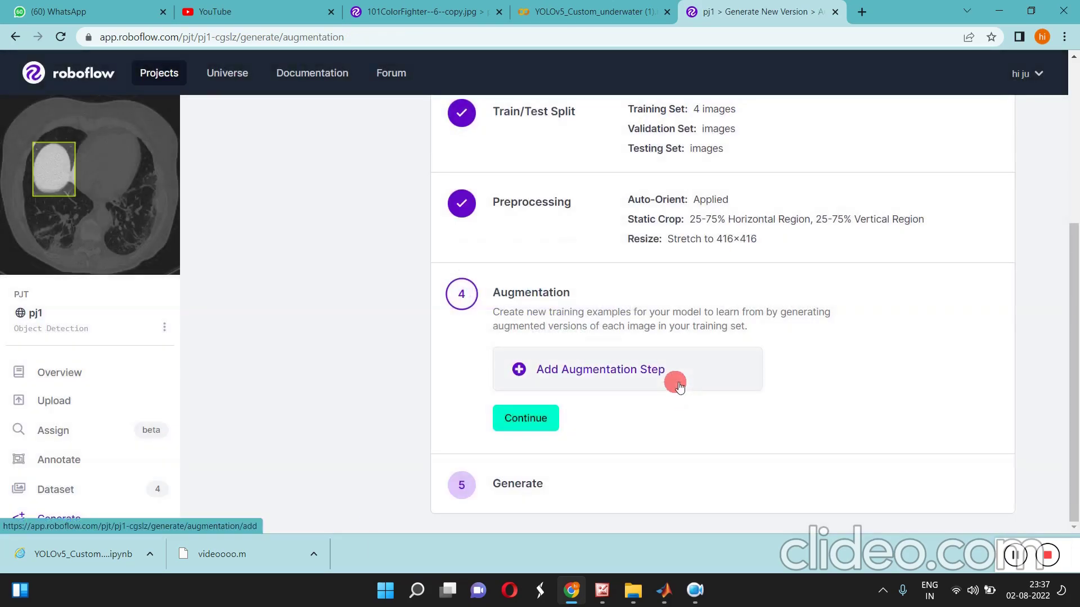
mouse_move(527, 376)
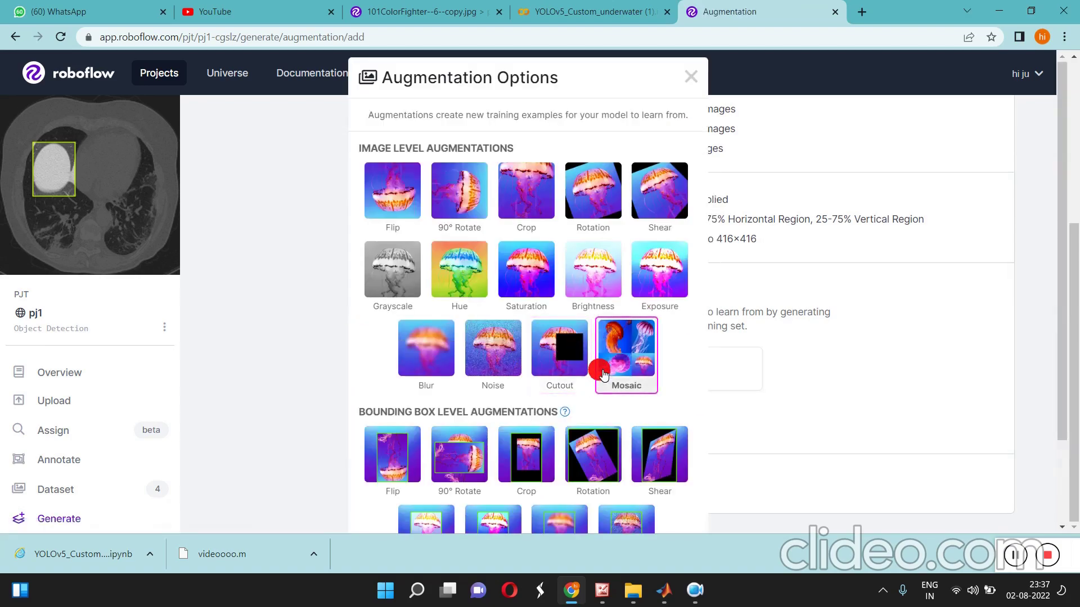
left_click(591, 270)
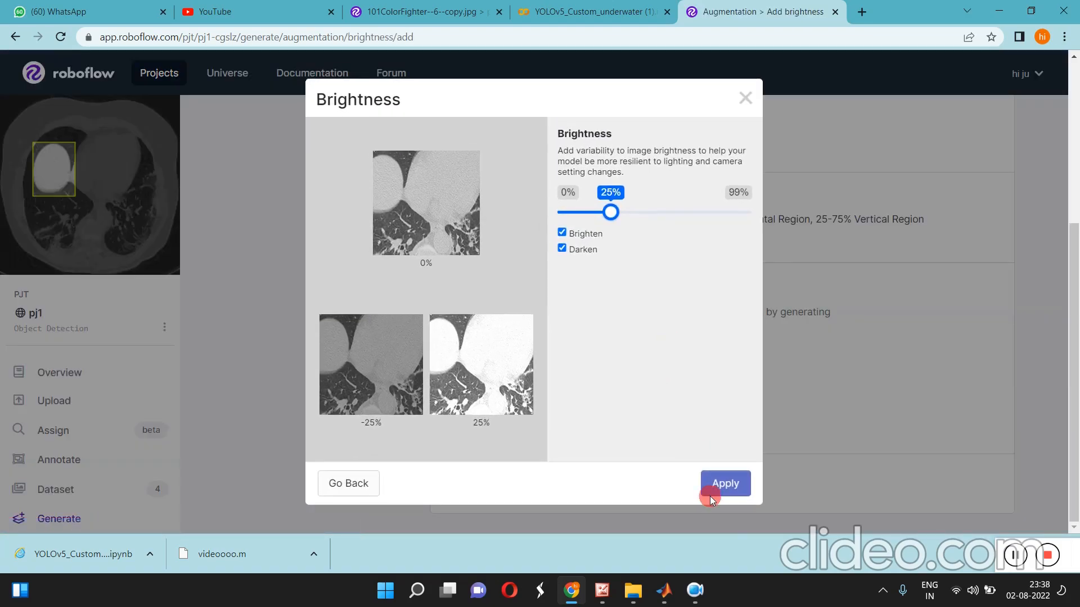
left_click(723, 483)
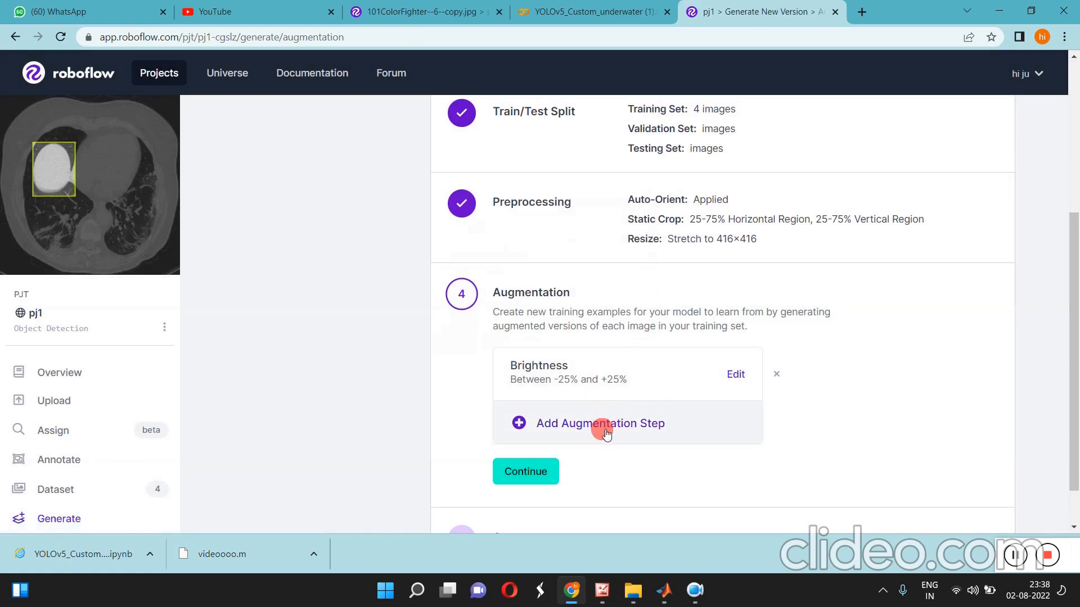
Add blur up to 10px and continue to the Generate step
left_click(600, 423)
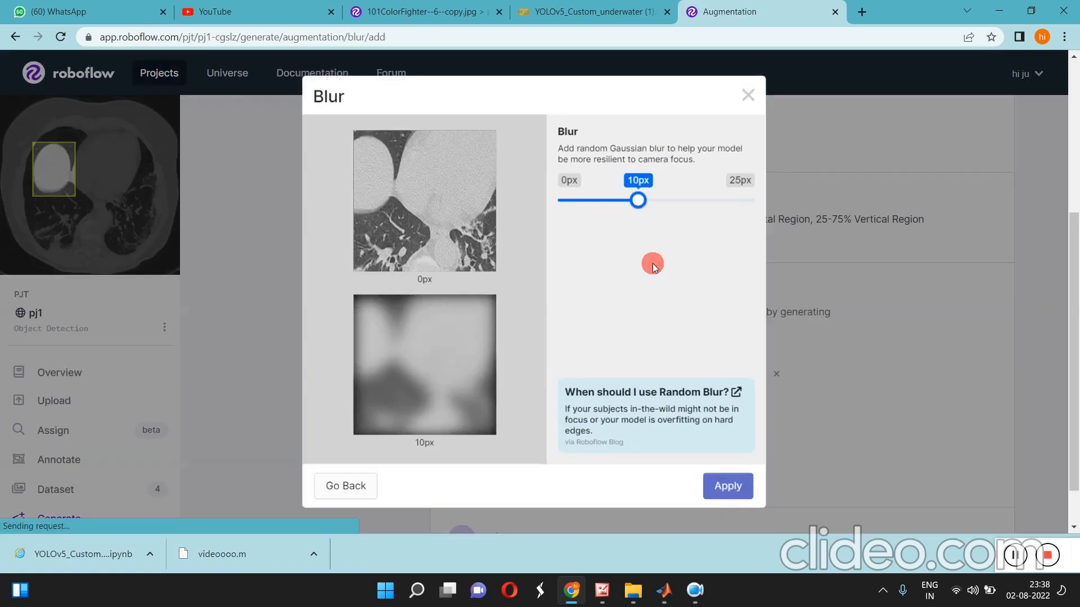
left_click(727, 486)
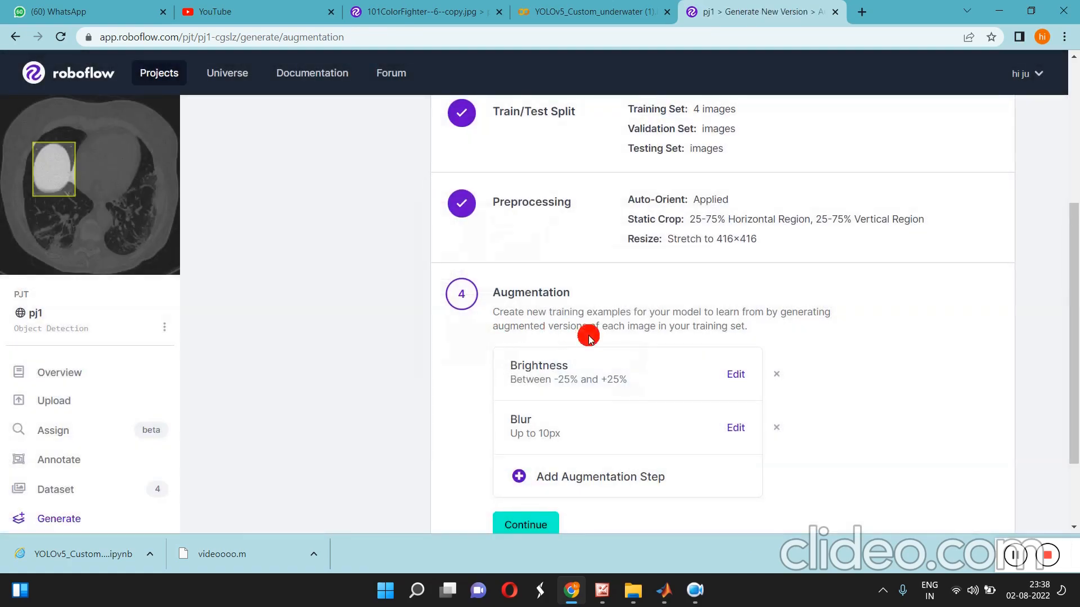
left_click(526, 525)
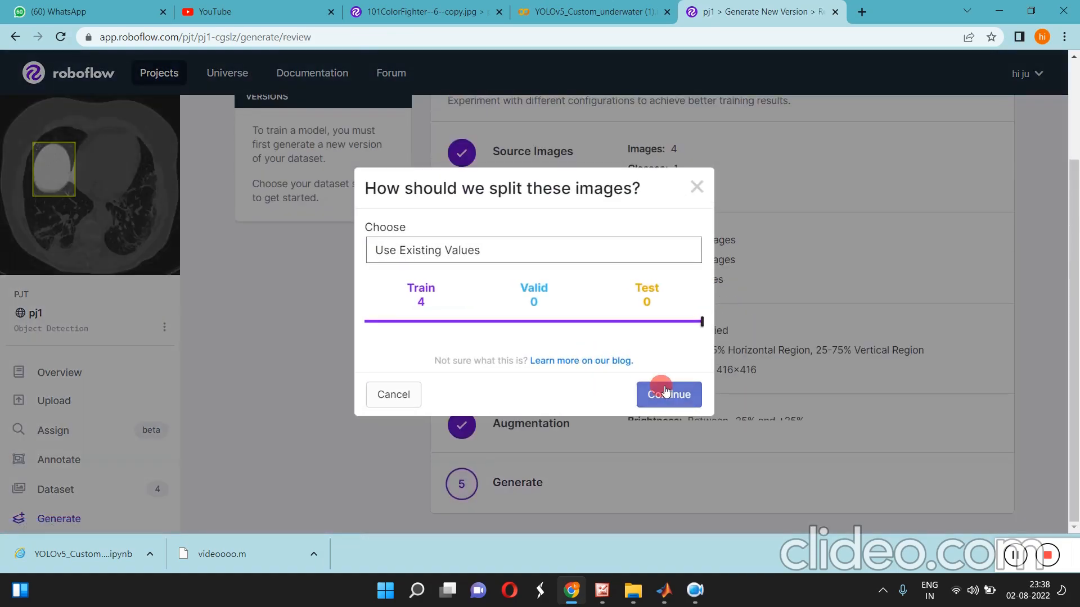
Generate version 1 of pj1 with 12 images keeping the existing split, then start its export
left_click(667, 393)
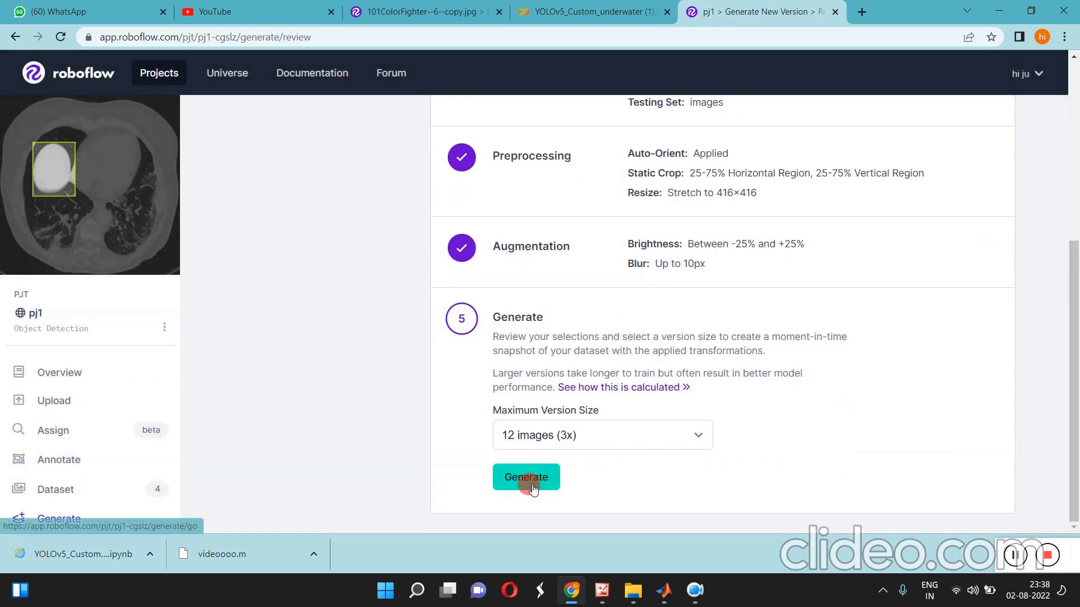
left_click(527, 477)
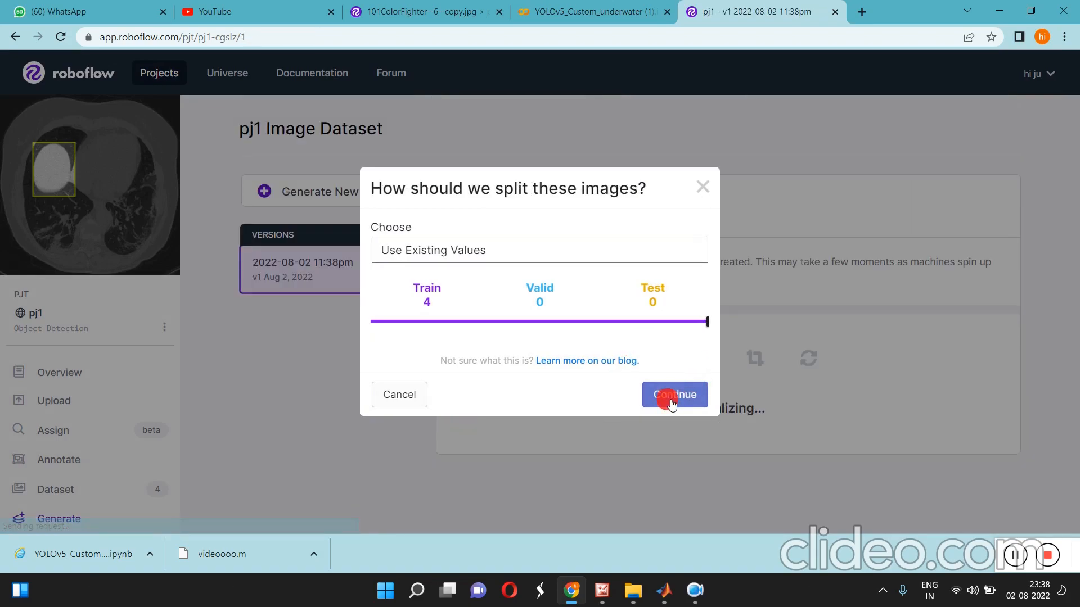
left_click(673, 394)
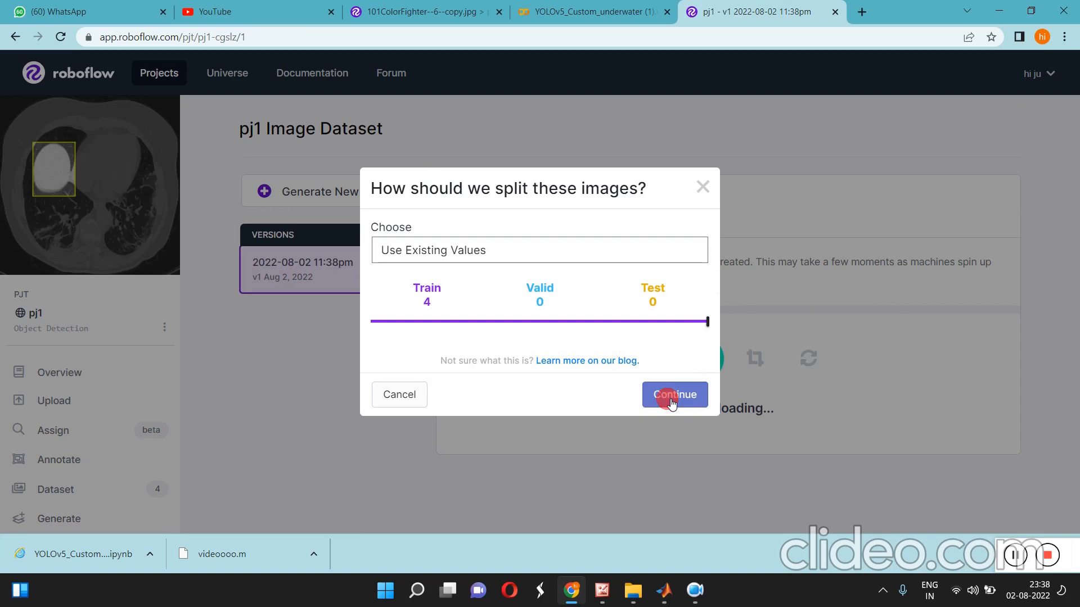
left_click(674, 394)
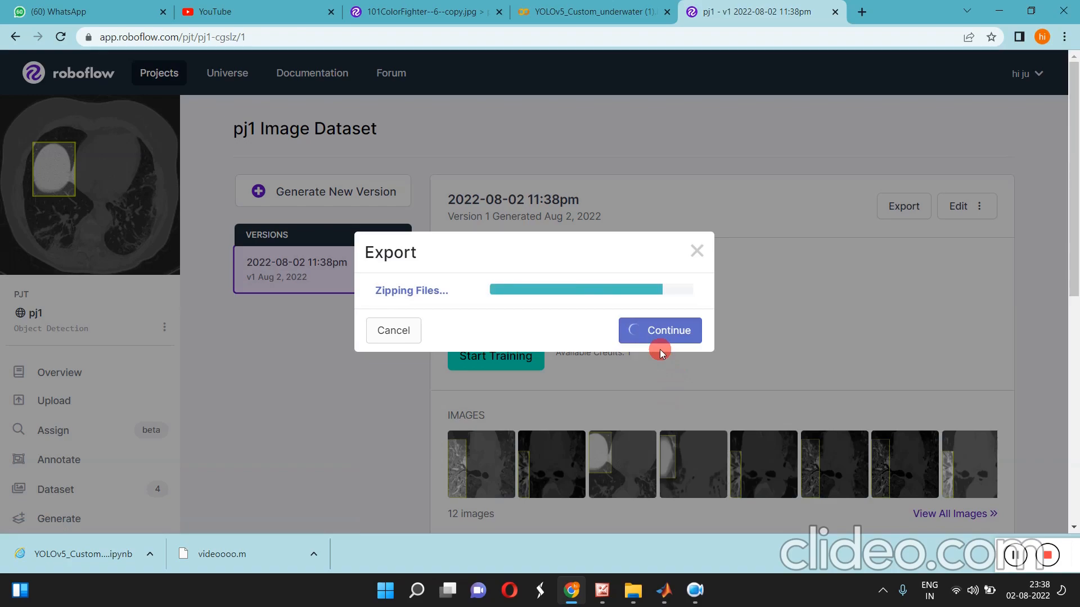
left_click(658, 329)
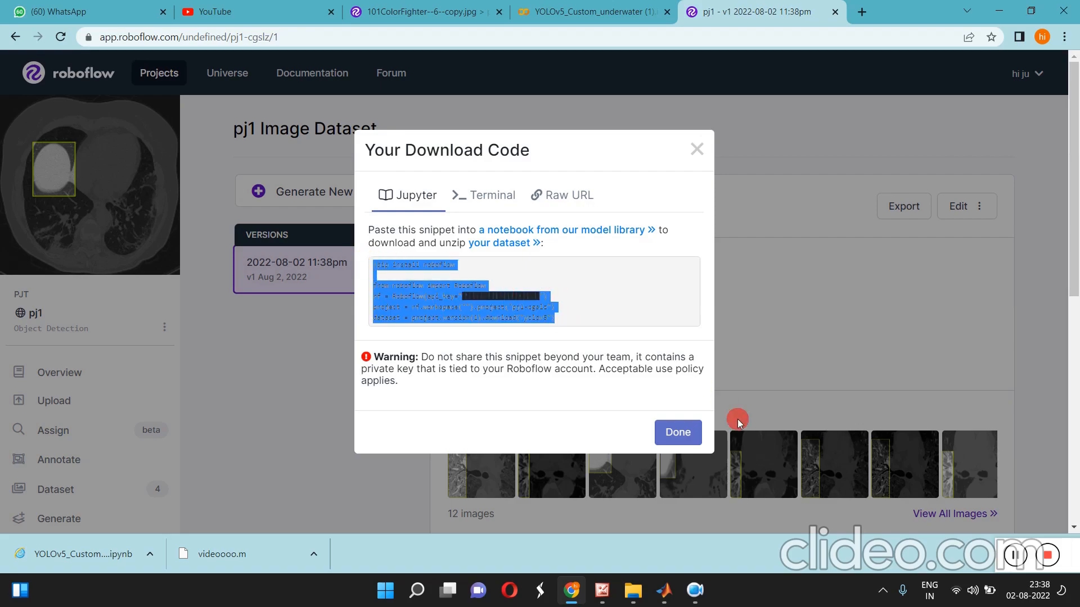
Check the Roboflow download cell in the Colab notebook, then return to the pj1 version page
left_click(593, 11)
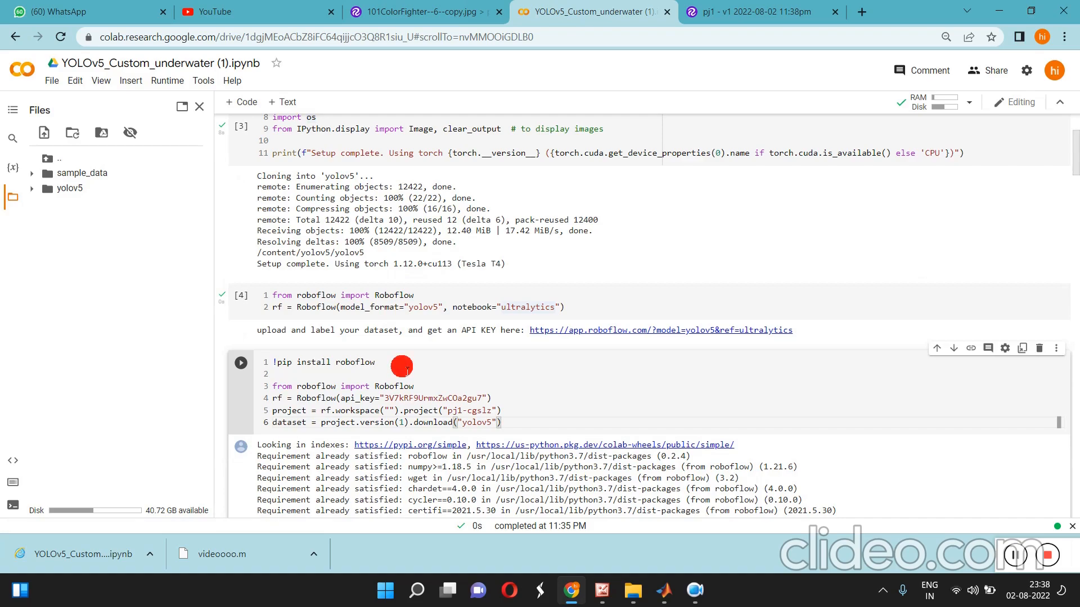
left_click(761, 11)
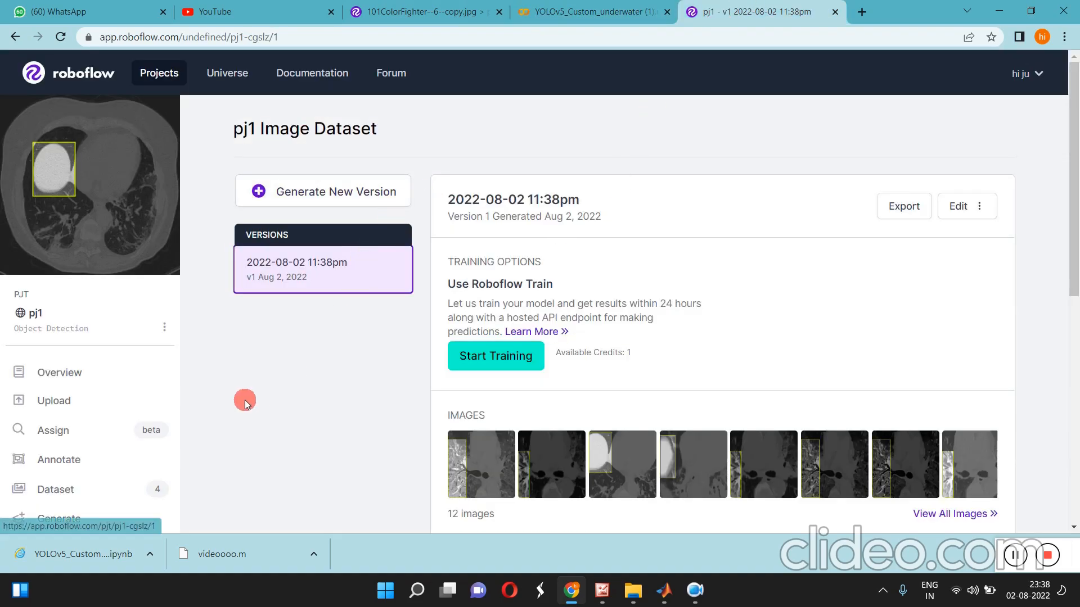
mouse_move(159, 73)
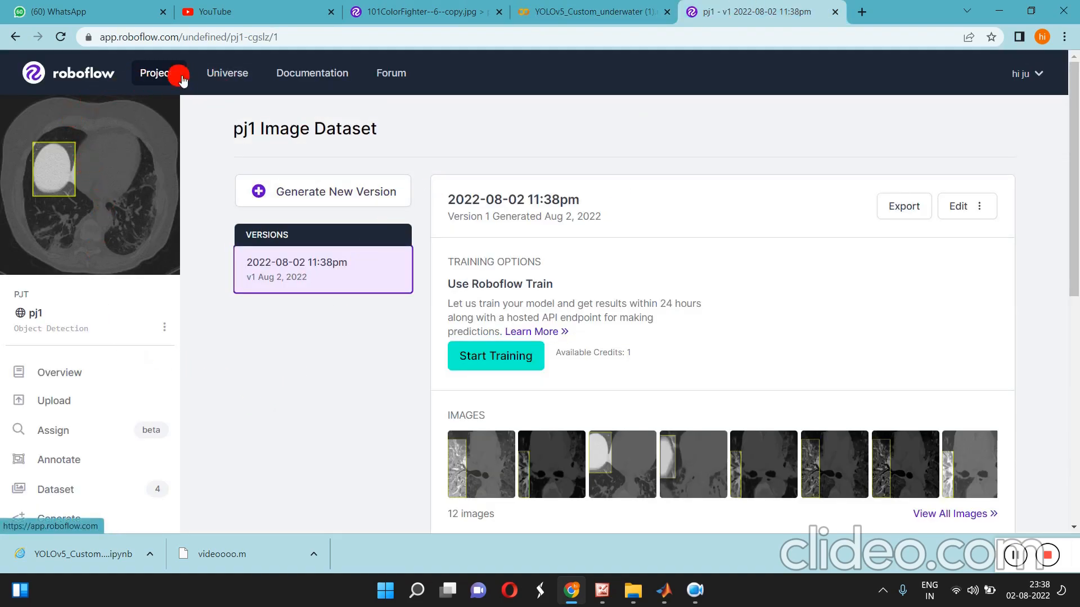
mouse_move(158, 73)
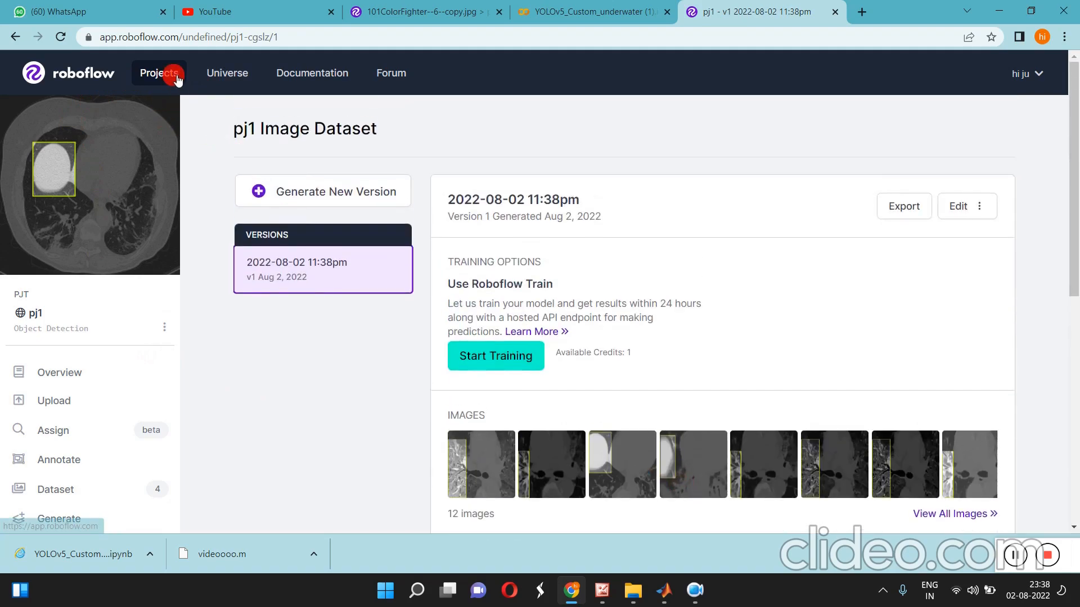
Browse through the pjtyolo5 version 3 images up to the annotated goldfish, then back to the overview
left_click(158, 73)
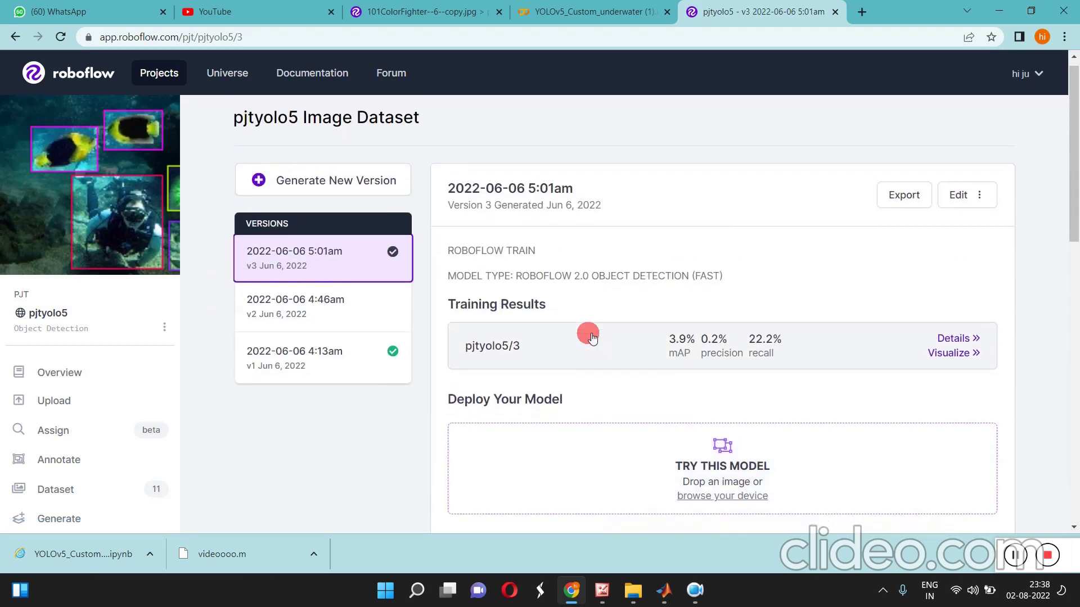
scroll("down", 3)
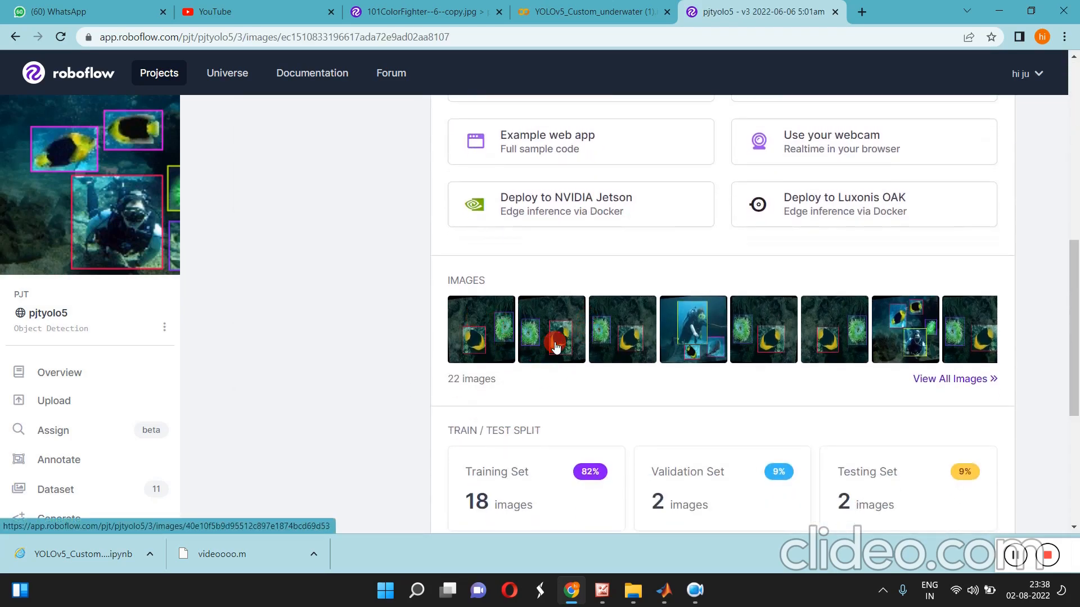
left_click(551, 329)
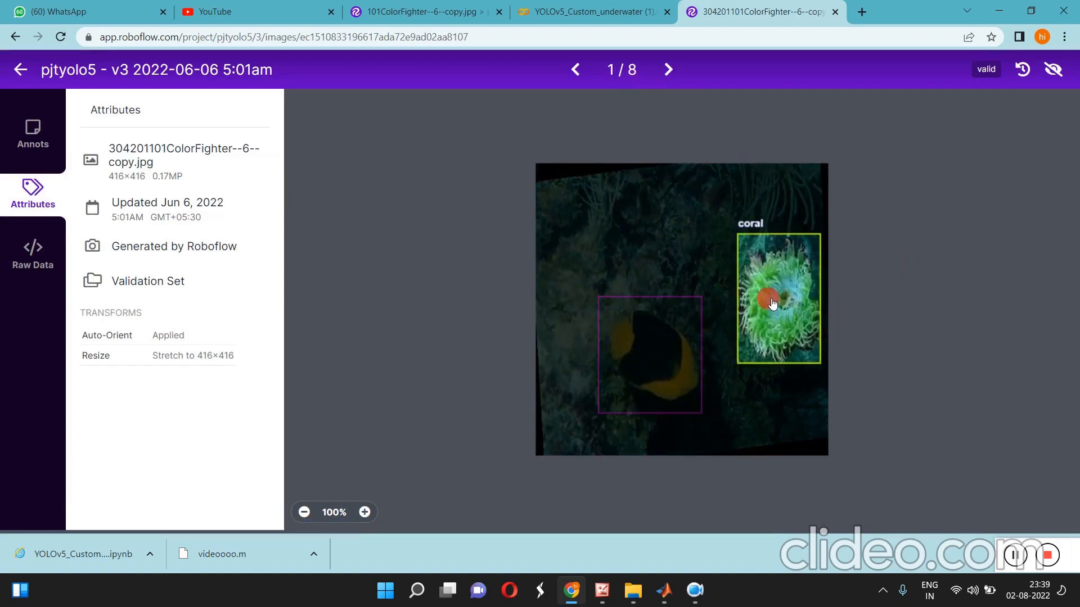
left_click(667, 69)
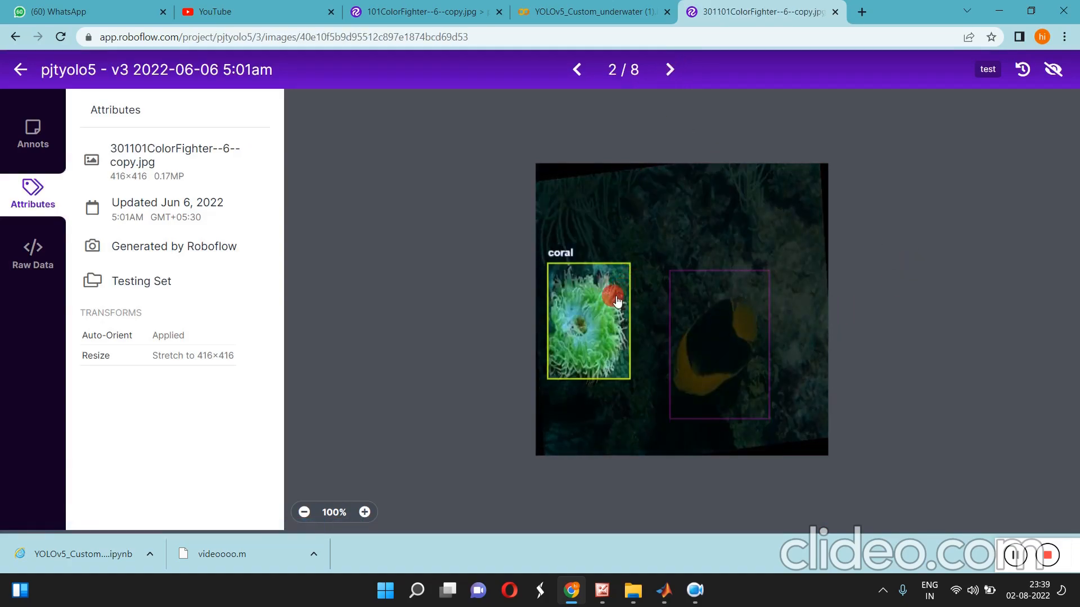
left_click(668, 69)
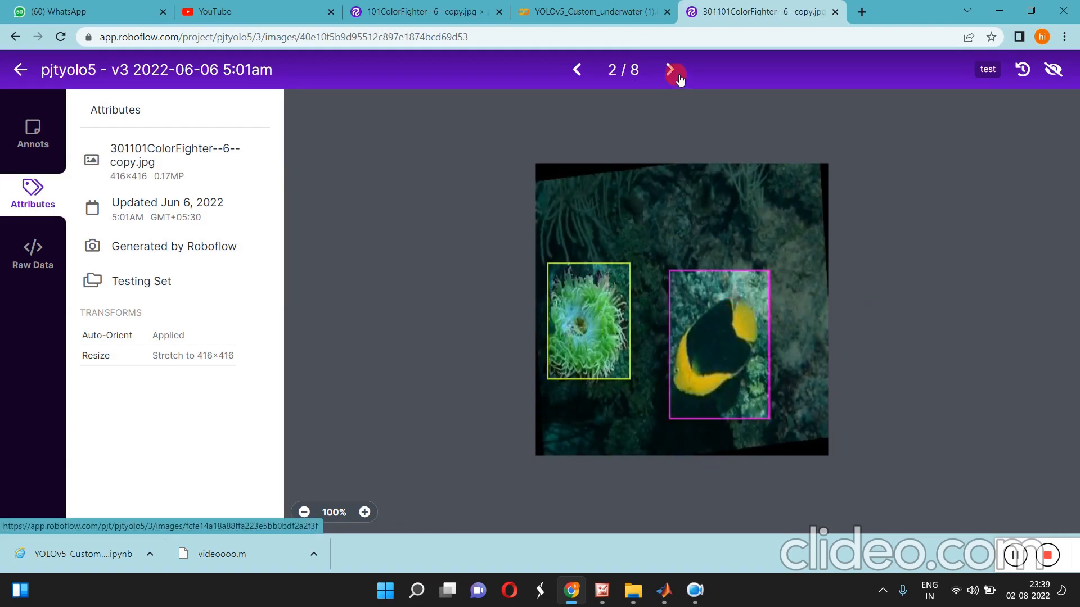
left_click(674, 70)
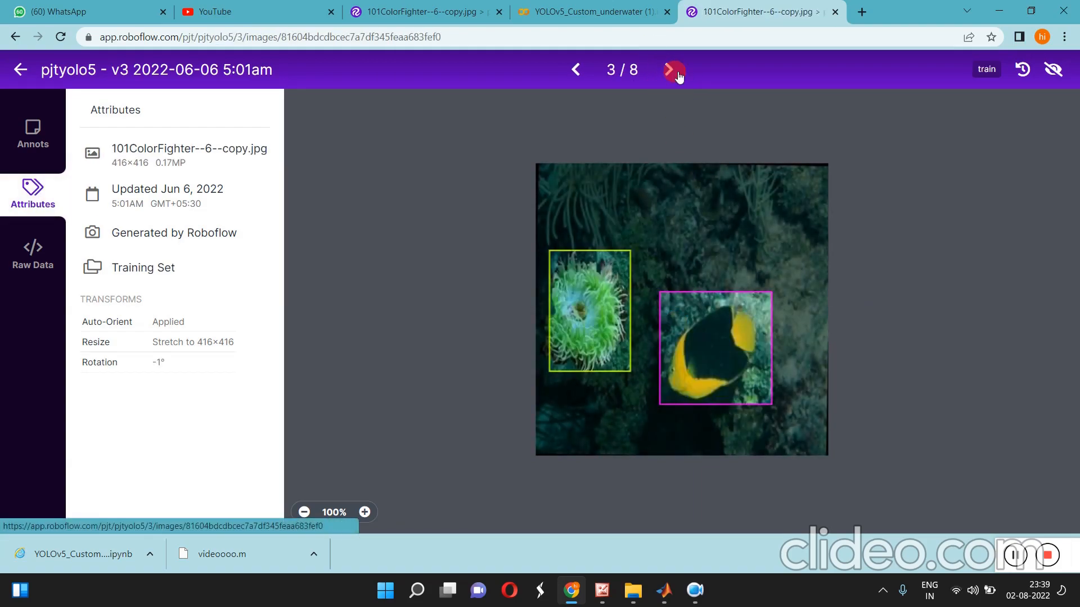
left_click(666, 68)
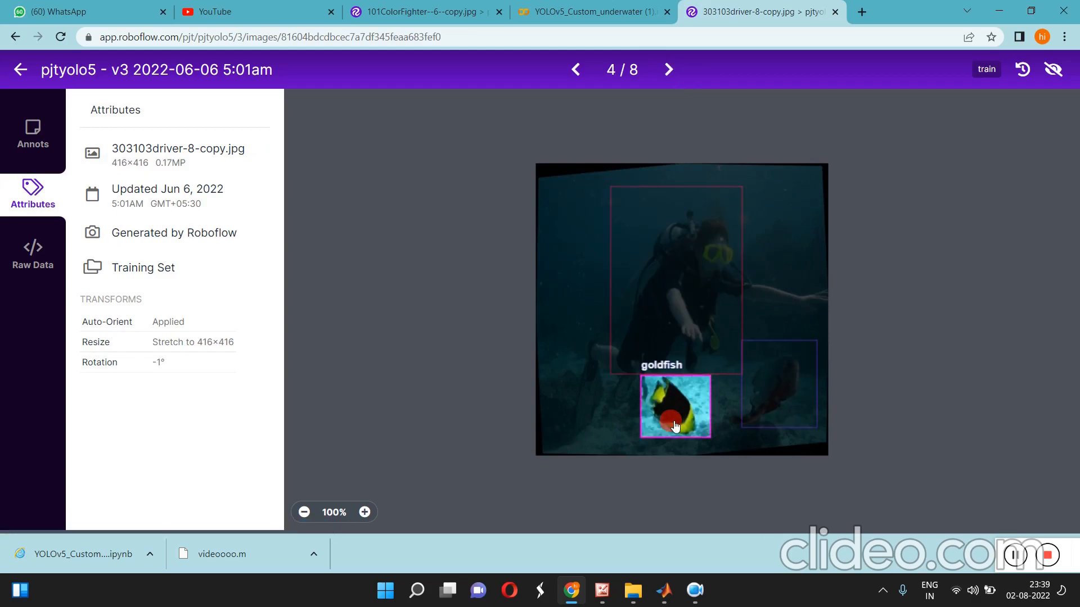
left_click(667, 69)
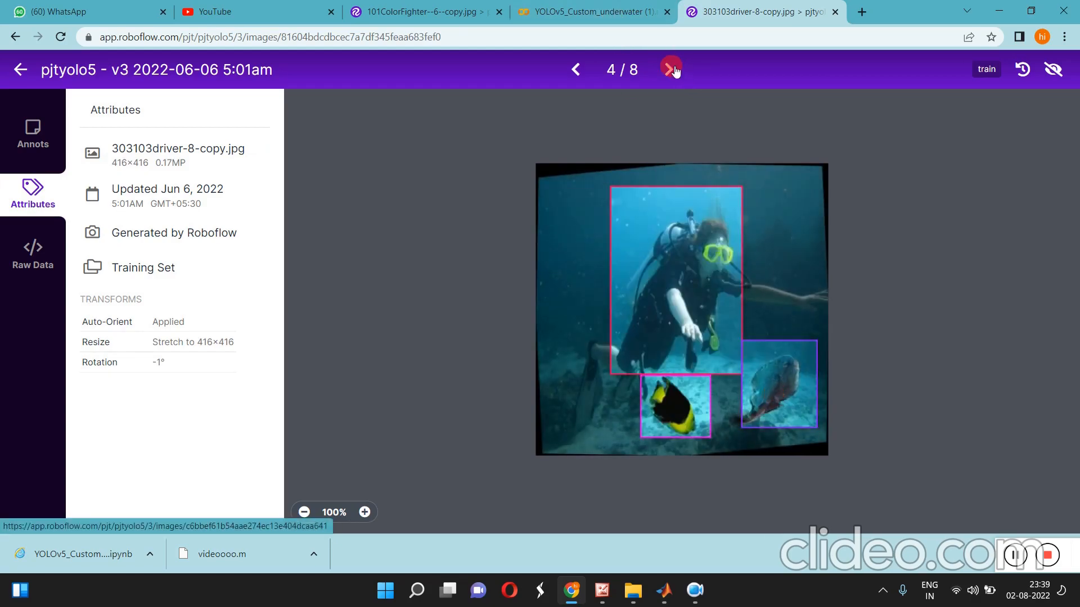
left_click(667, 68)
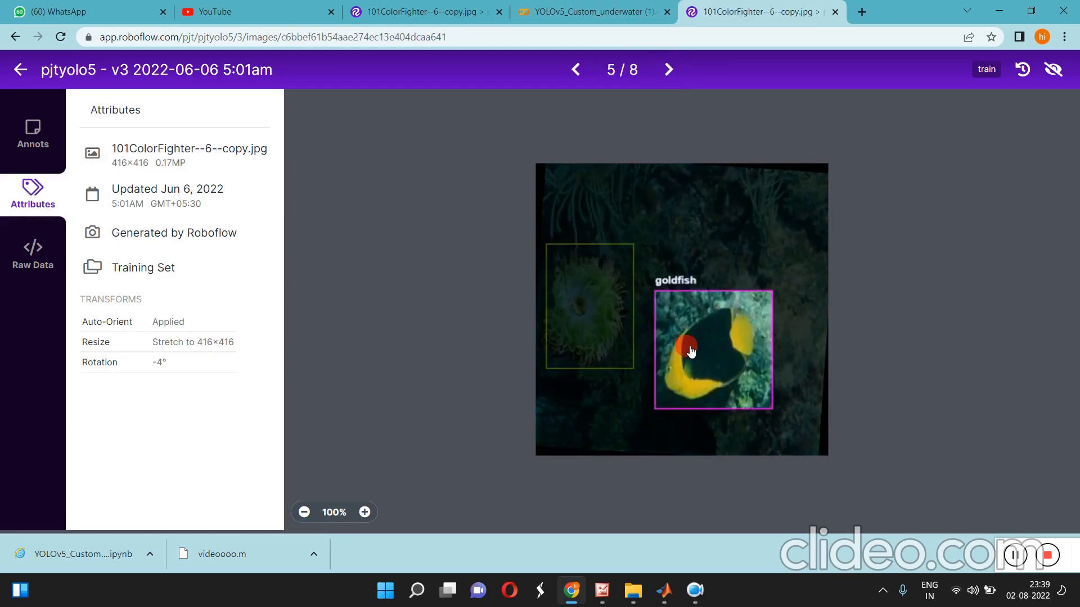
left_click(667, 69)
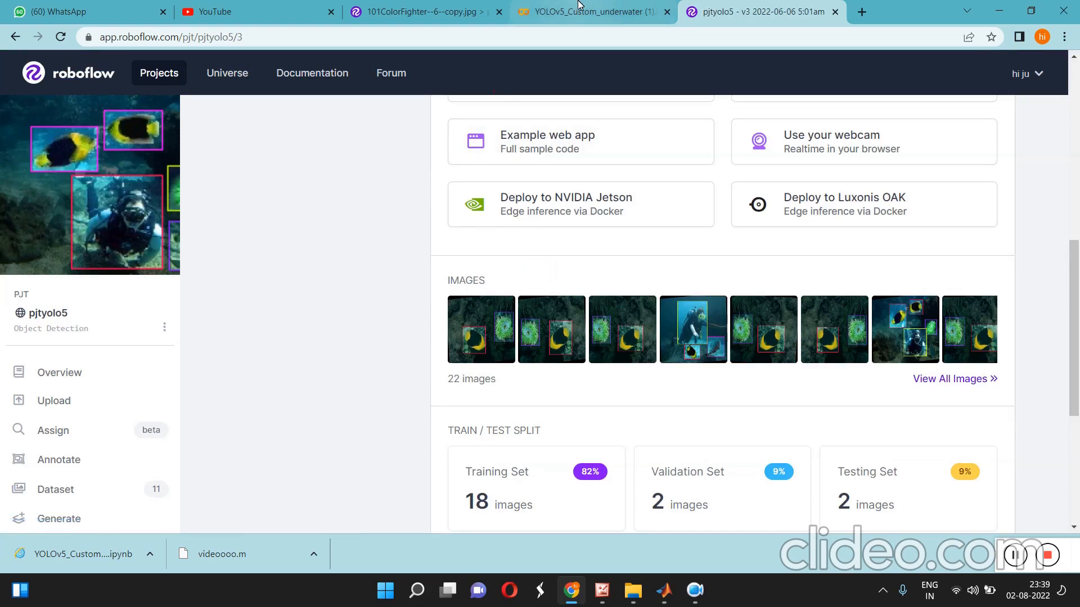
Compare the version overview with Colab's Roboflow download cell, ending in the notebook
left_click(592, 12)
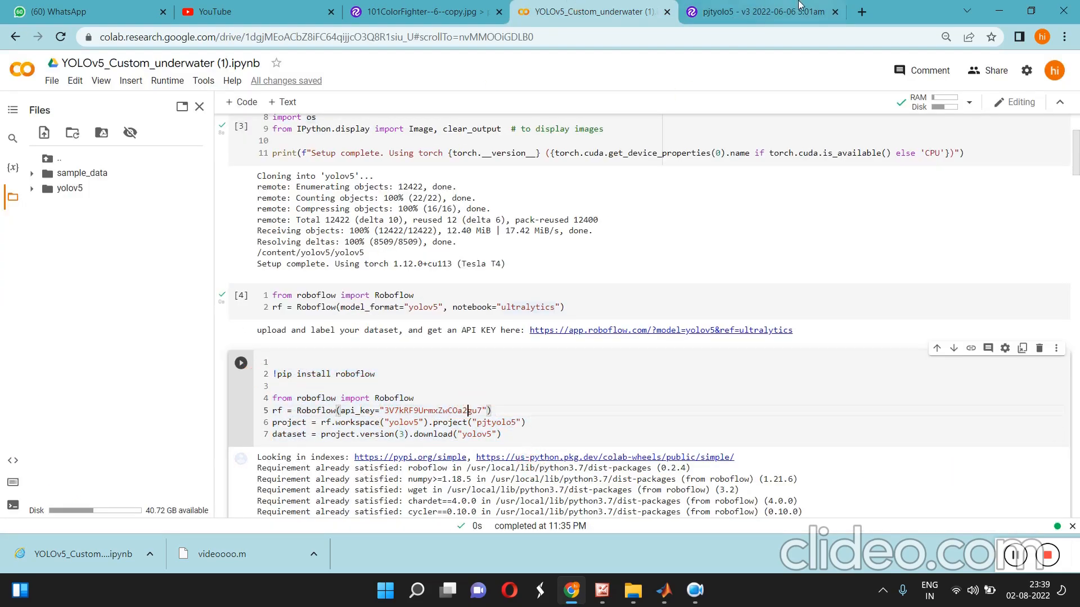
left_click(760, 12)
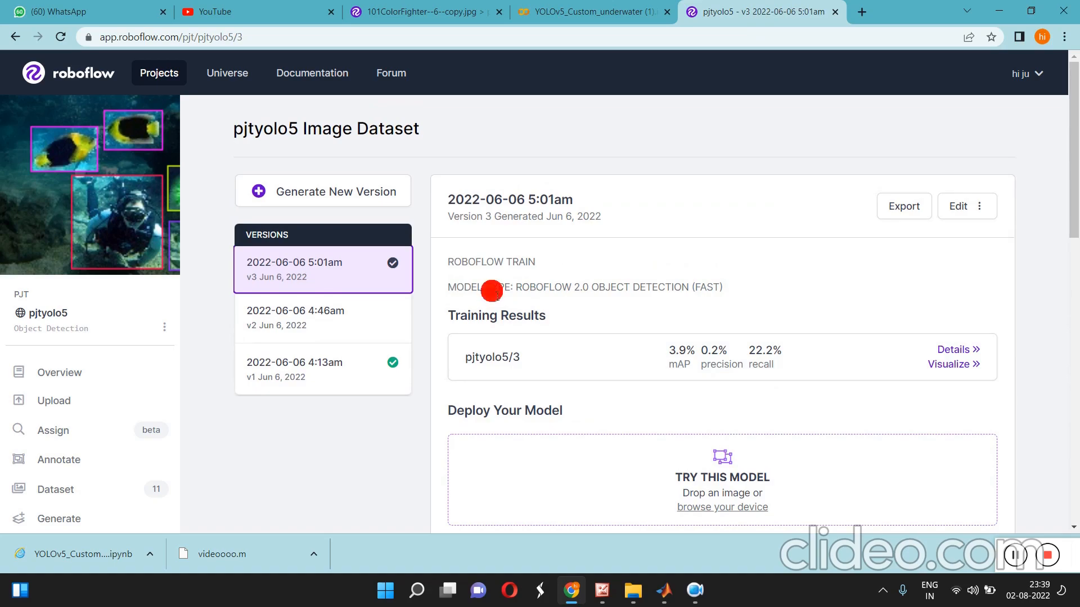
left_click(592, 11)
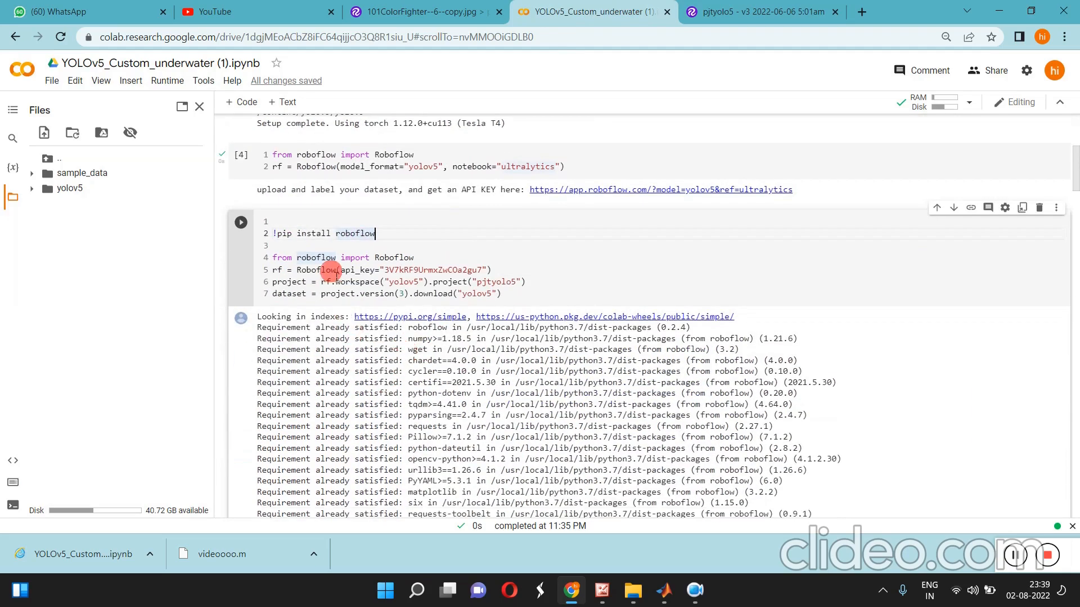
Run the Roboflow download cell to fetch and extract pjtyolo5 version 3 in yolov5pytorch format
left_click(240, 221)
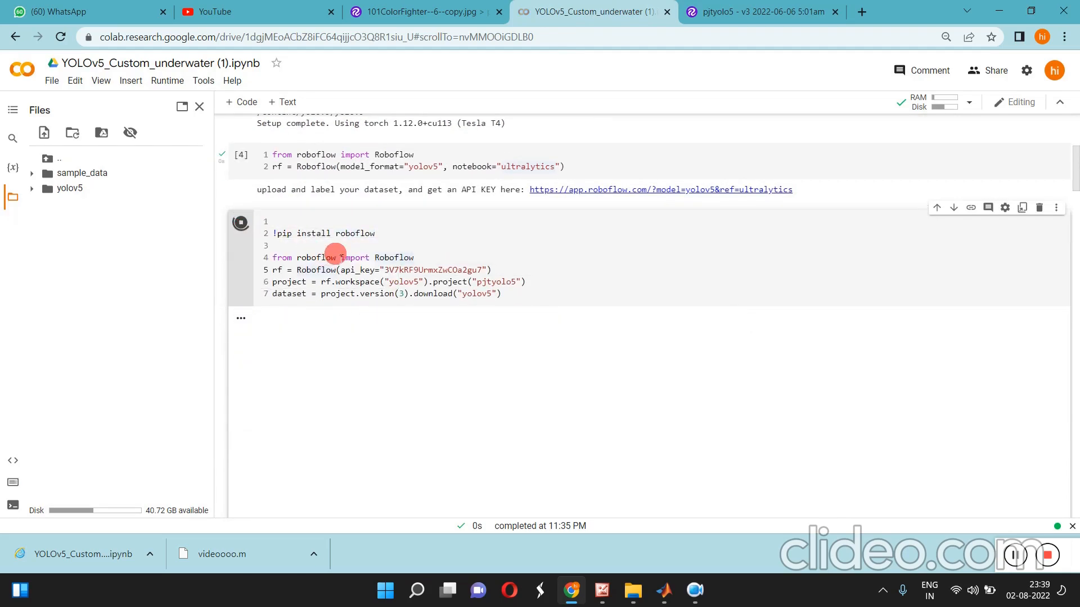
left_click(240, 223)
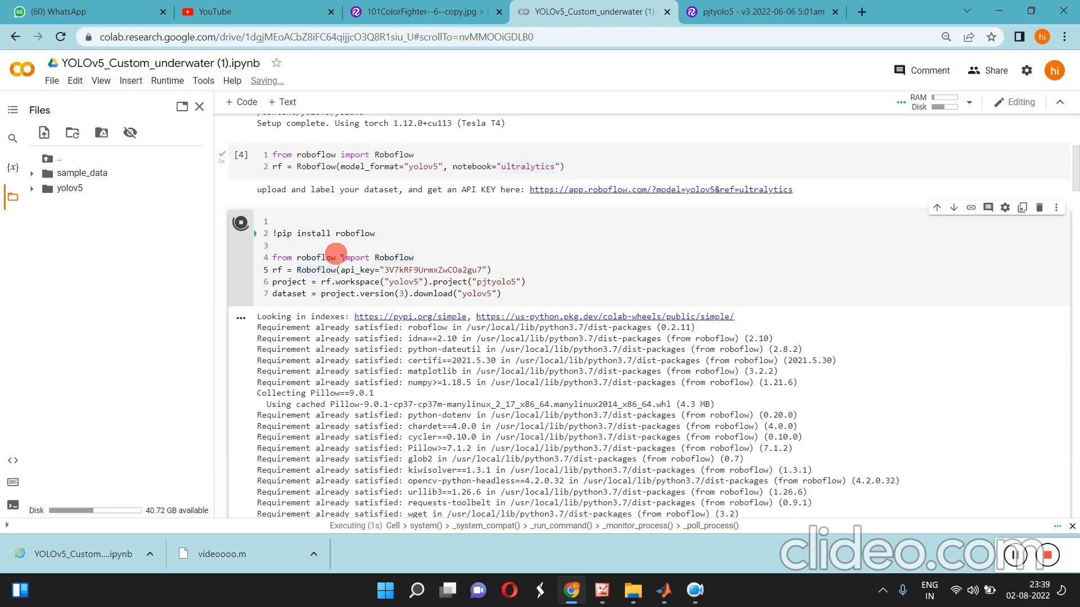
mouse_move(359, 246)
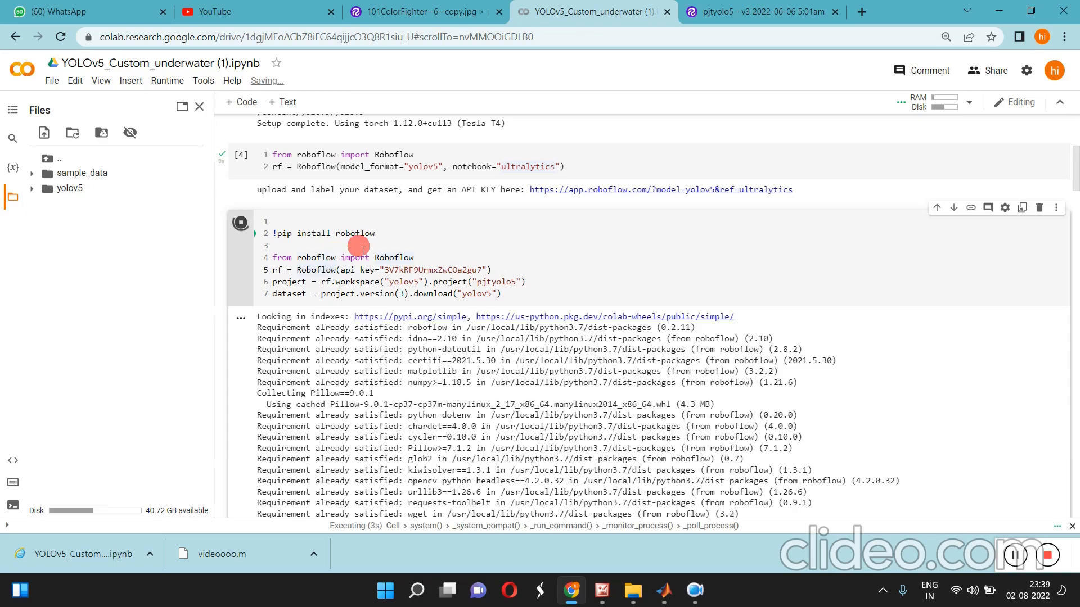
scroll("down", 3)
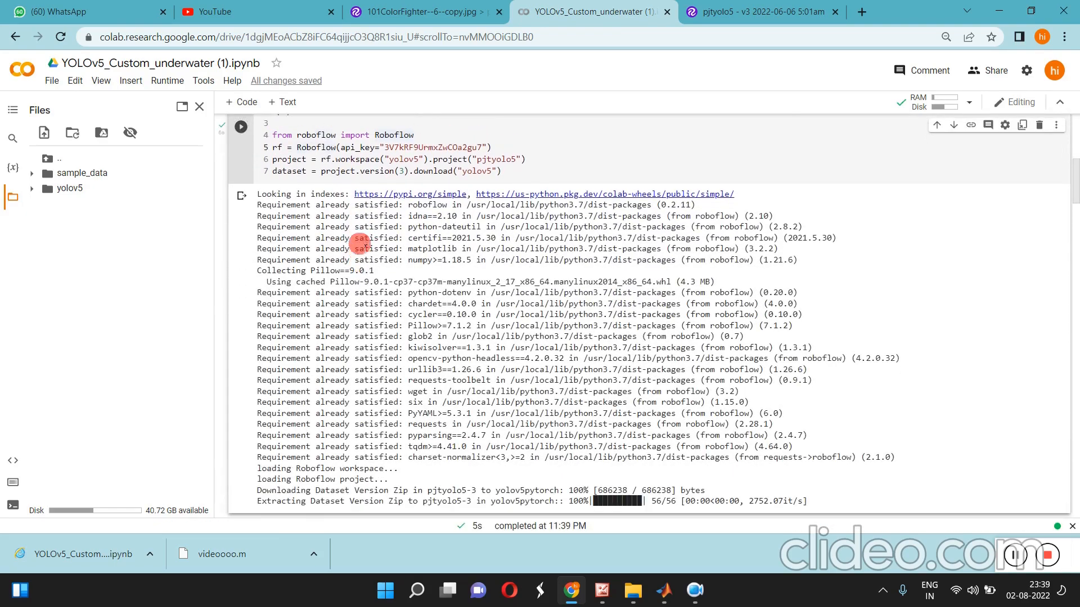
scroll("down", 3)
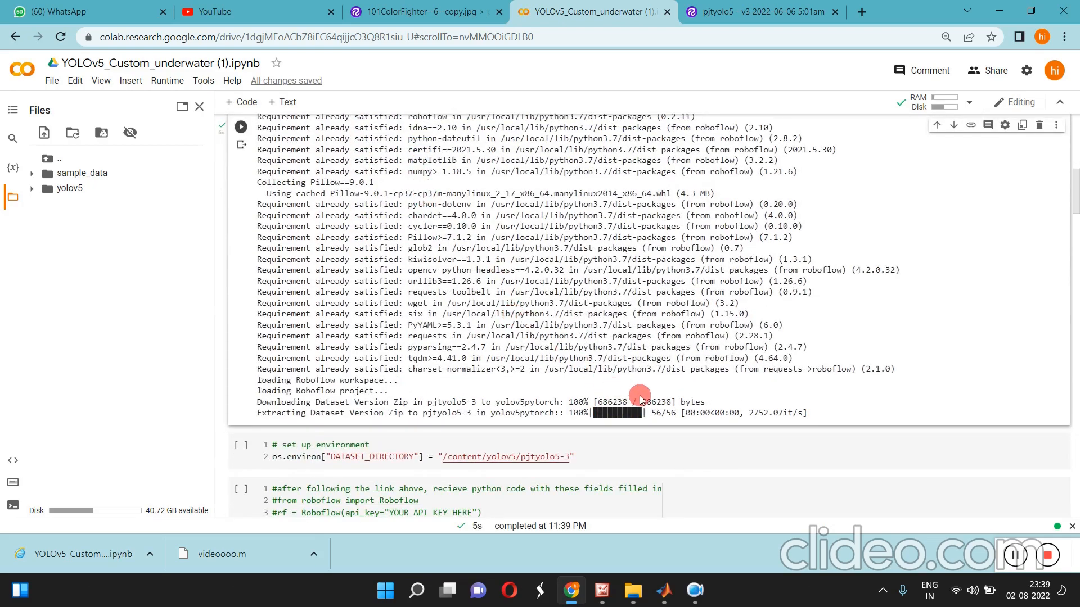
mouse_move(379, 404)
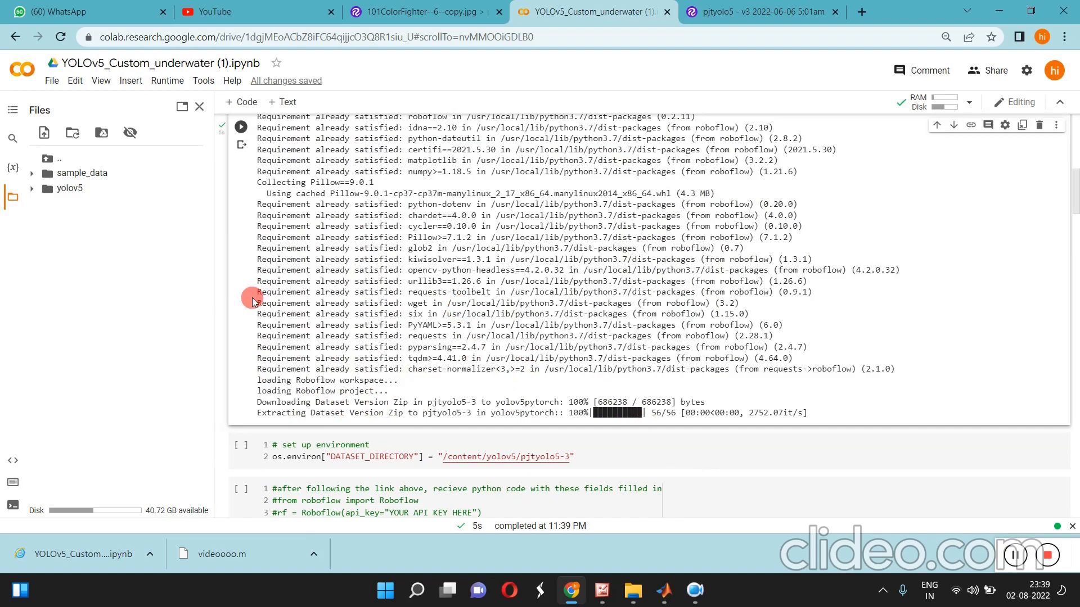
Expand yolov5, its data folder and the inner yolov5 folder in Files to reveal the extracted pjtyolo5-3 dataset
left_click(31, 188)
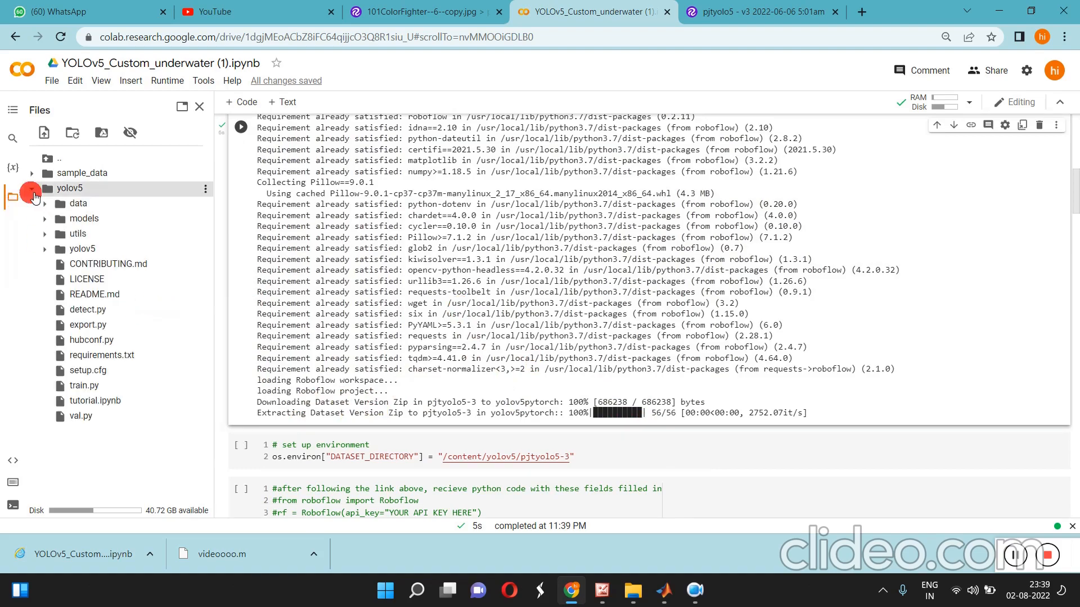
left_click(78, 204)
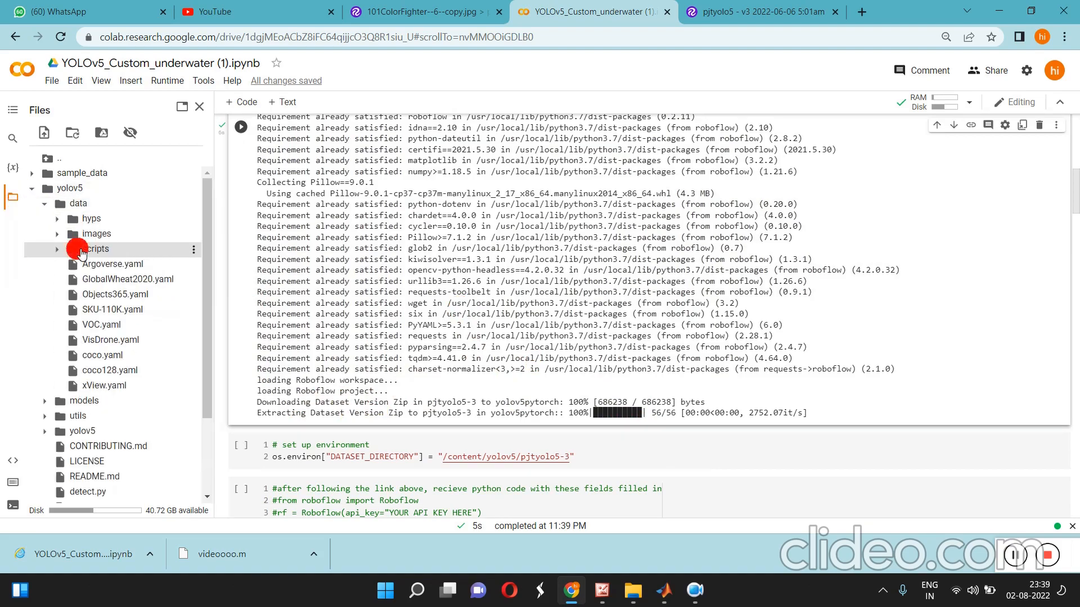
left_click(96, 234)
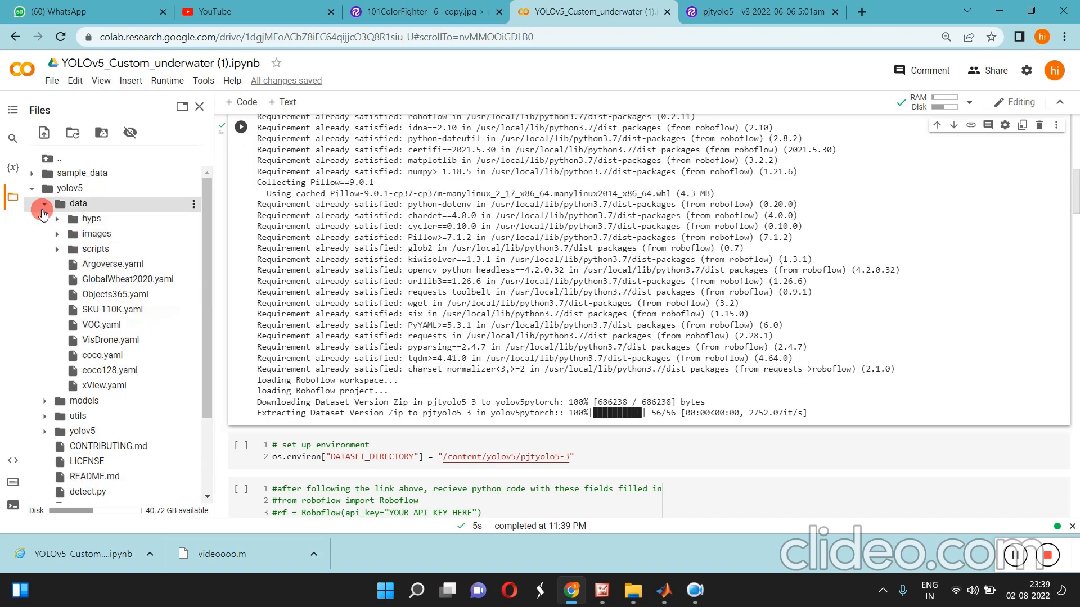
left_click(44, 203)
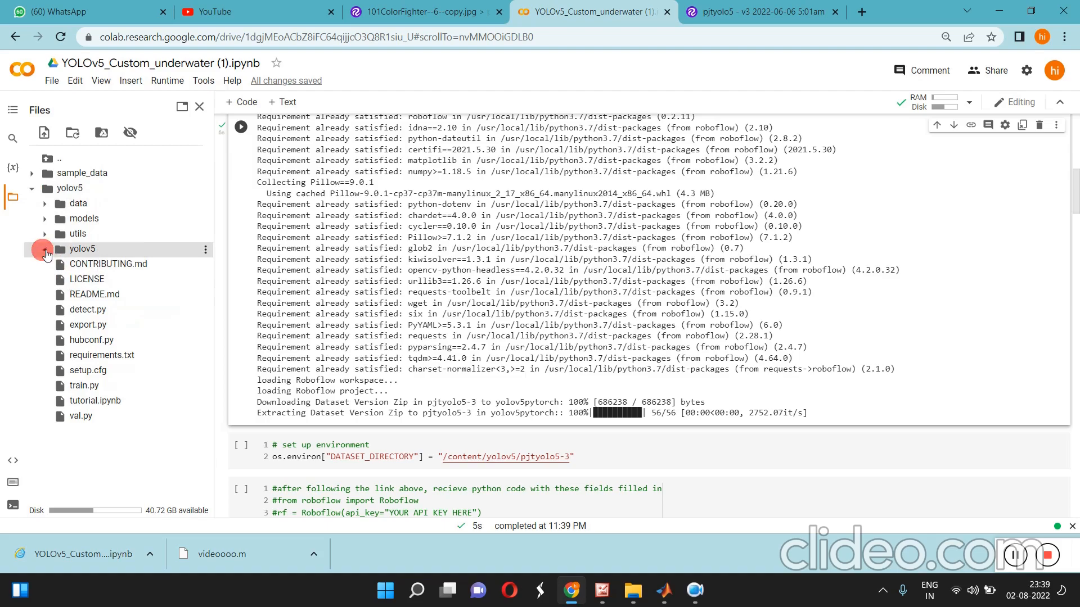
left_click(45, 248)
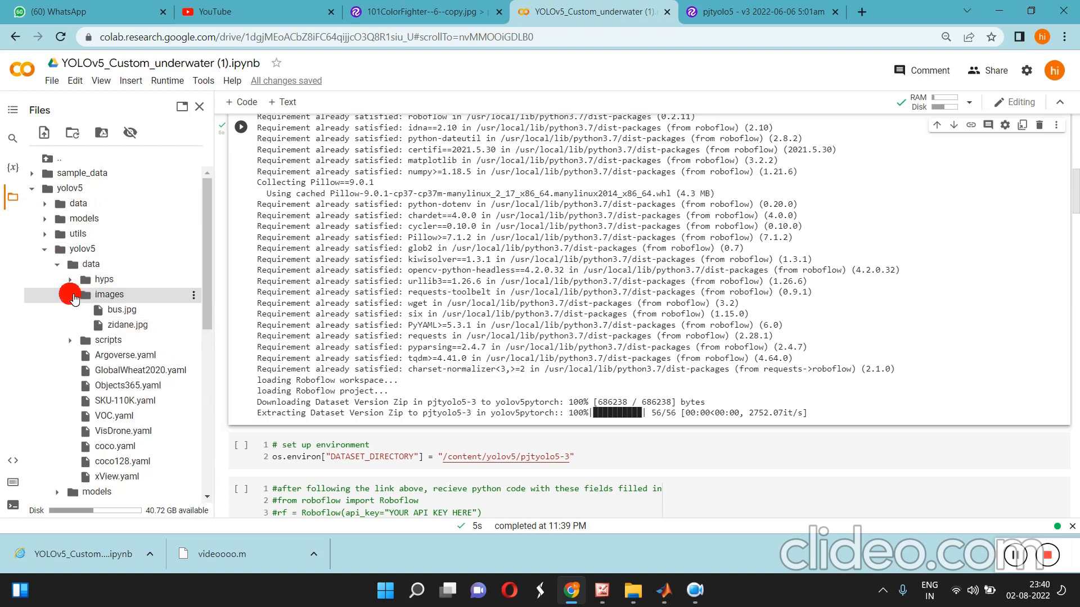
scroll("down", 3)
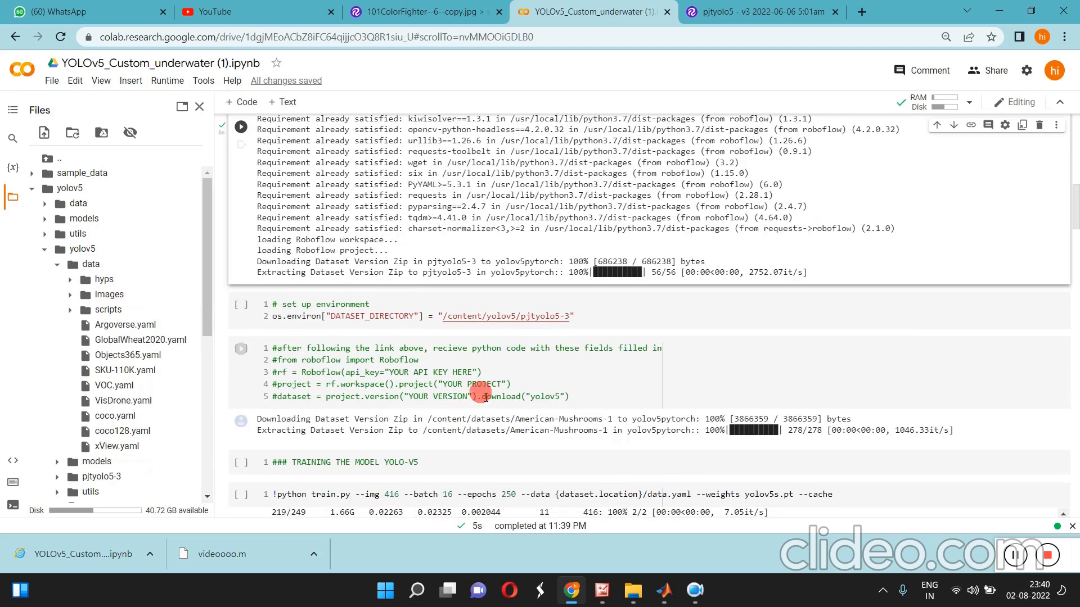
Run the environment cell setting DATASET_DIRECTORY to /content/yolov5/pjtyolo5-3 and the following dataset cell
left_click(456, 316)
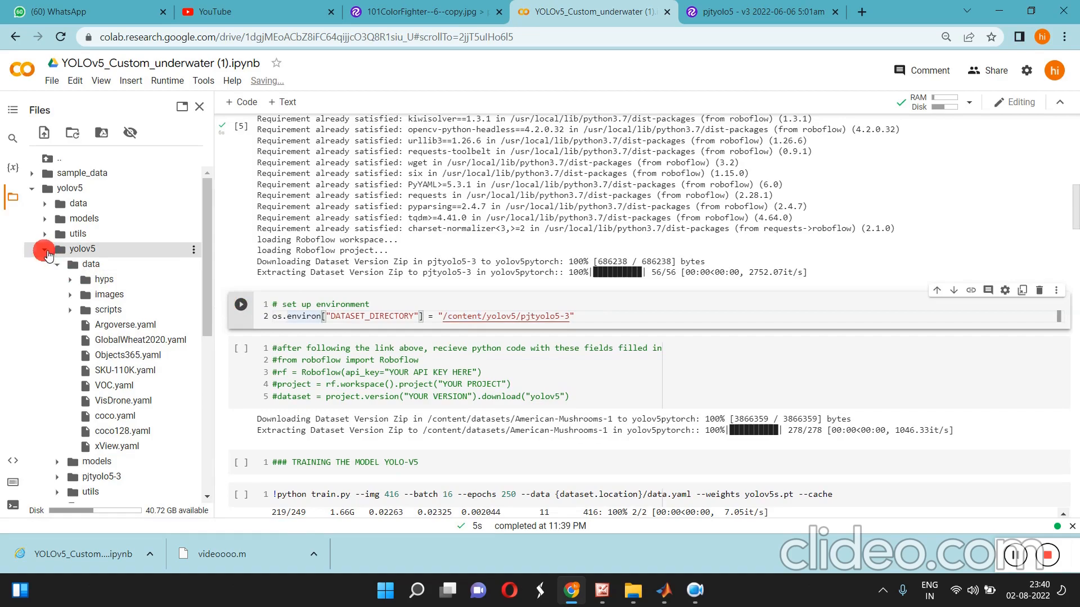
left_click(44, 248)
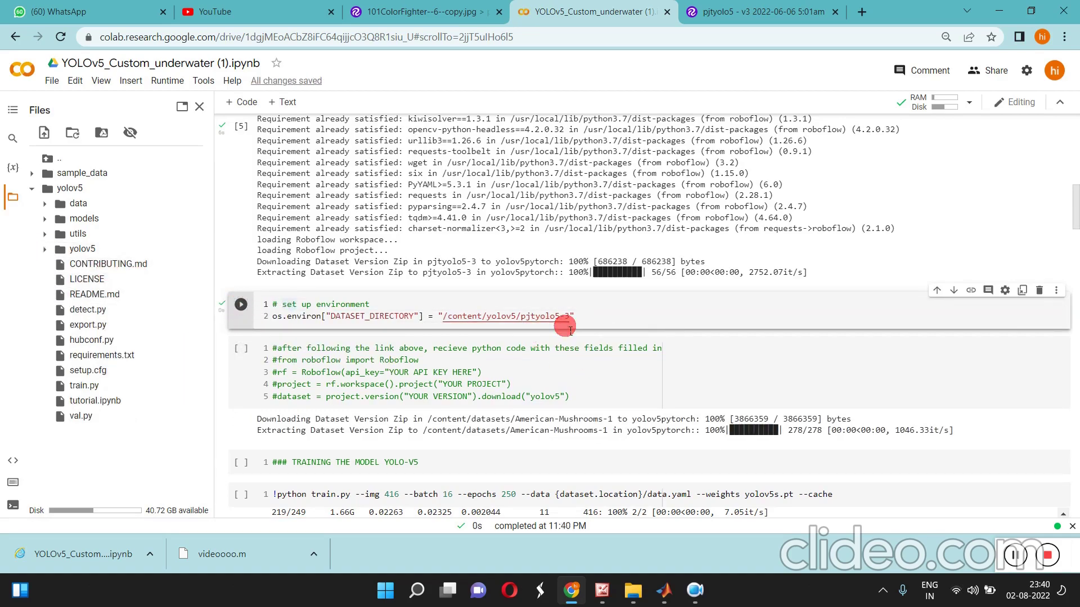
left_click(82, 249)
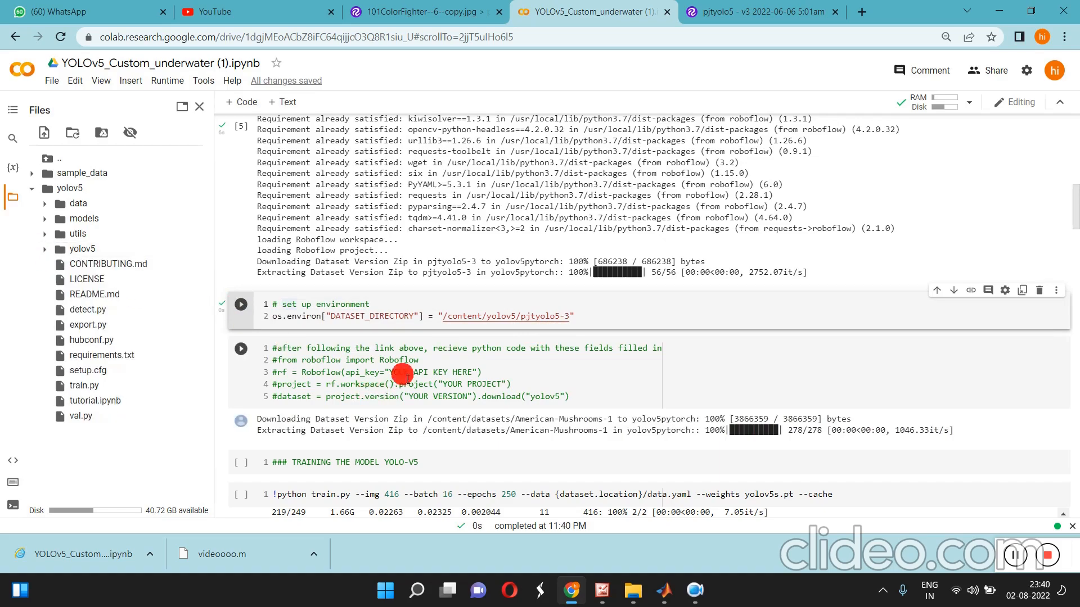
scroll("down", 3)
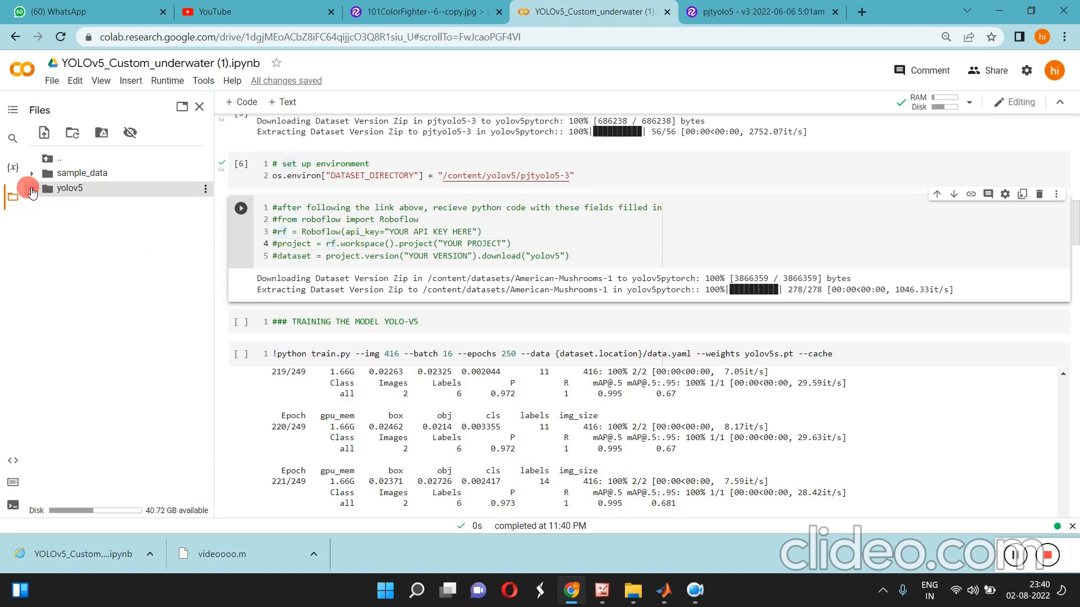
Navigate the Files tree down to the train/images folder of pjtyolo5-3
left_click(31, 188)
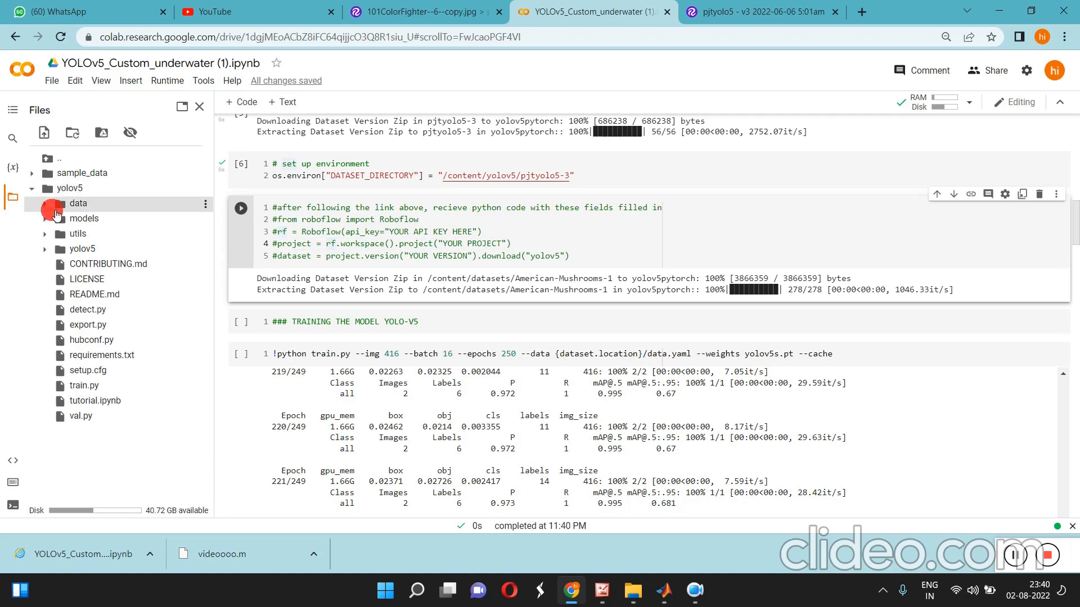
left_click(78, 203)
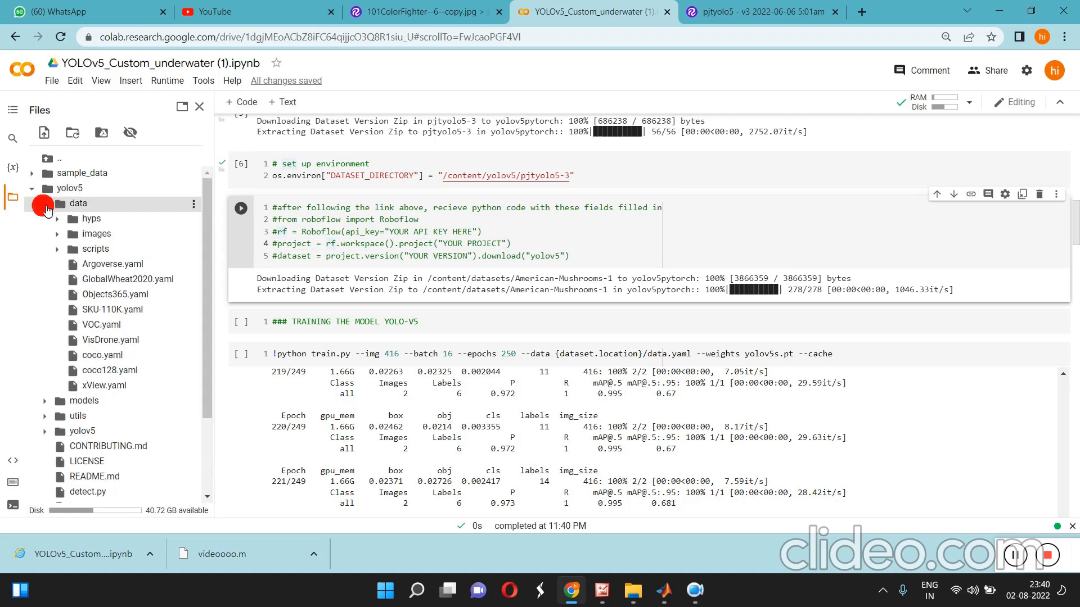
scroll("down", 3)
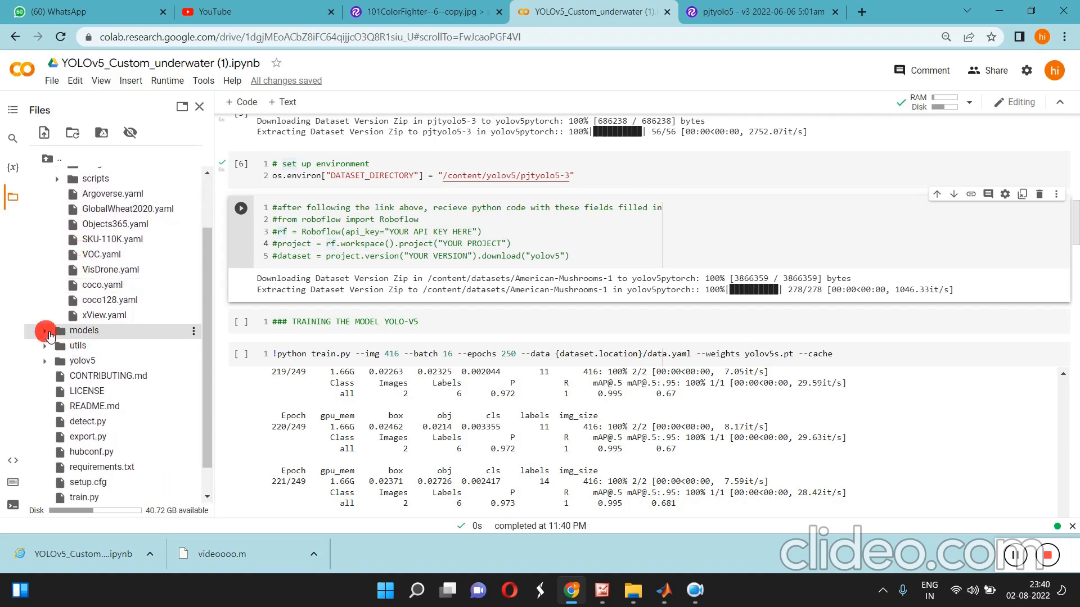
left_click(45, 331)
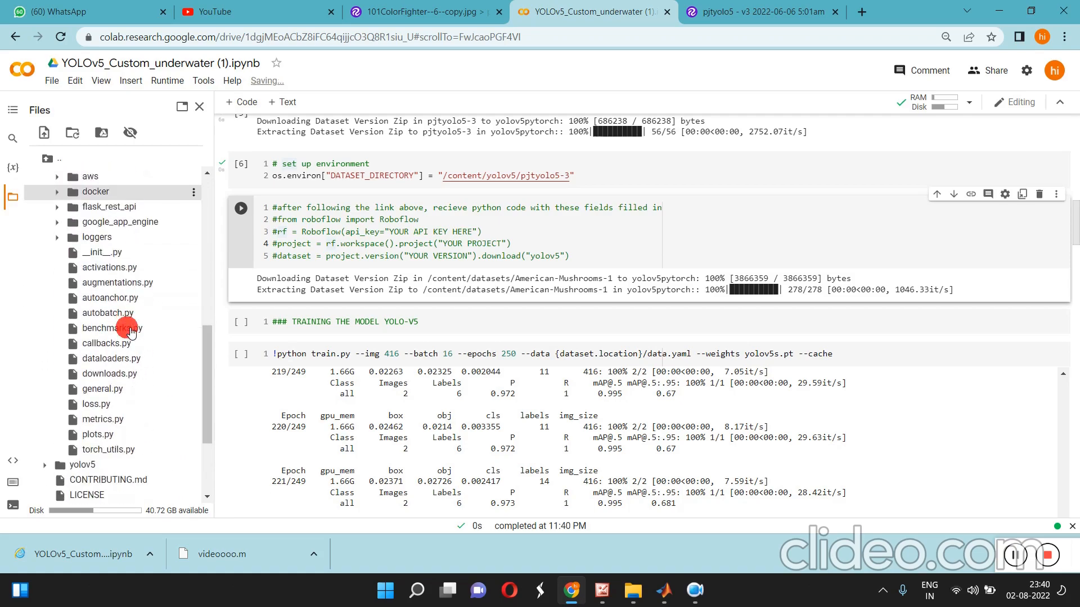
scroll("down", 3)
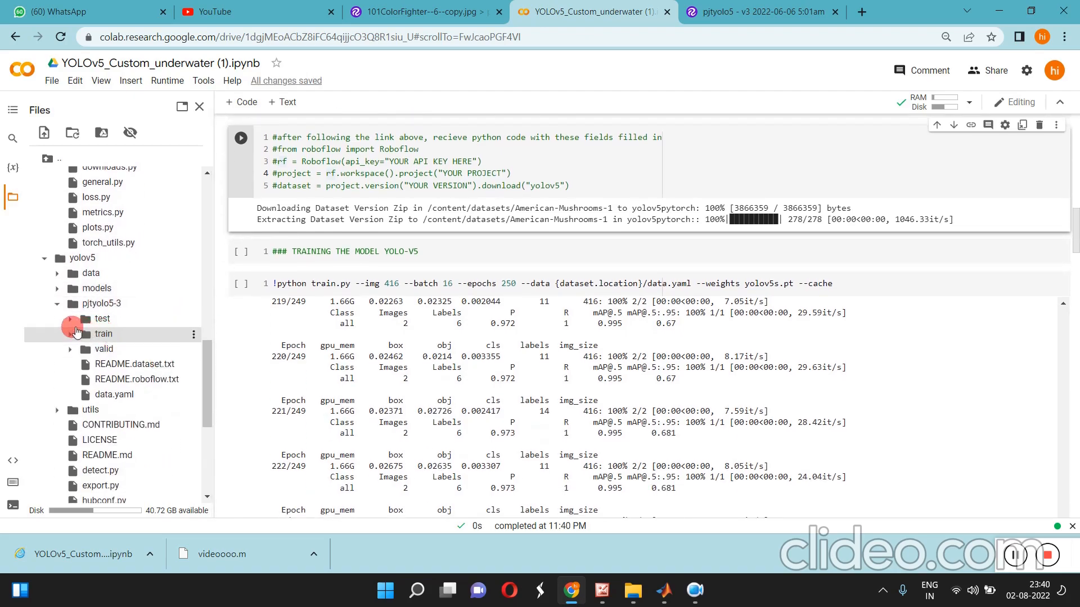
left_click(102, 319)
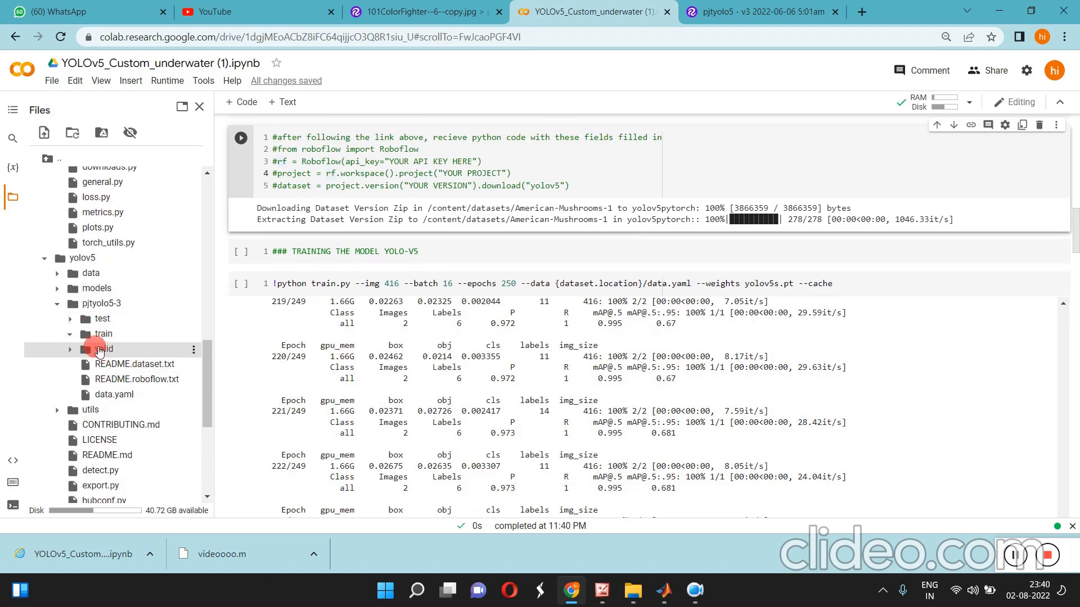
left_click(81, 349)
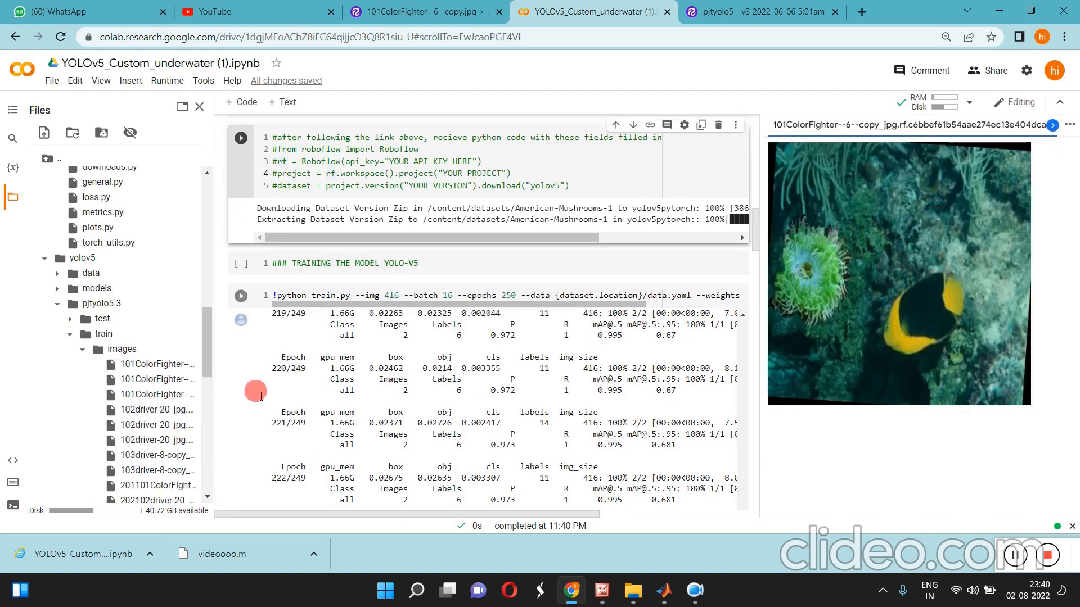
Preview underwater training photos such as 101ColorFighter and 102driver, tidying the test and train folders
left_click(158, 393)
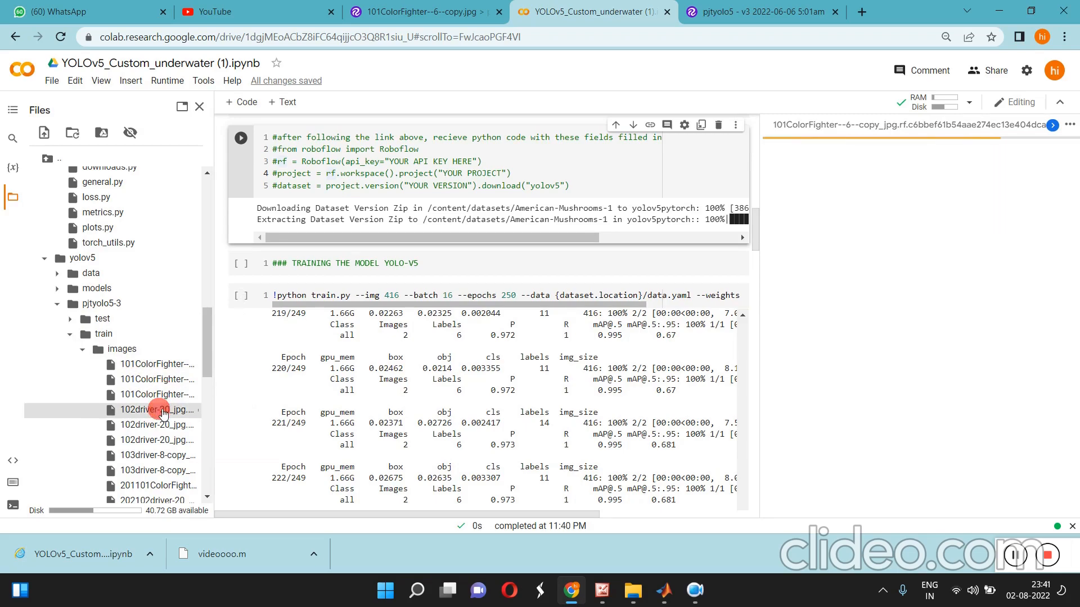
left_click(158, 410)
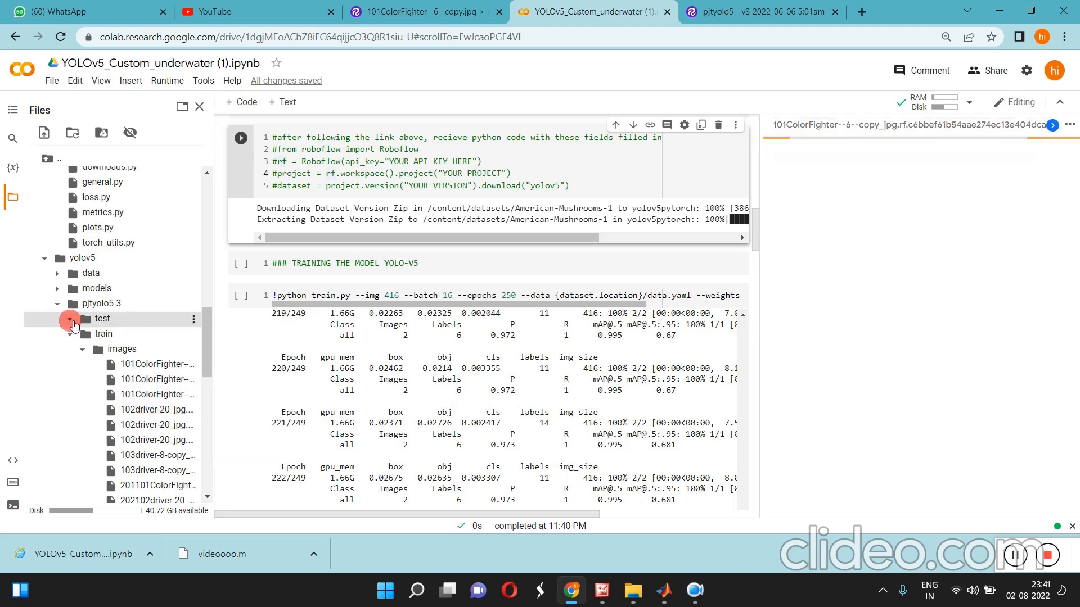
left_click(70, 334)
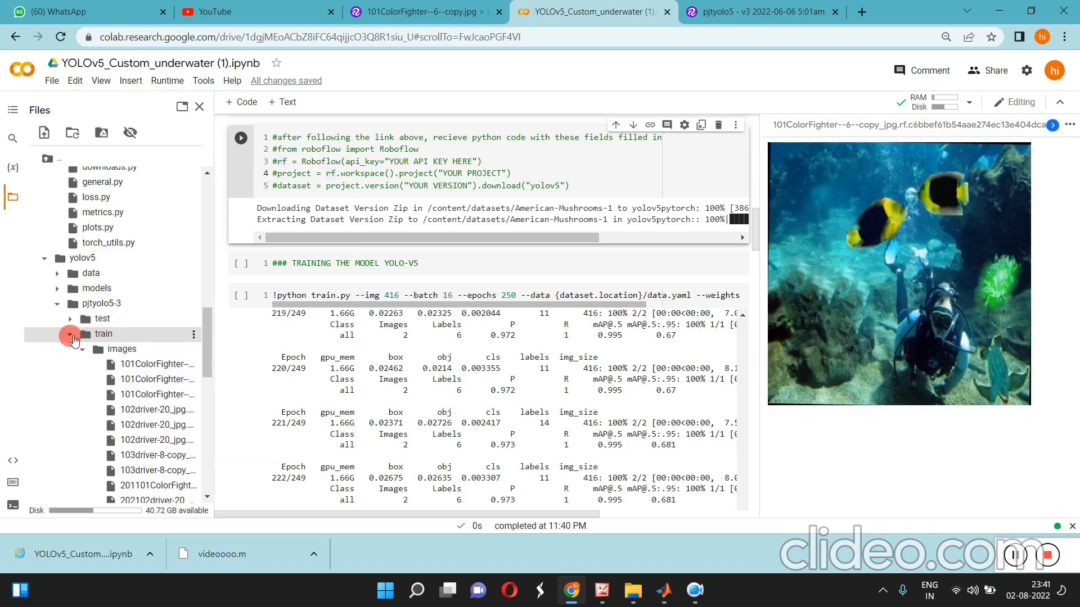
left_click(71, 334)
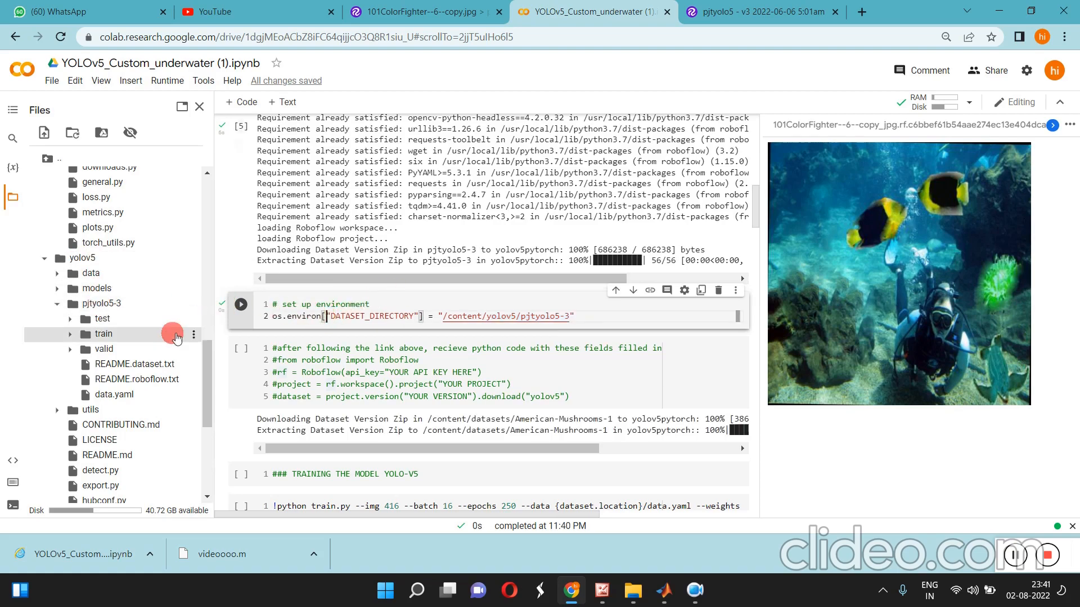
mouse_move(102, 318)
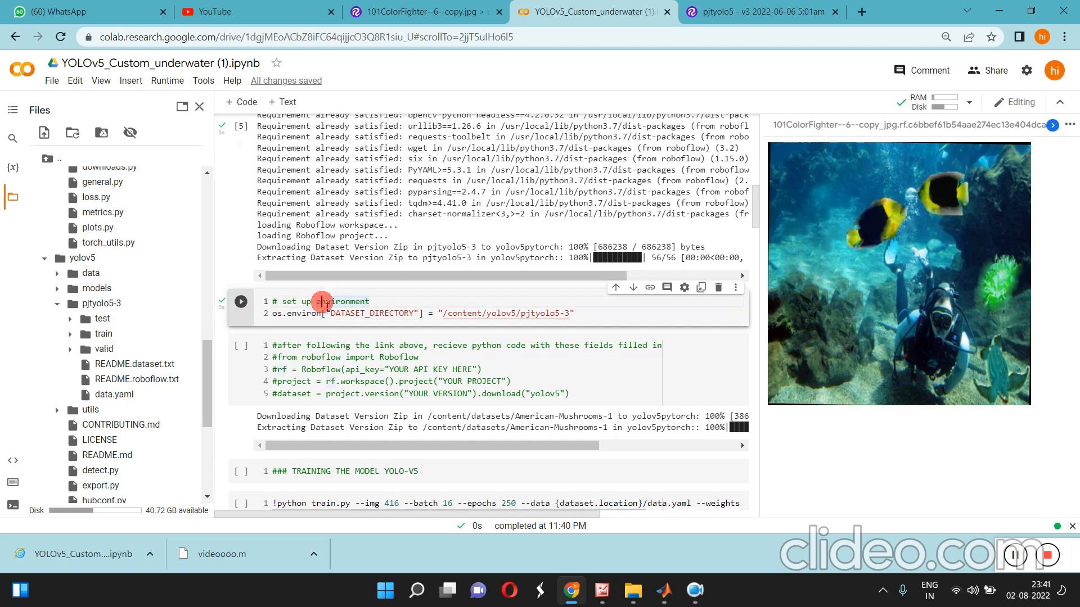
scroll("down", 3)
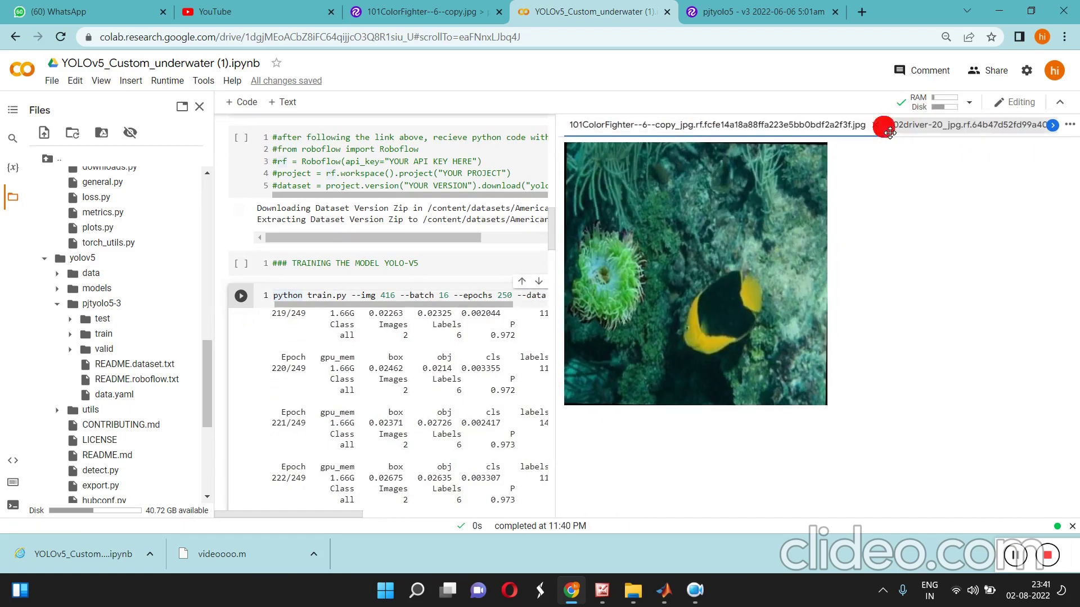
left_click(1052, 125)
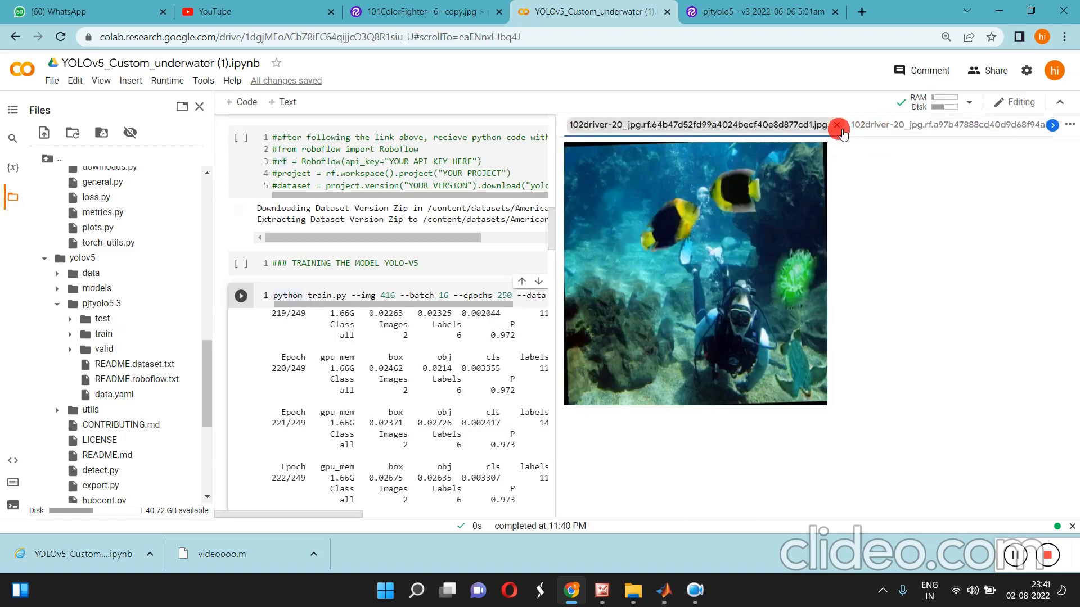
Run train.py on pjtyolo5-3 through 221 epochs, following the output to the results saved in runs/train/exp
left_click(839, 129)
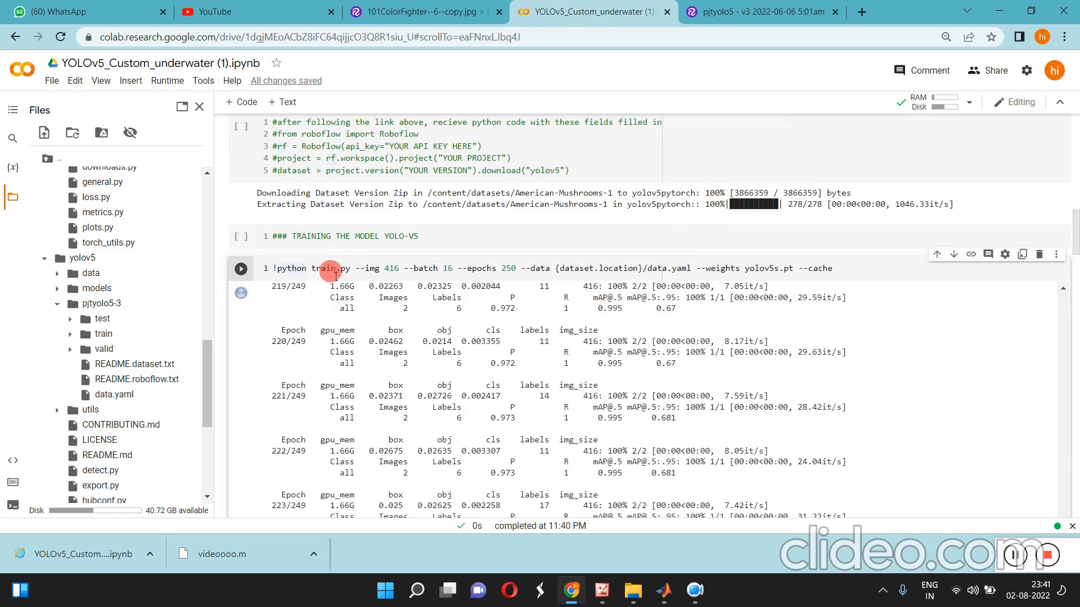
mouse_move(507, 267)
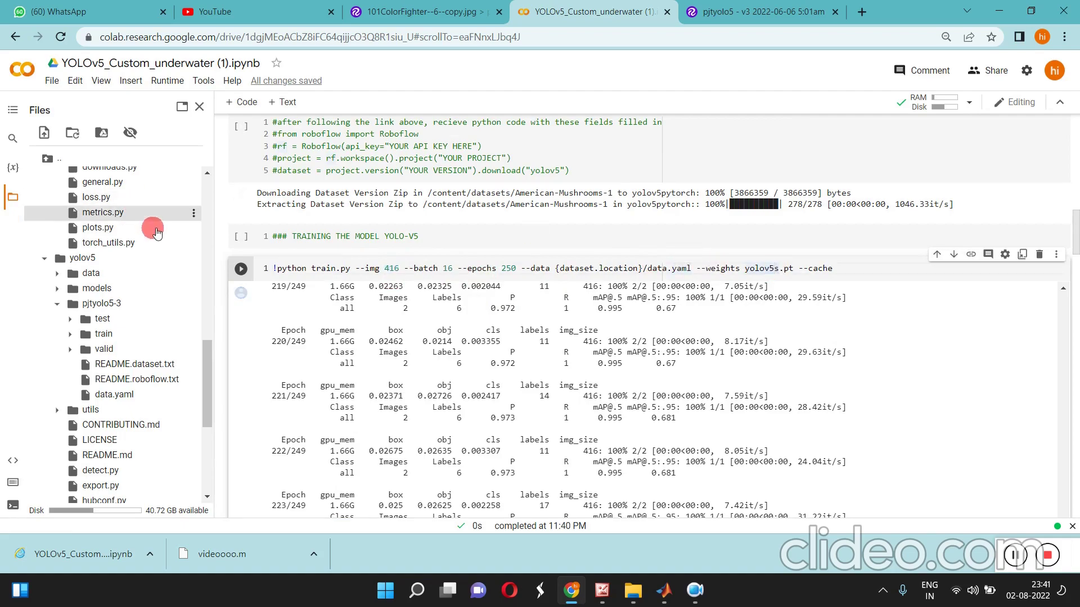
left_click(240, 269)
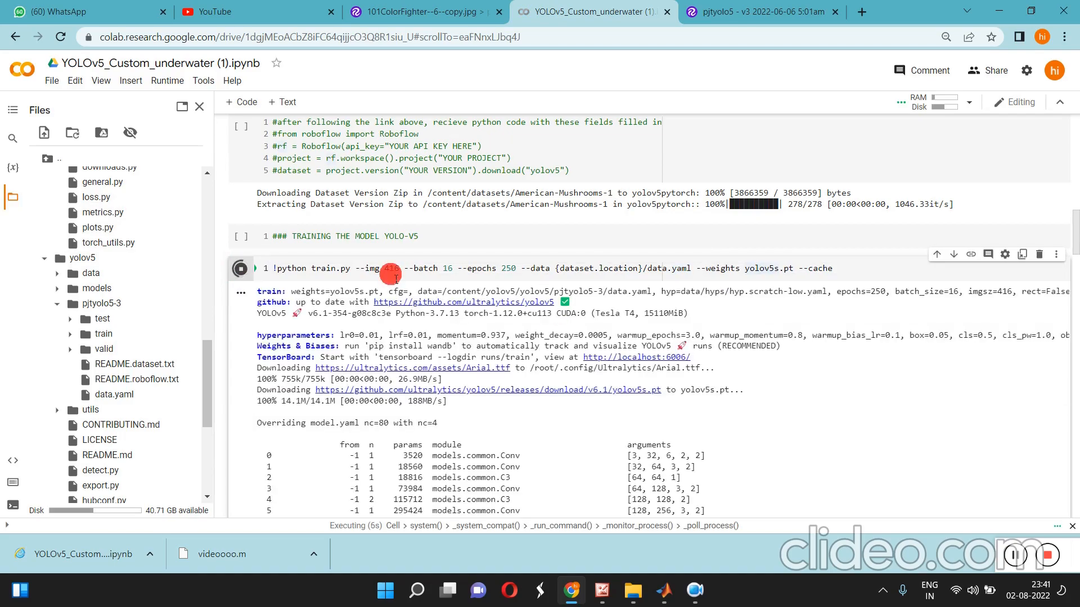
scroll("down", 3)
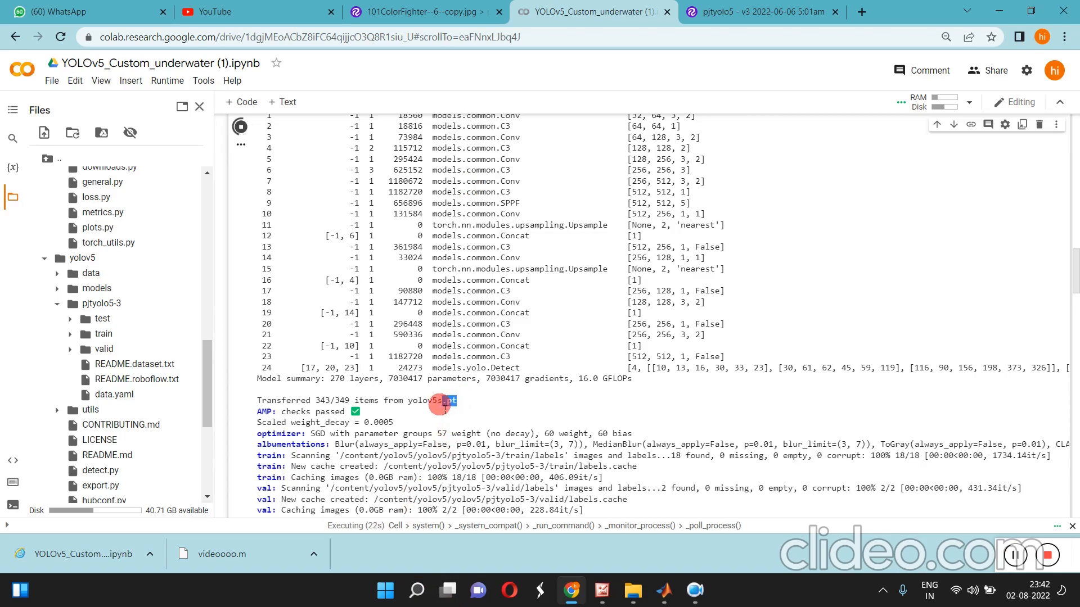
scroll("down", 3)
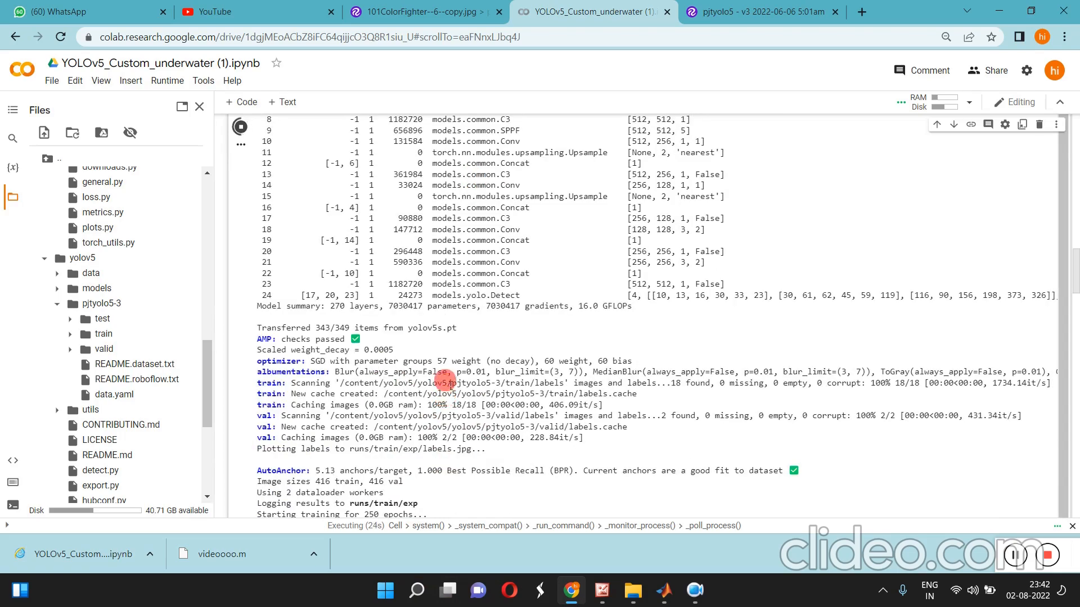
scroll("down", 3)
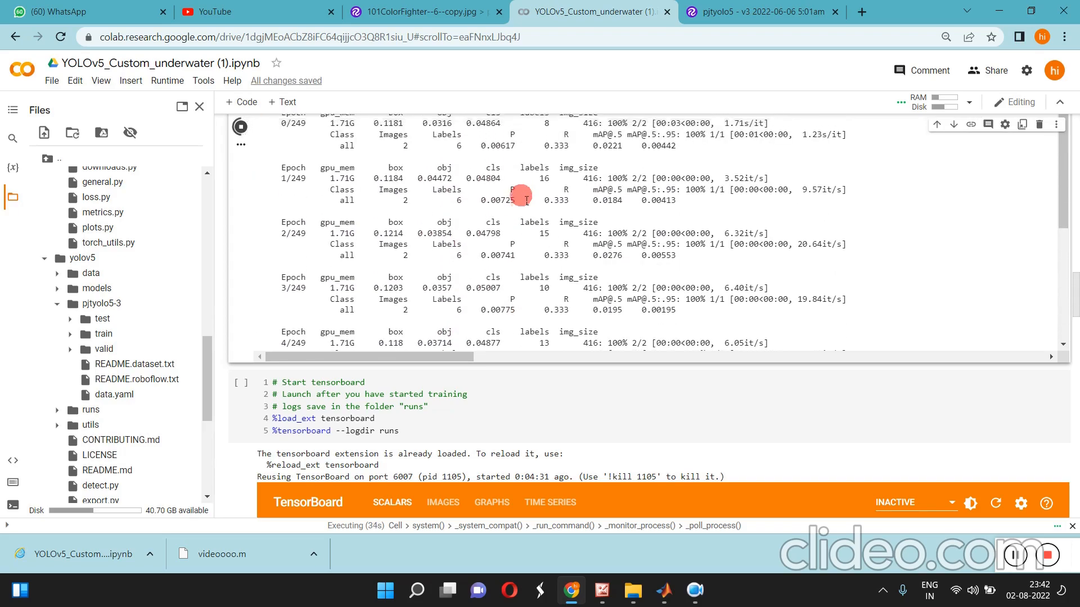
scroll("up", 3)
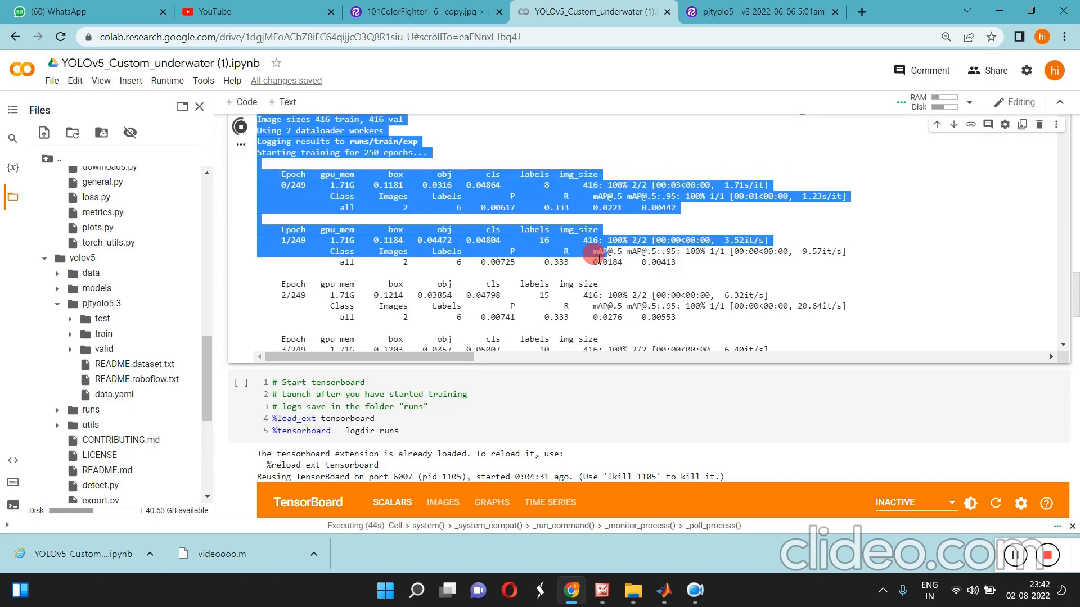
scroll("down", 3)
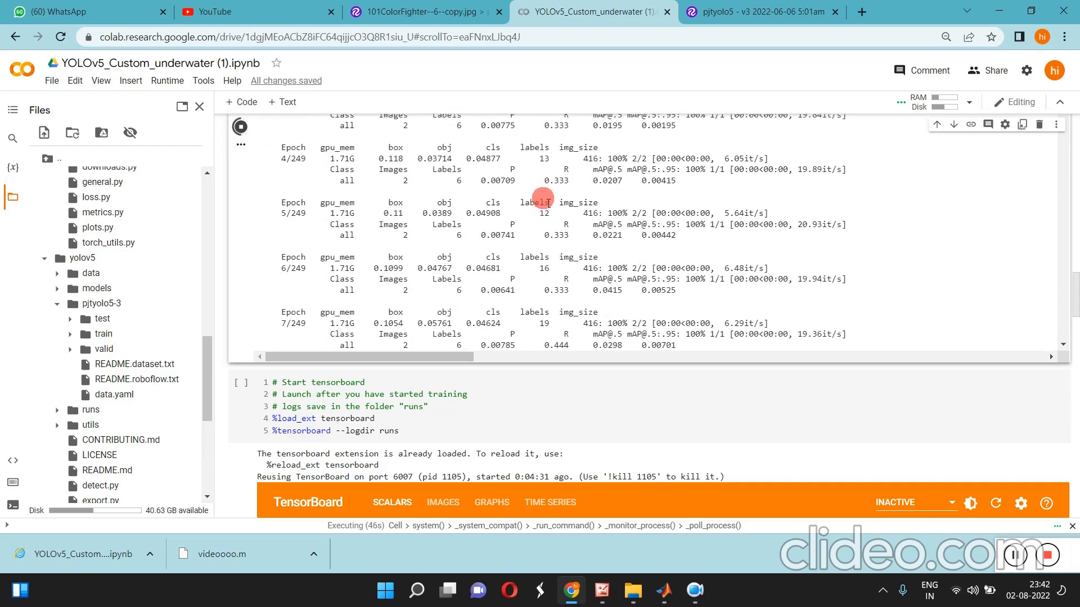
scroll("down", 3)
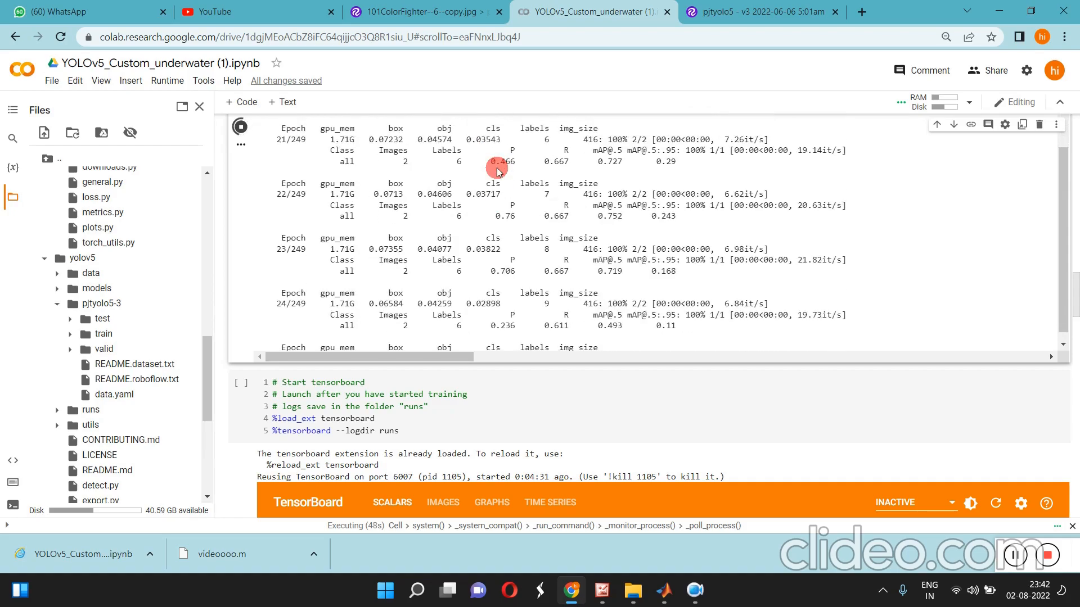
scroll("down", 3)
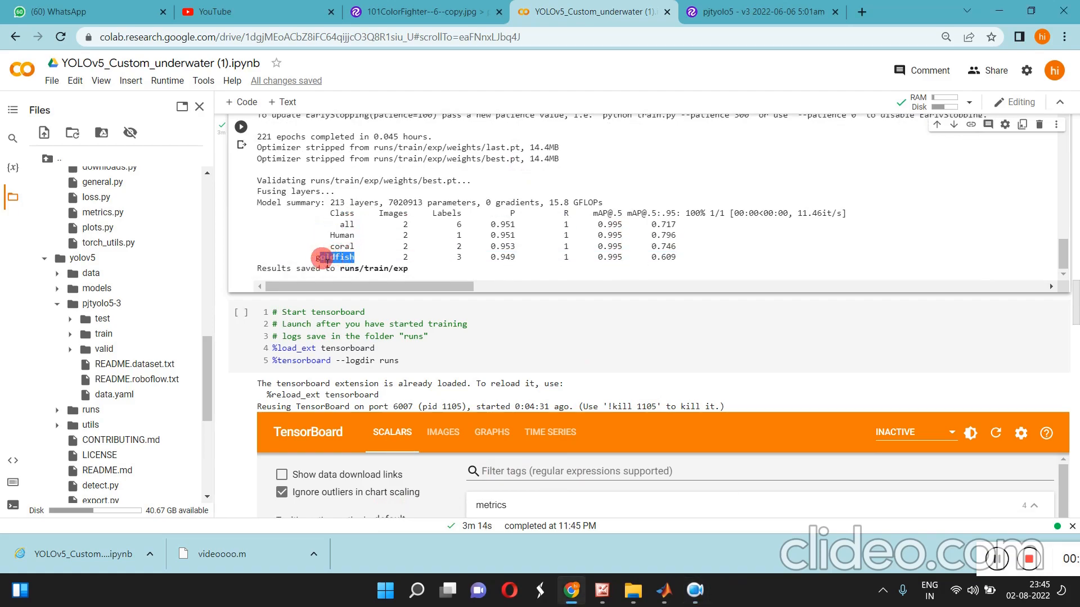
Rerun the Start tensorboard cell so it reloads the finished training logs
scroll("down", 3)
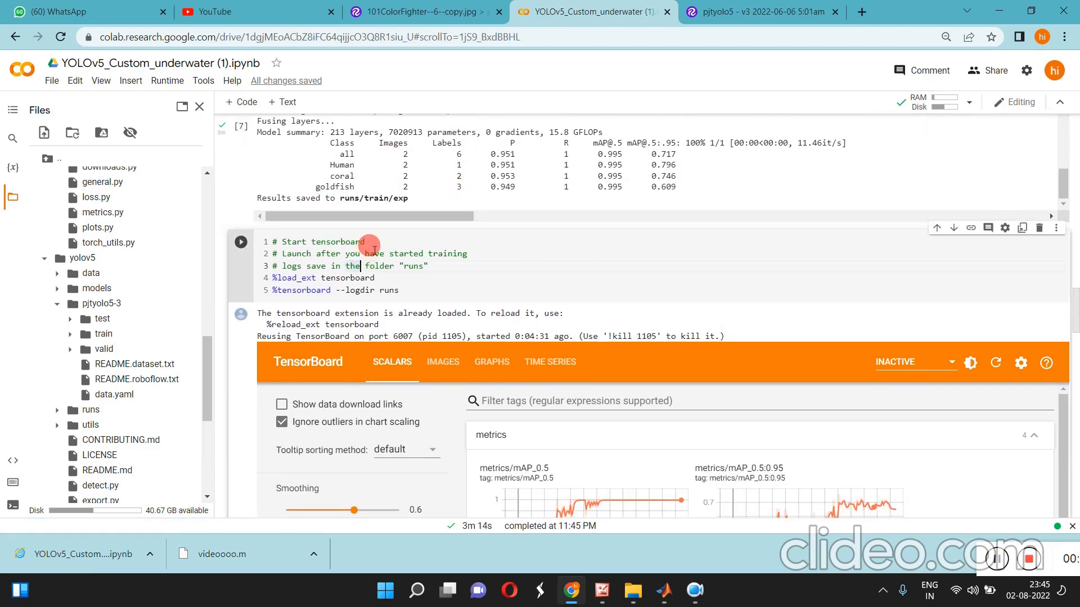
left_click(239, 242)
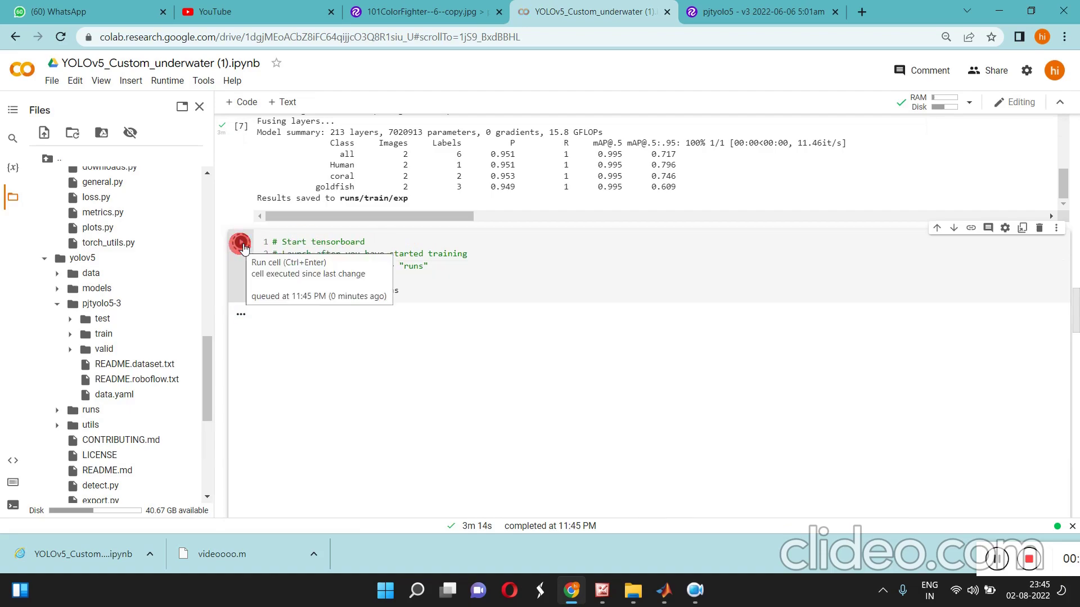
left_click(241, 242)
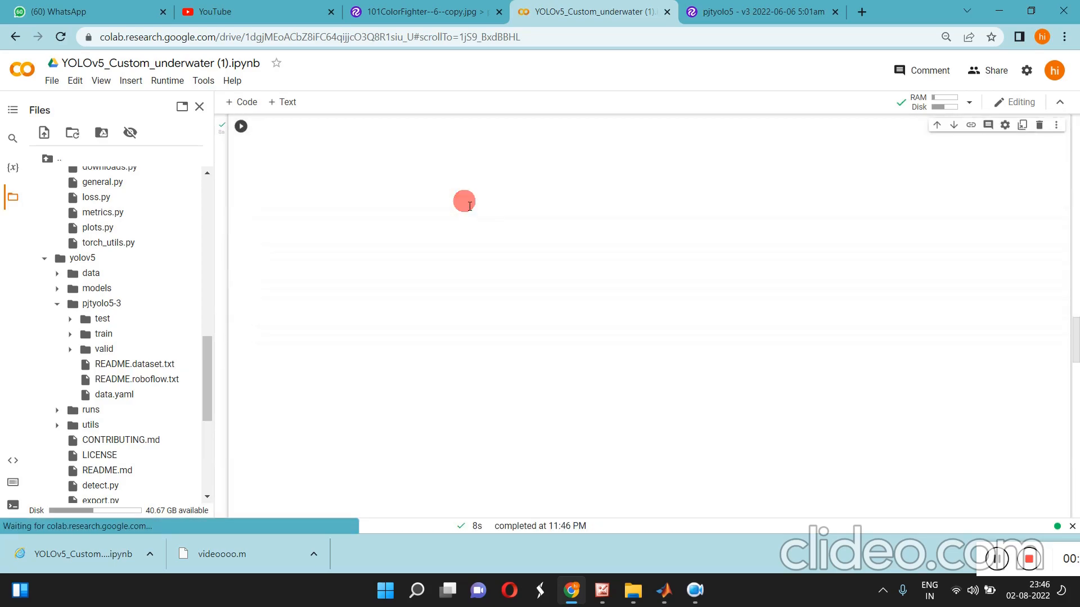
Run detect.py with the trained best.pt weights on the test images, saving to runs/detect/exp
scroll("down", 3)
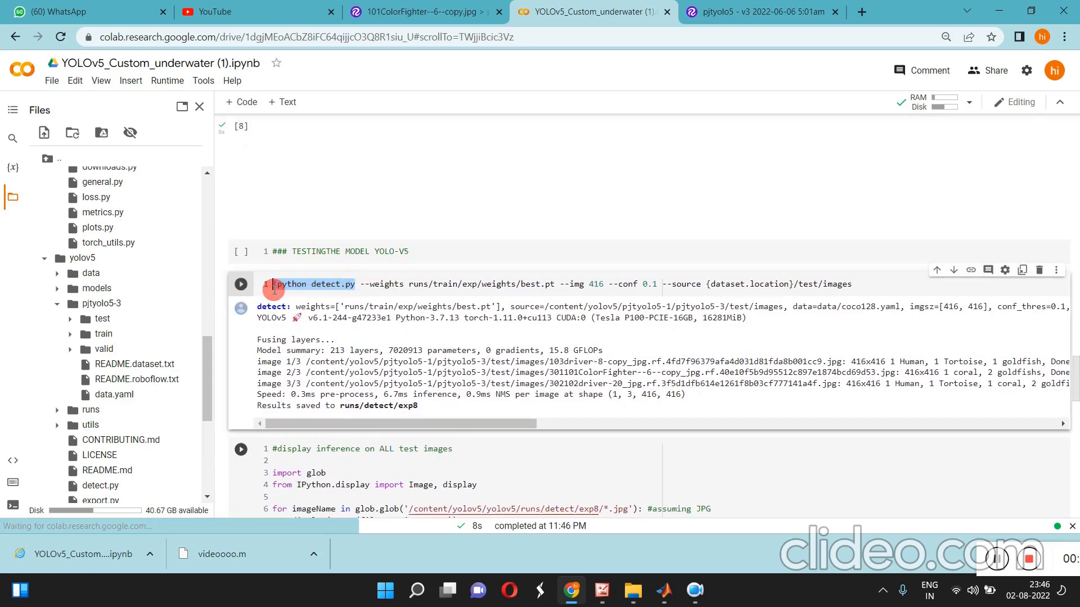
scroll("up", 3)
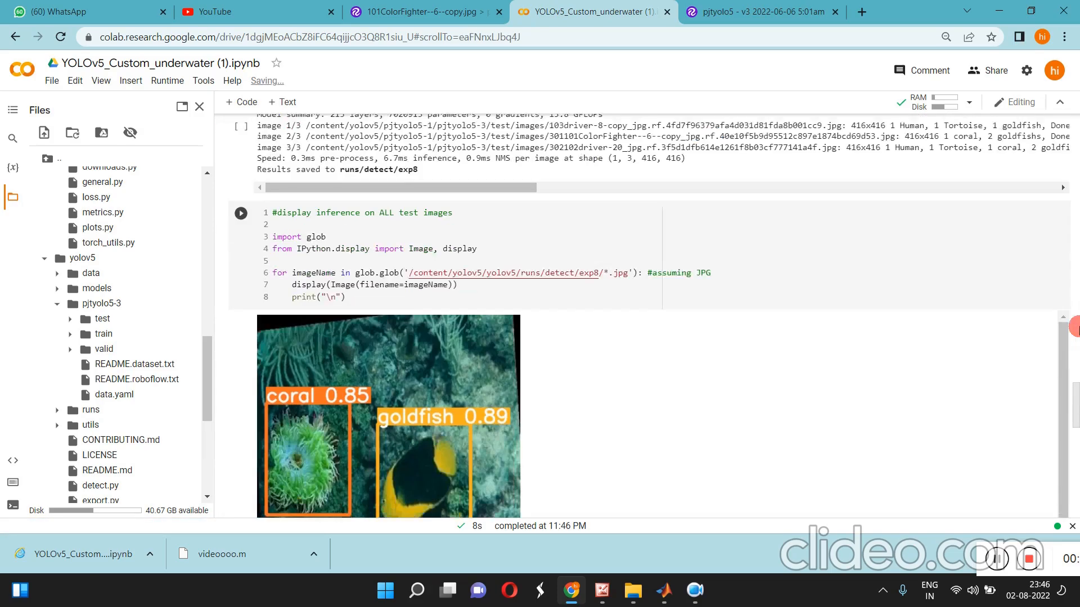
scroll("up", 3)
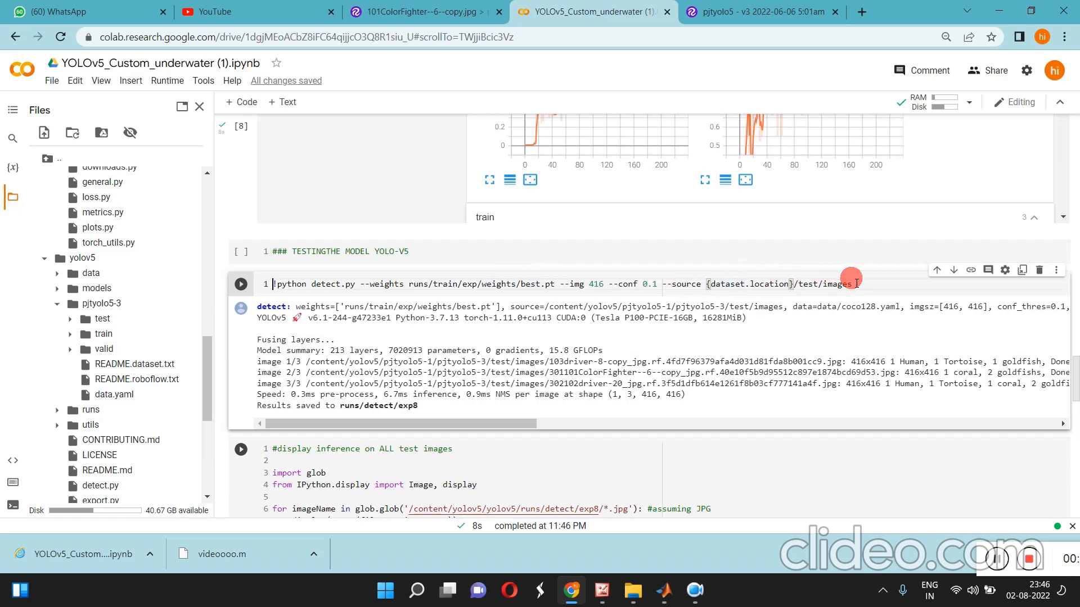
left_click(241, 283)
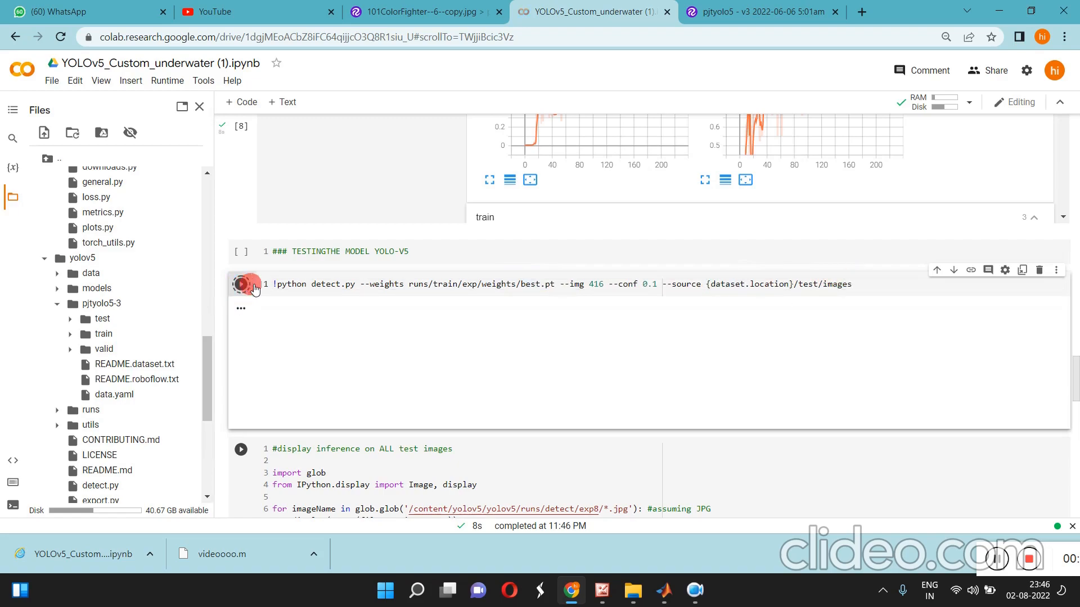
left_click(241, 284)
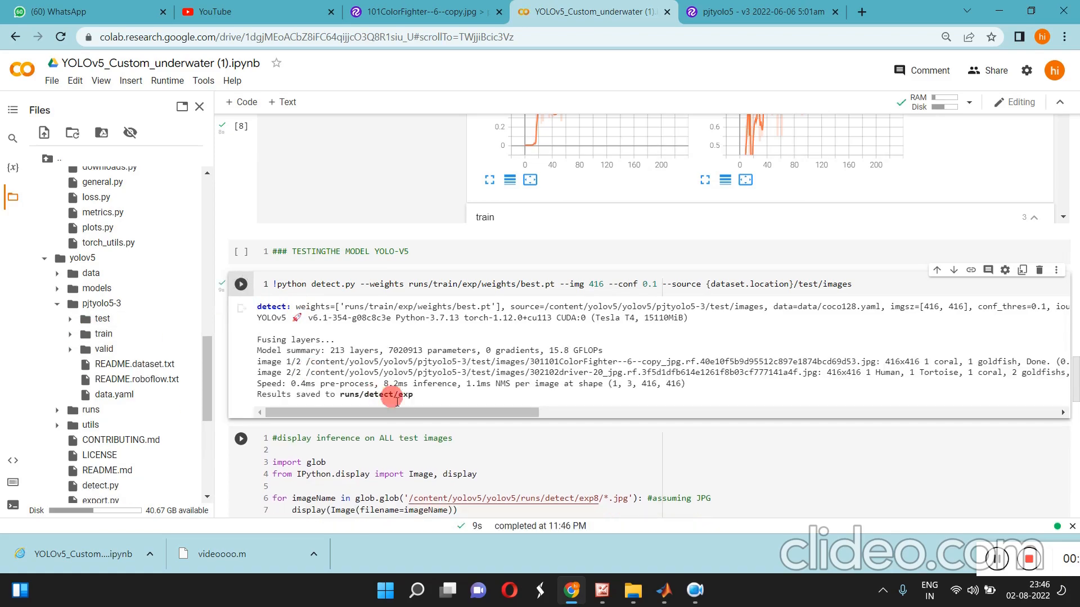
Browse the Files panel down into runs/detect/exp to reveal the two result images
double_click(375, 395)
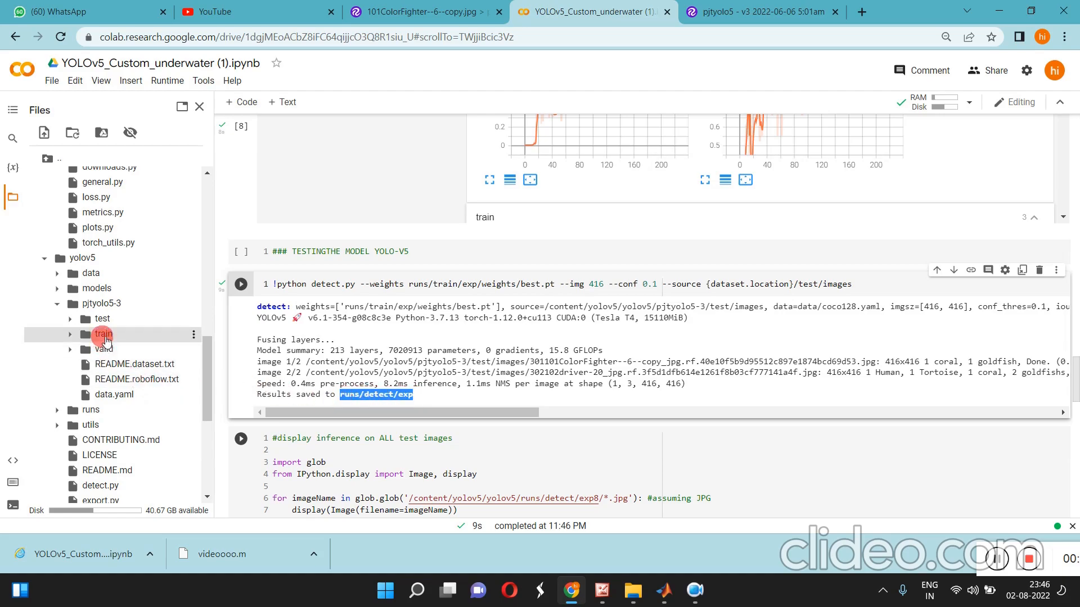
left_click(58, 410)
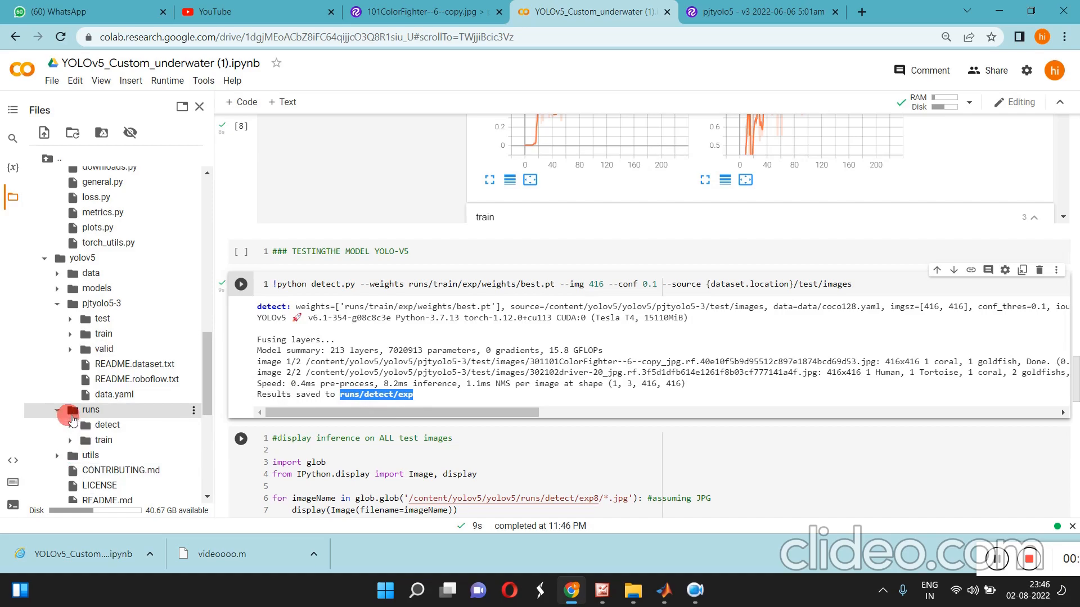
left_click(82, 426)
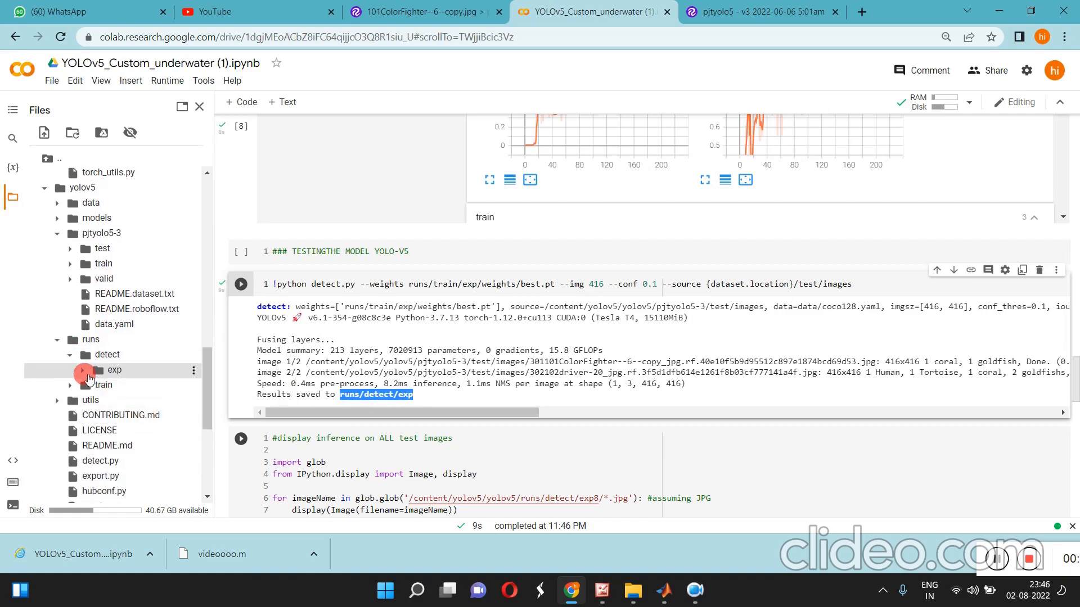
left_click(83, 370)
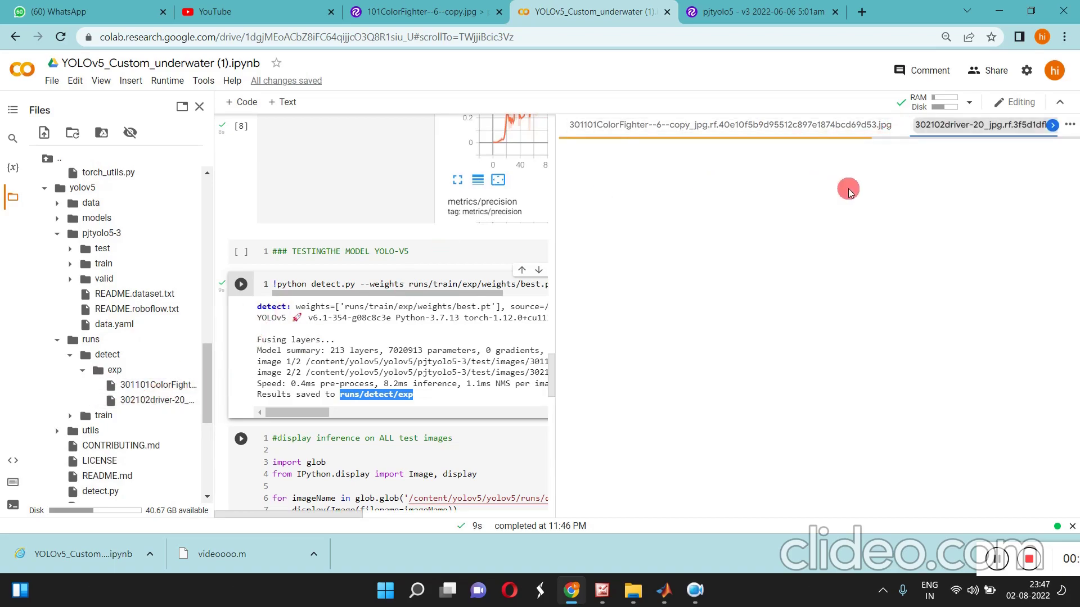
Preview the detected diver photo with labelled boxes, then close it to return to the notebook
left_click(981, 125)
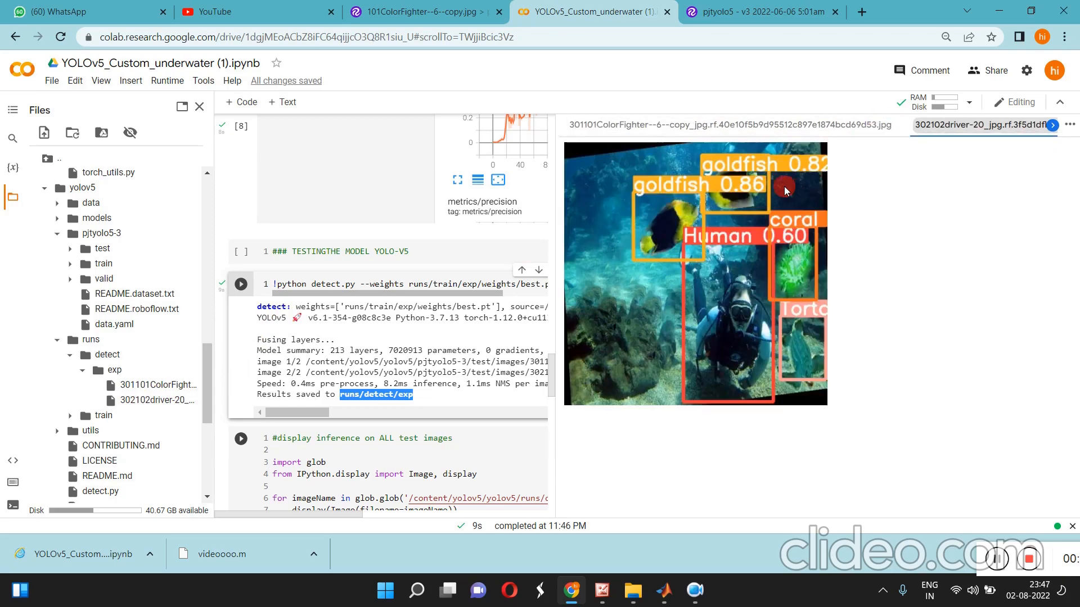
mouse_move(725, 269)
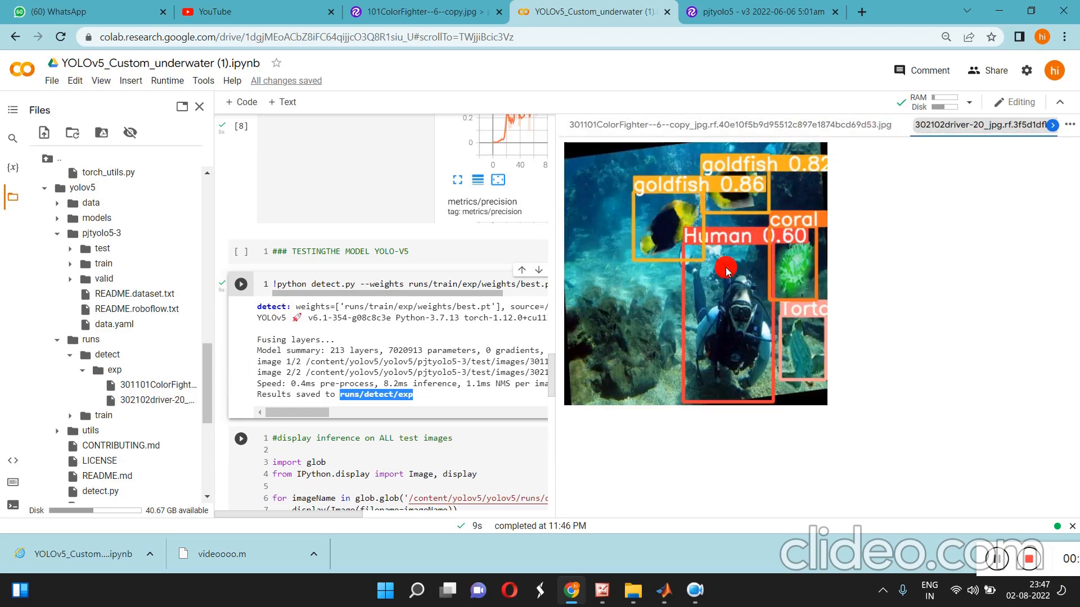
mouse_move(812, 346)
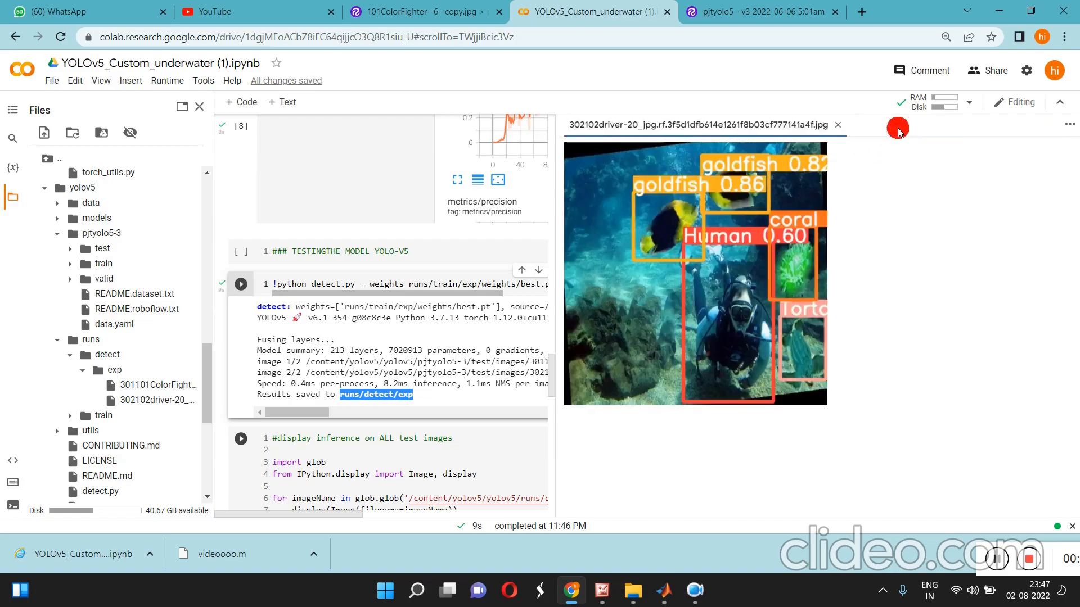
left_click(837, 125)
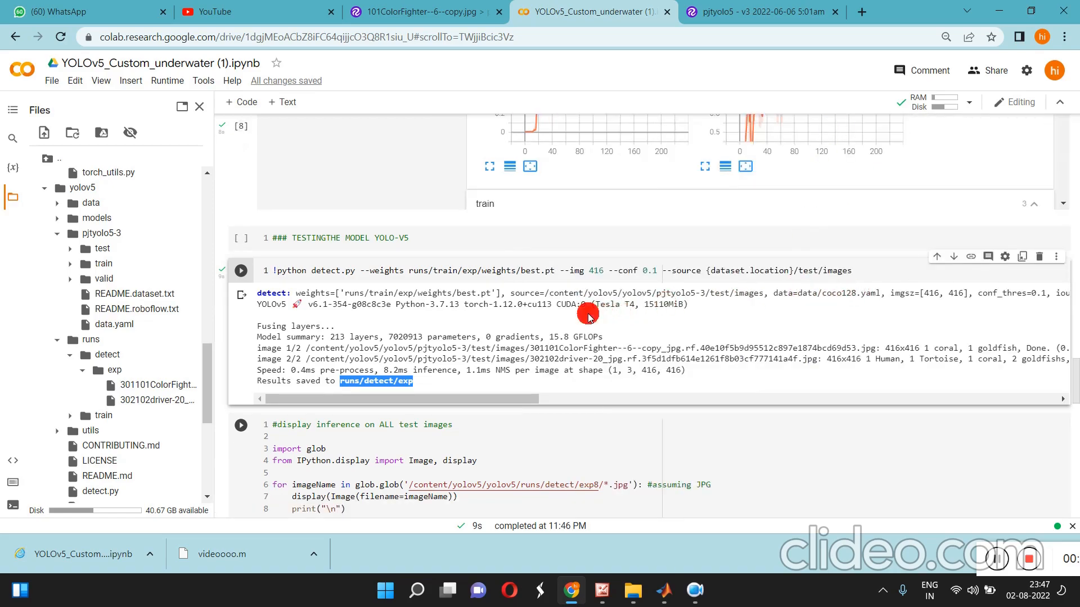
scroll("down", 3)
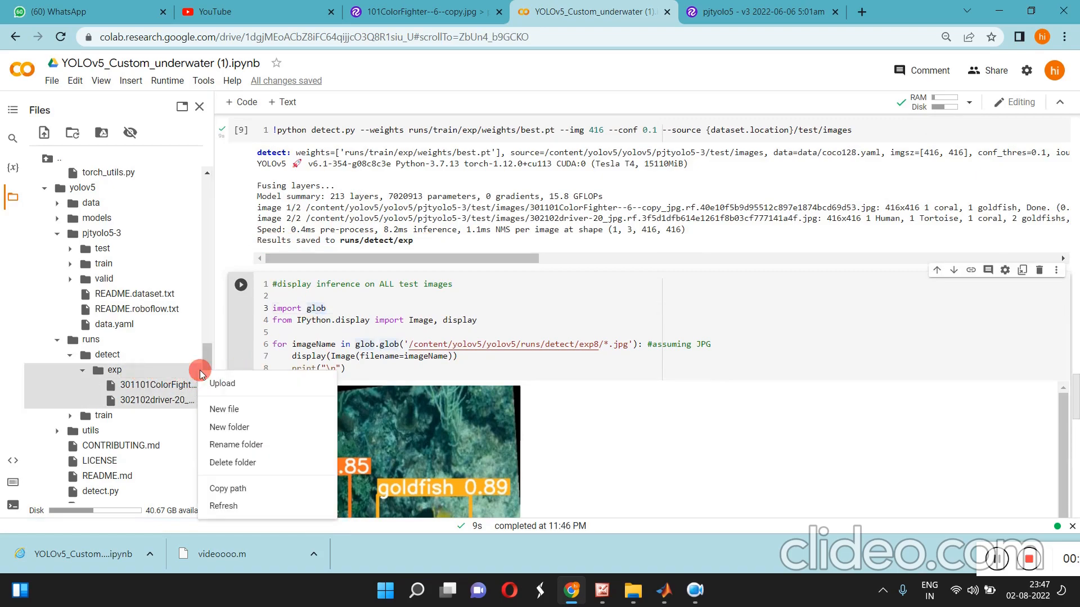
Run the display cell on runs/detect/exp showing goldfish, coral and Human boxes, then move to the weights-export cell
left_click(603, 345)
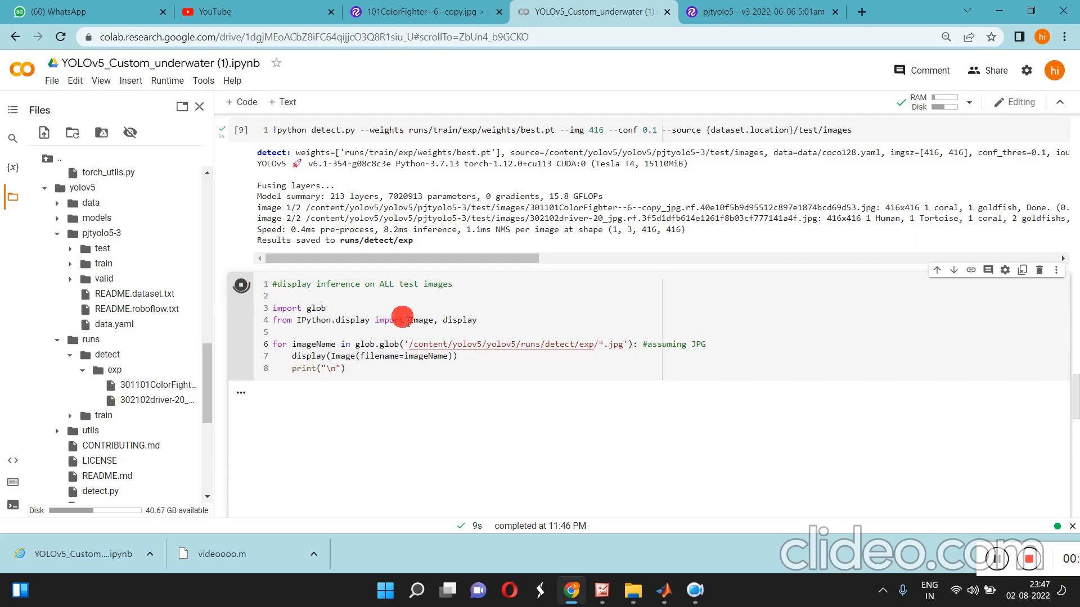
left_click(241, 284)
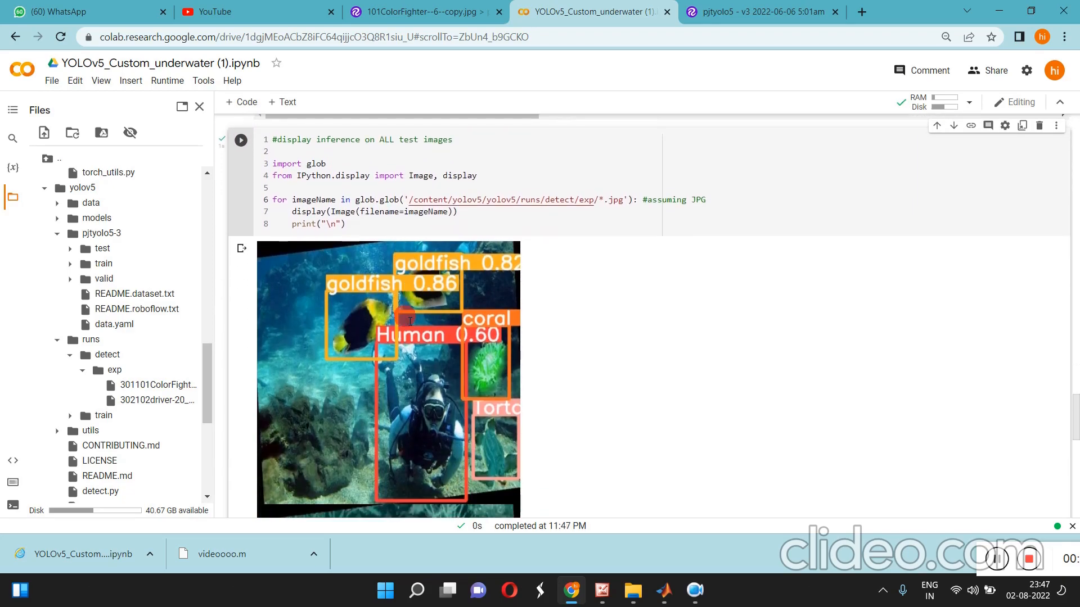
scroll("down", 3)
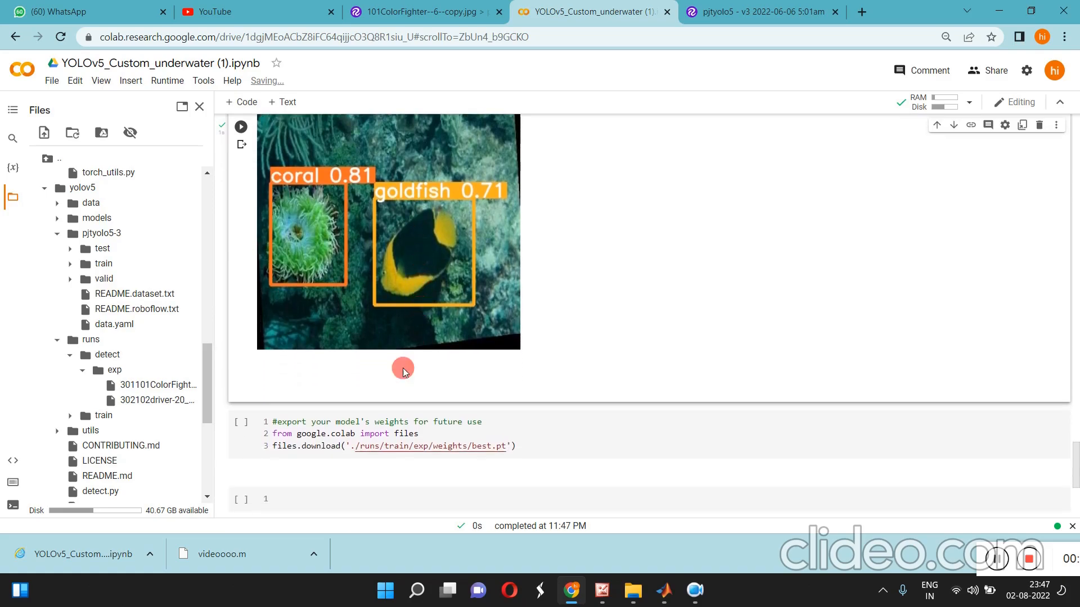
left_click(395, 445)
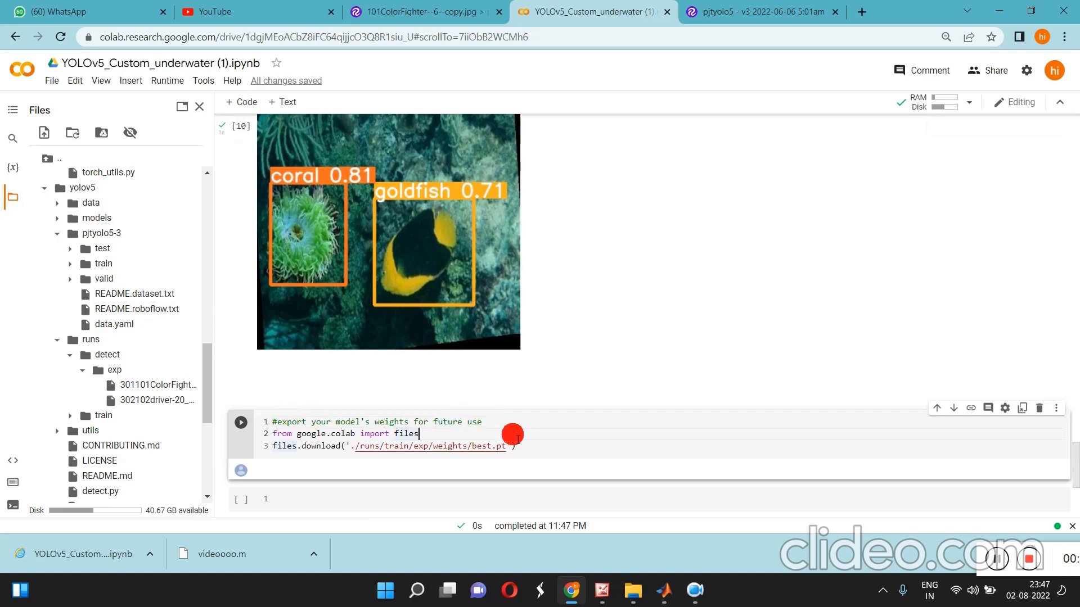
scroll("up", 3)
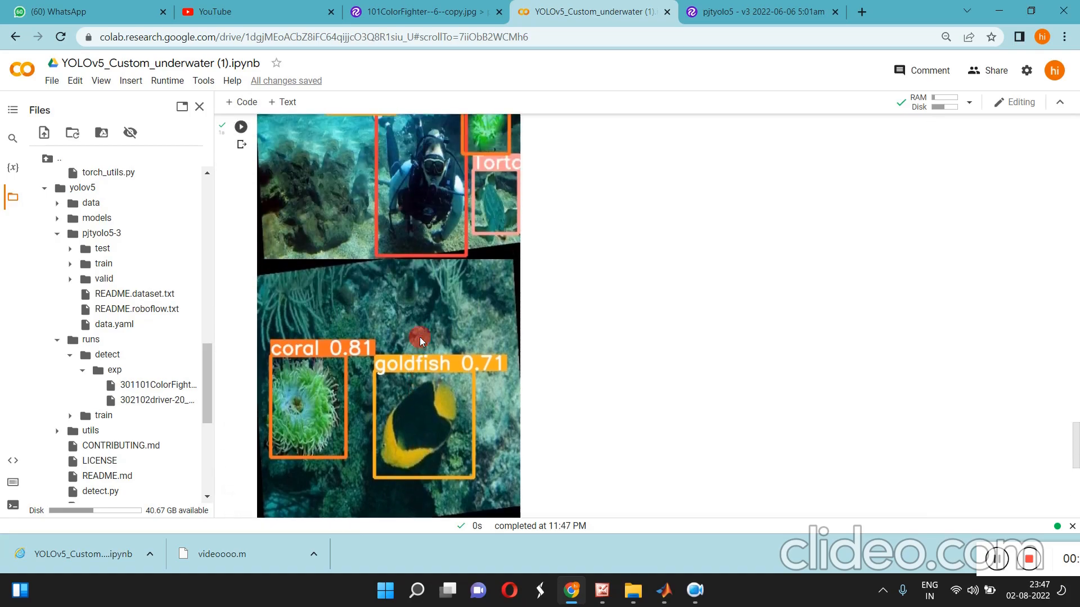
scroll("up", 3)
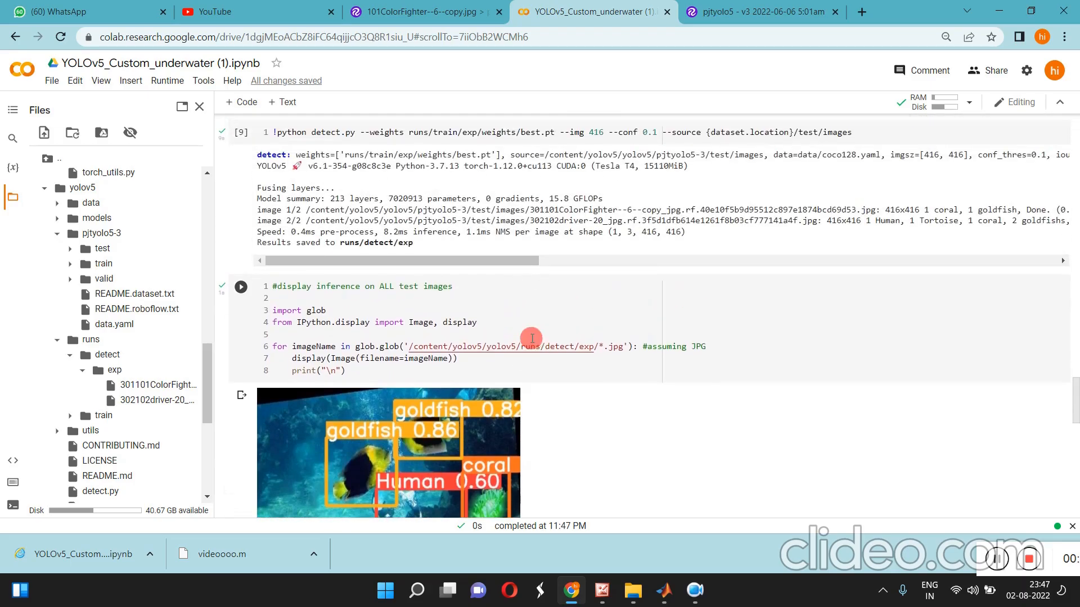
scroll("up", 3)
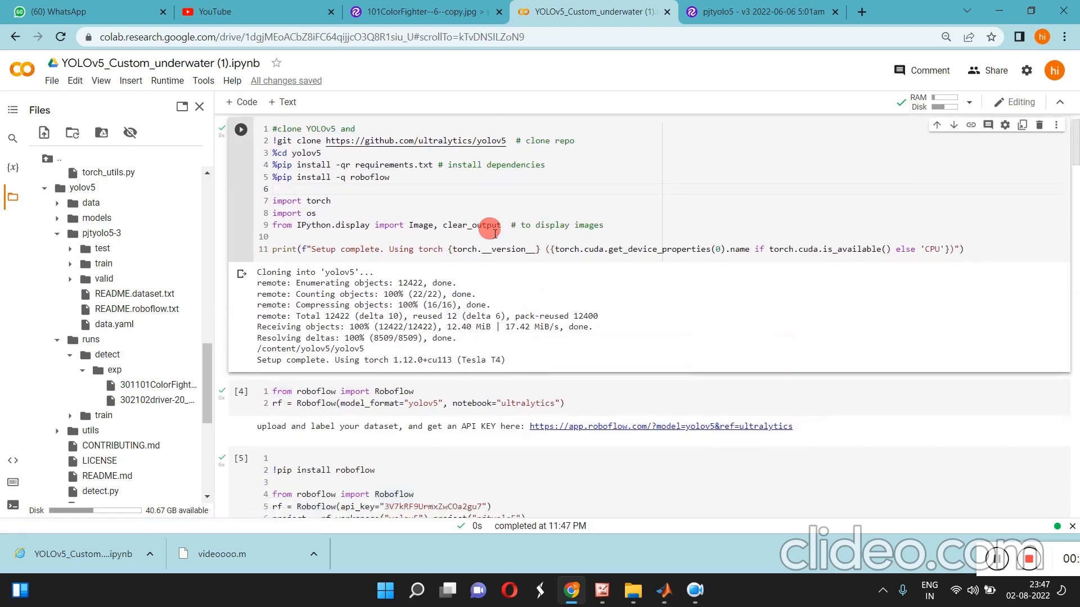
scroll("down", 3)
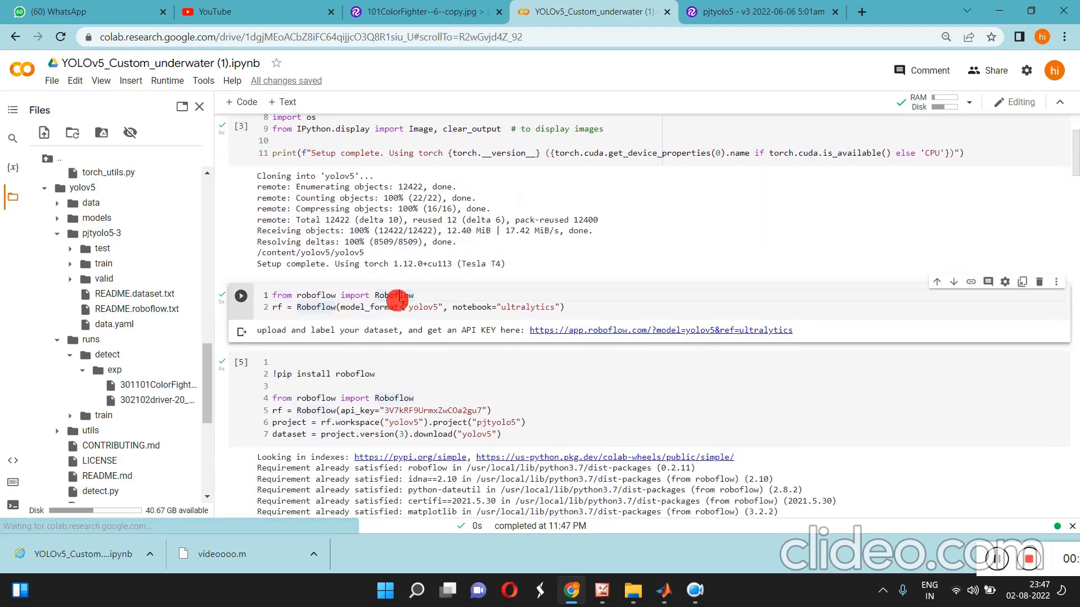
scroll("down", 3)
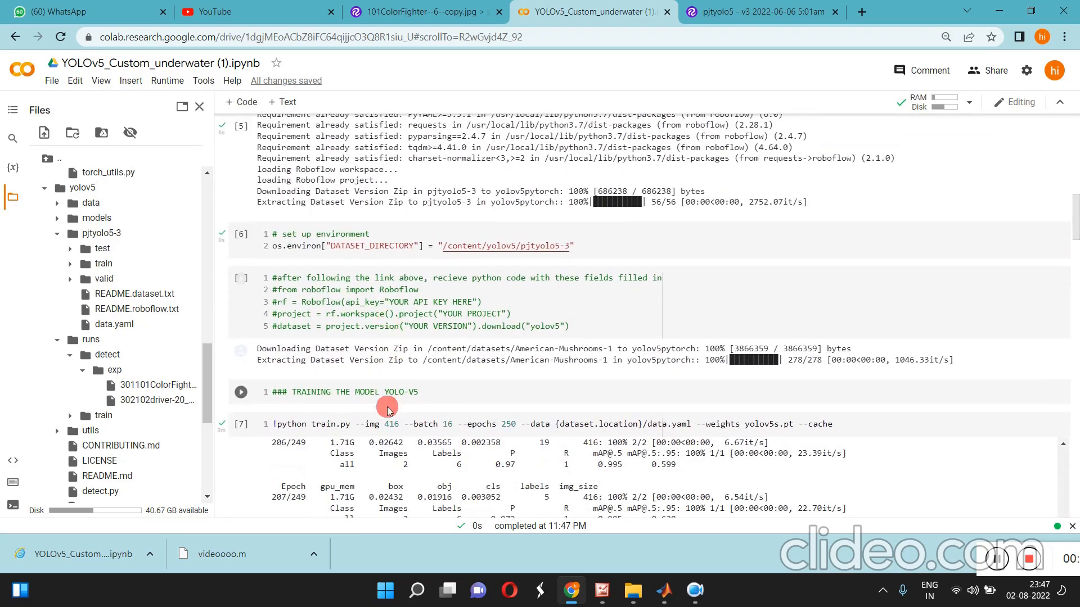
scroll("down", 3)
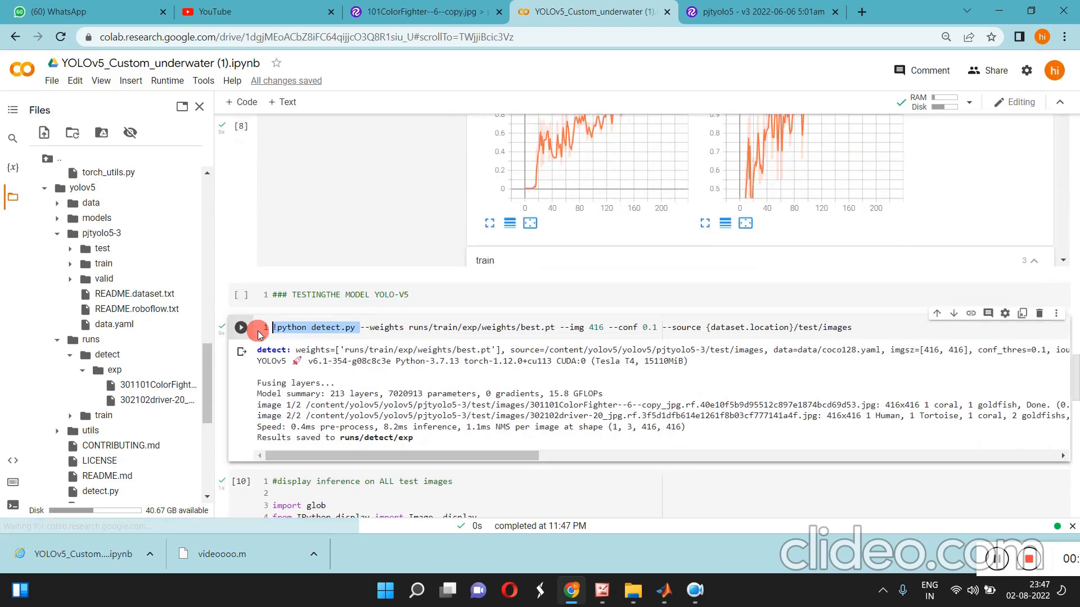
scroll("up", 3)
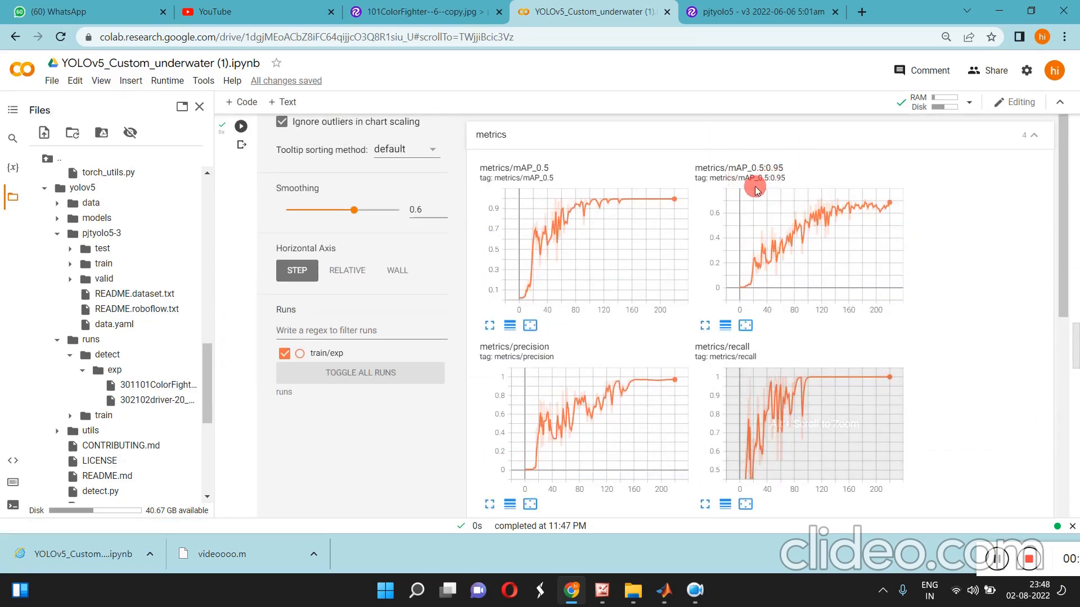
scroll("up", 3)
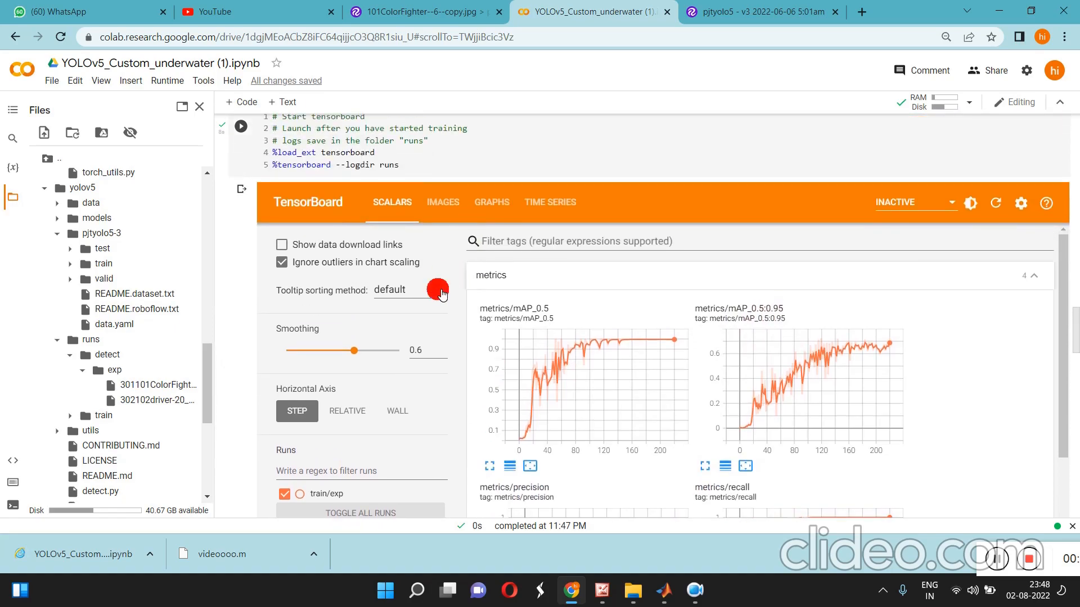
mouse_move(765, 314)
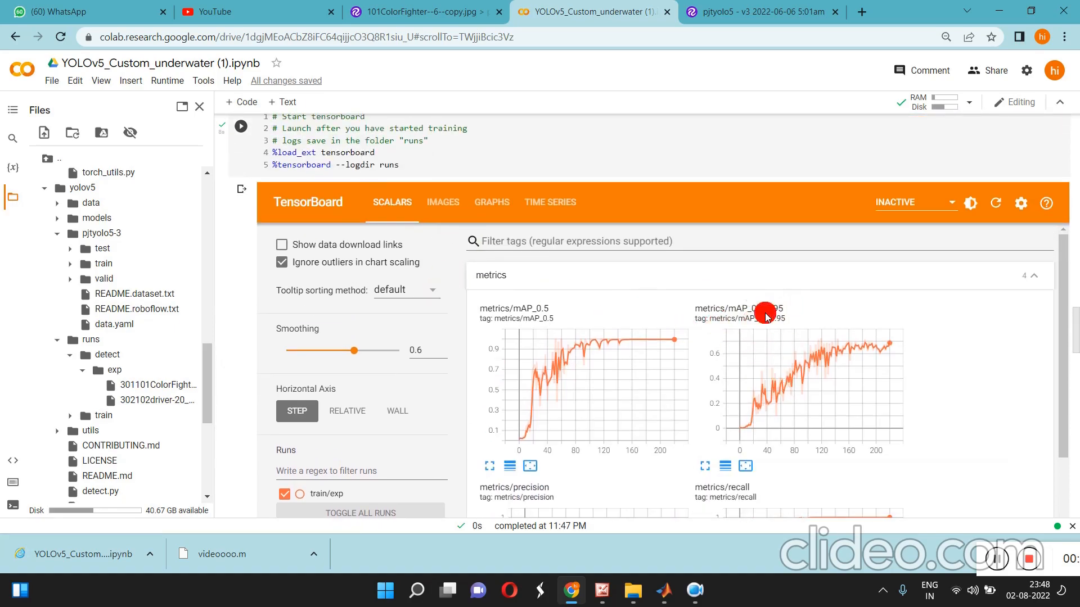
scroll("down", 3)
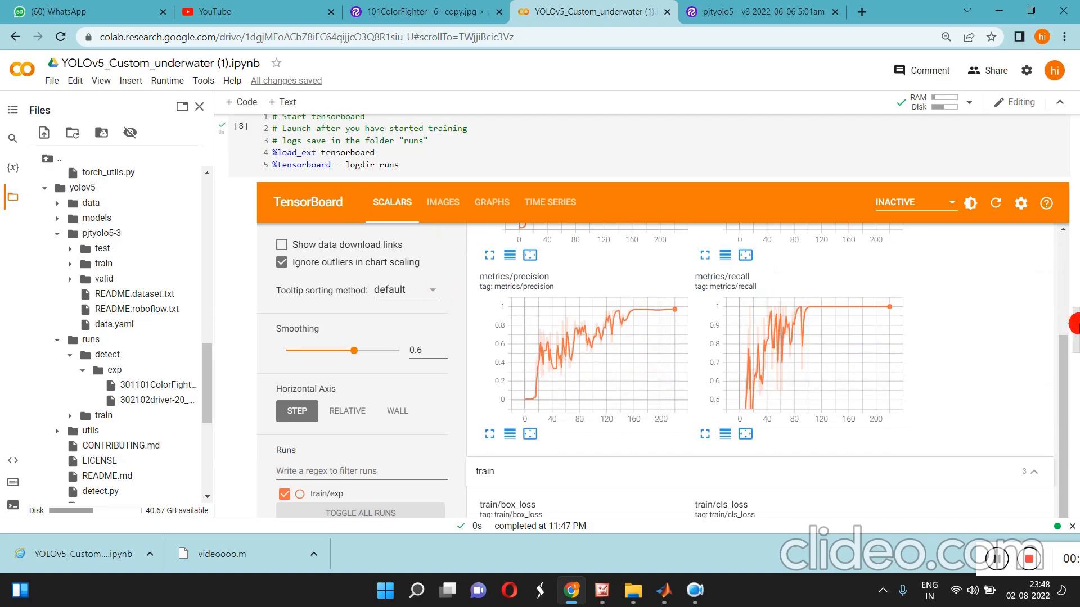
scroll("down", 3)
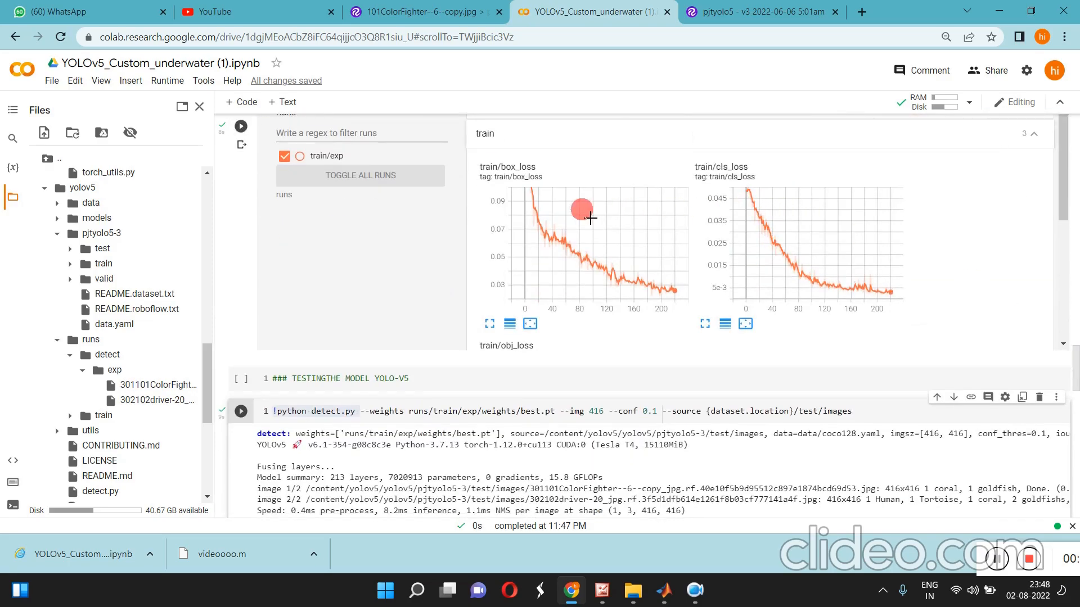
scroll("down", 3)
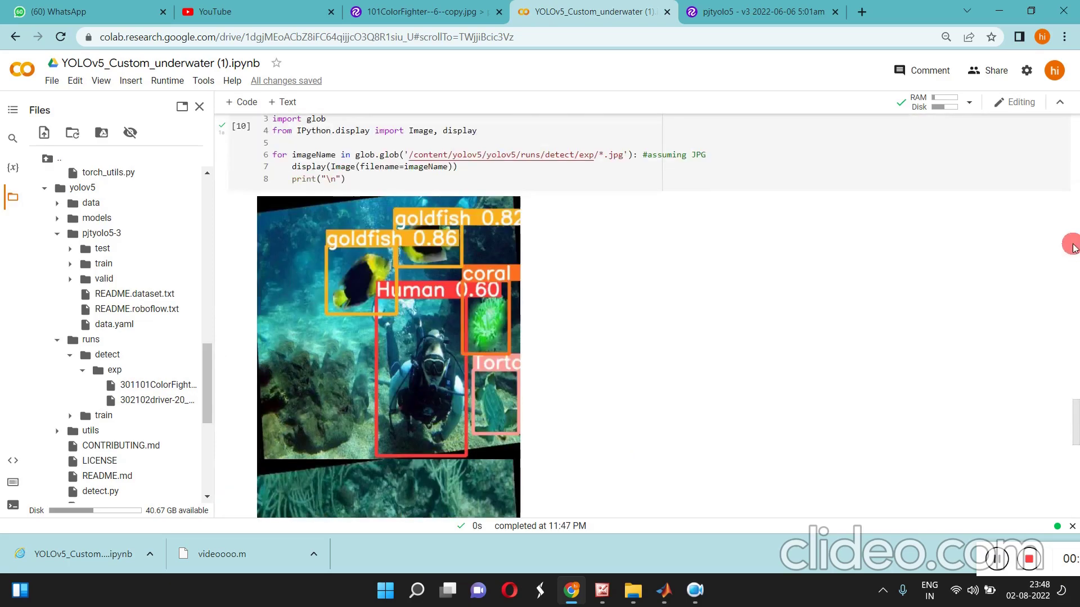
scroll("down", 3)
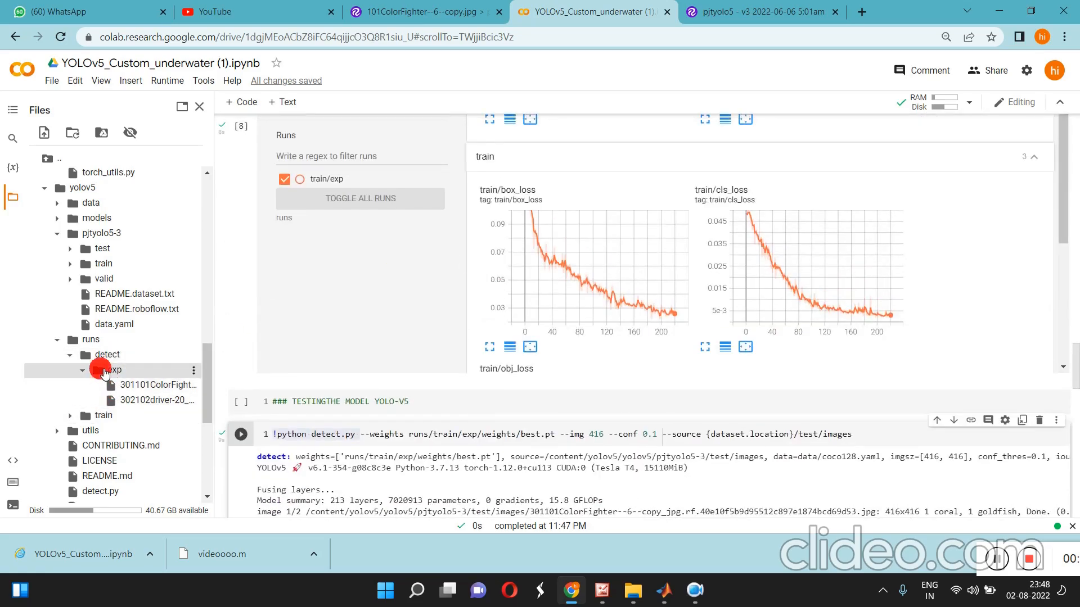
scroll("up", 3)
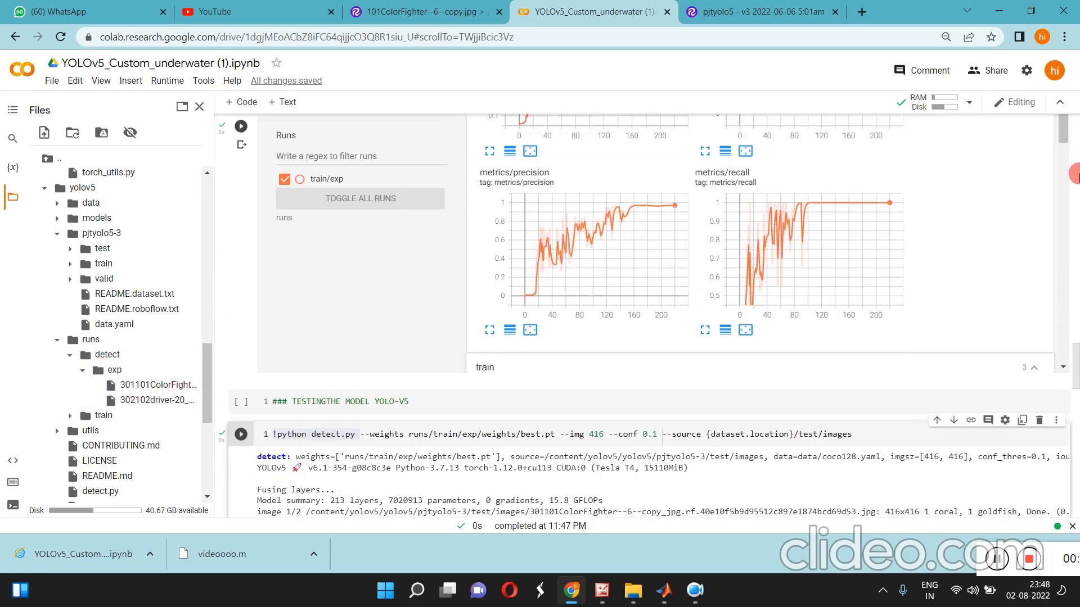
scroll("up", 3)
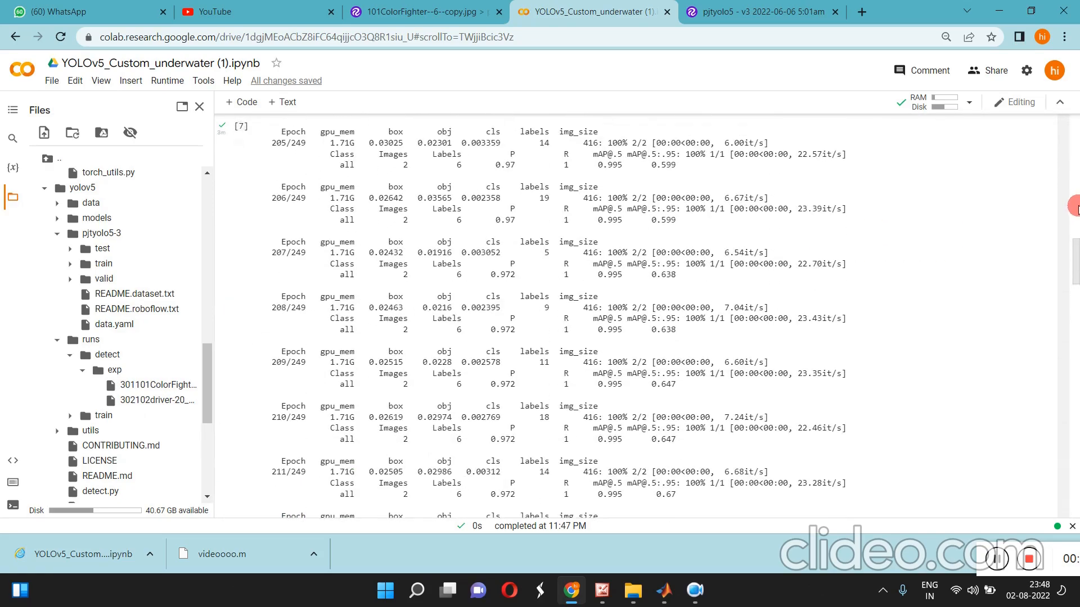
scroll("up", 3)
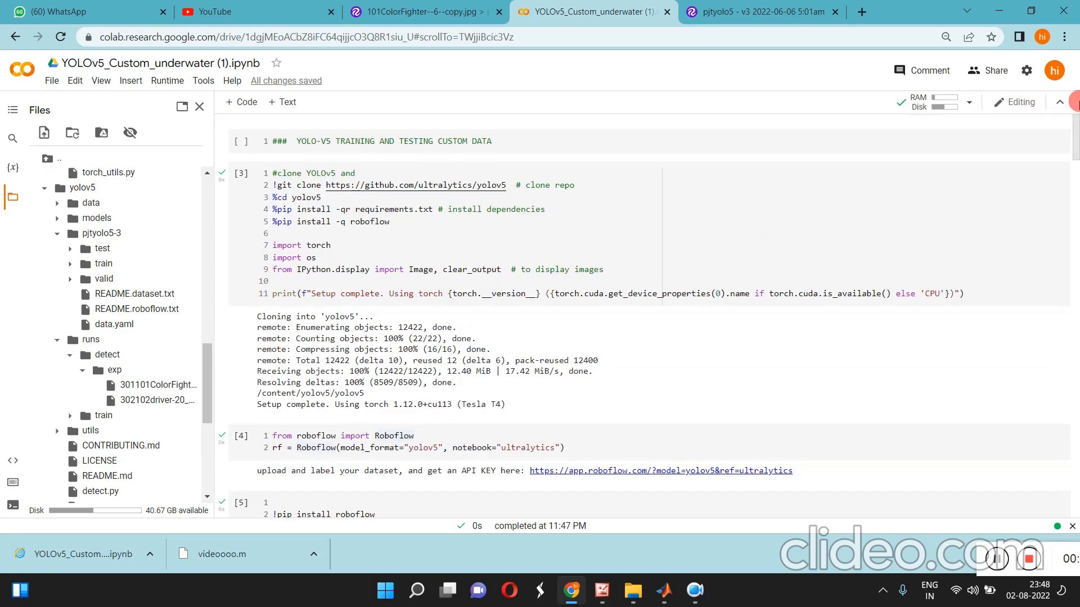
left_click(496, 259)
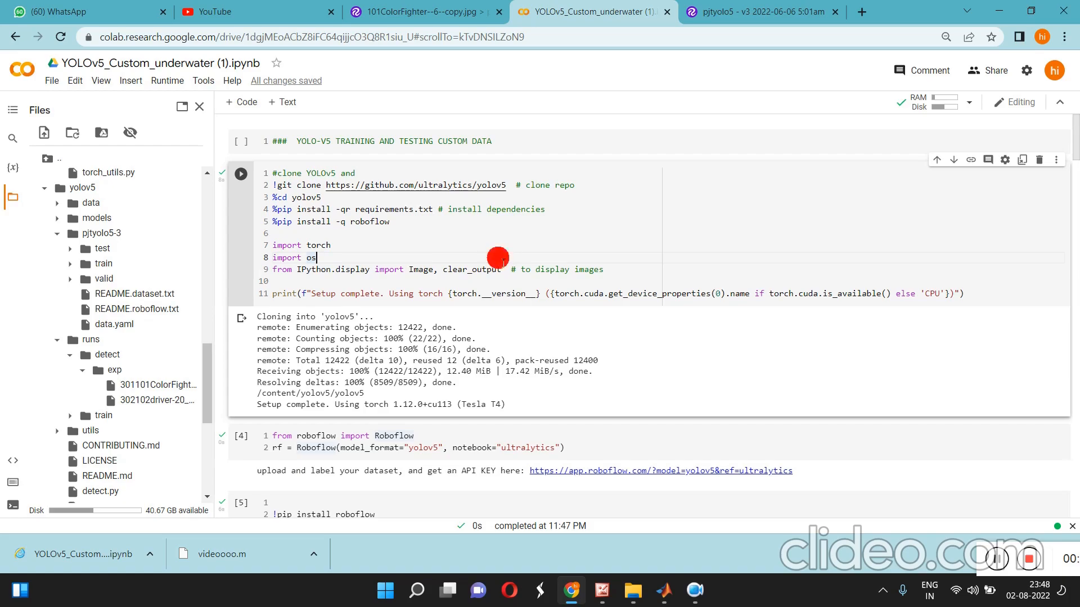
mouse_move(1011, 558)
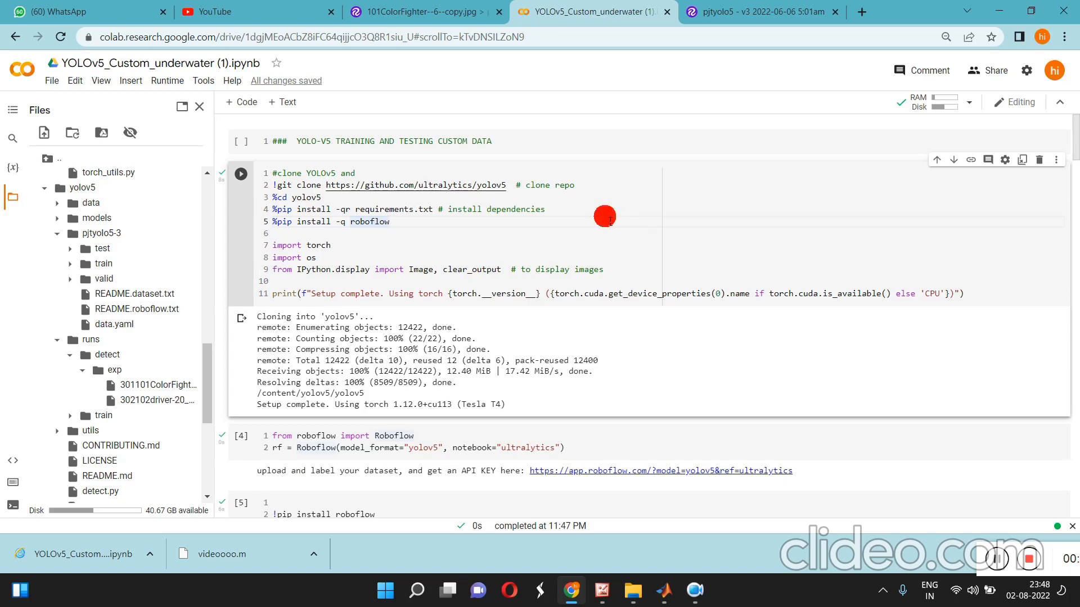
mouse_move(622, 217)
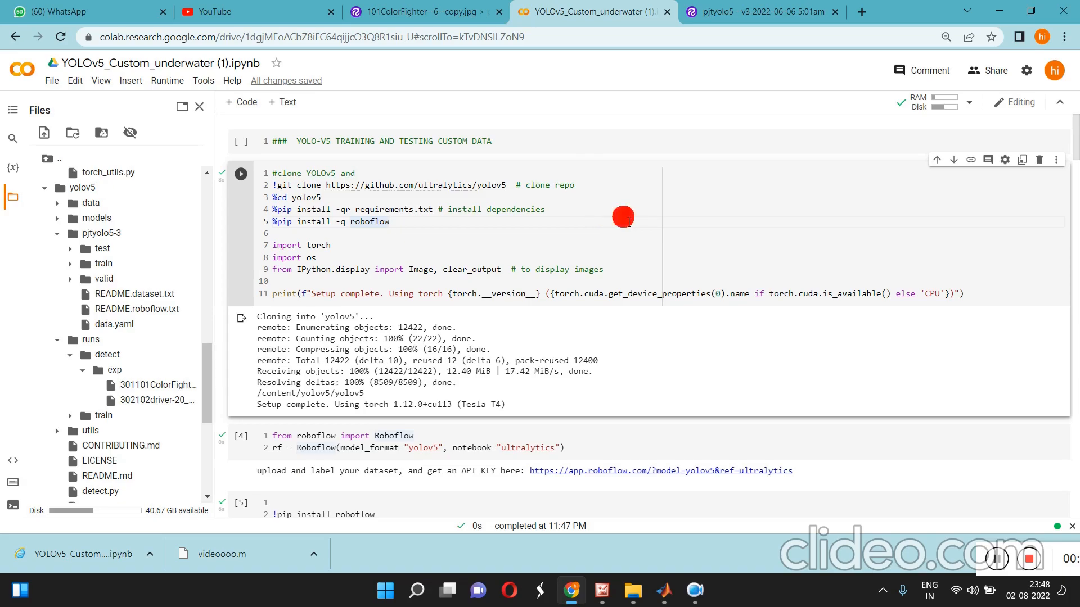